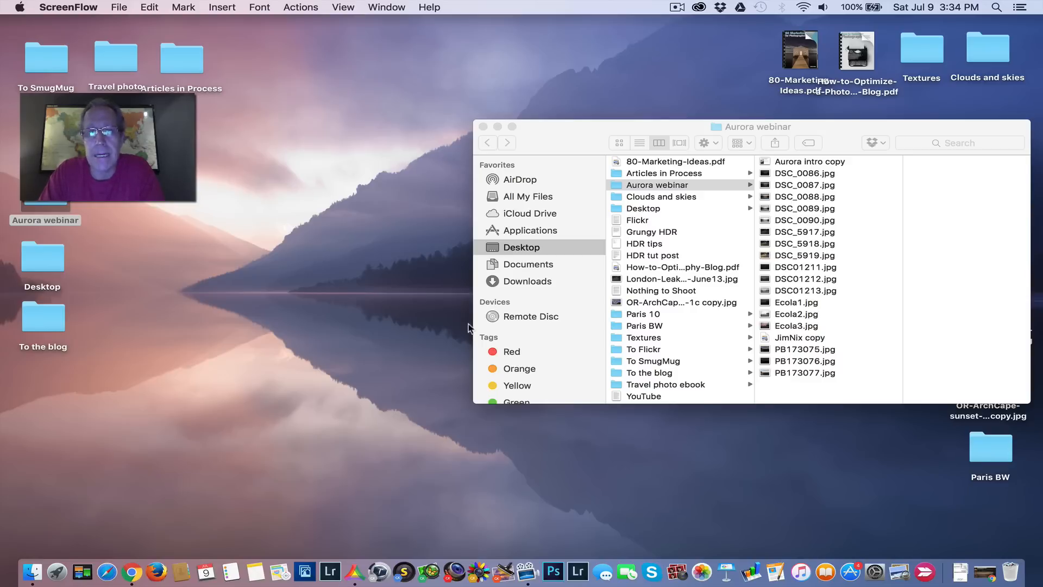
pyautogui.moveTo(708, 317)
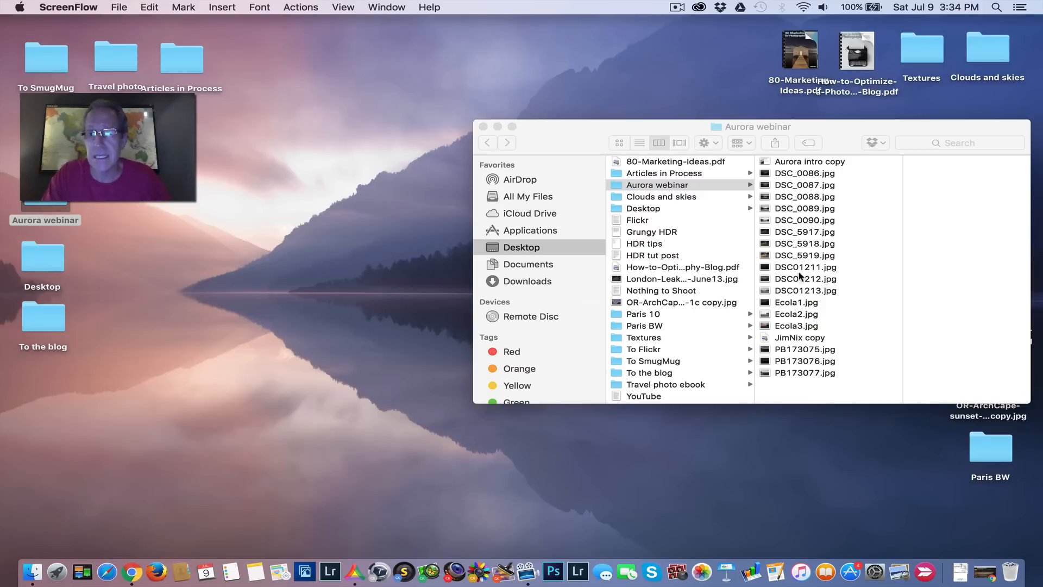
# Step: Select the bracketed exposures DSC01211, DSC01212 and DSC01213 in the Aurora webinar folder
pyautogui.click(802, 291)
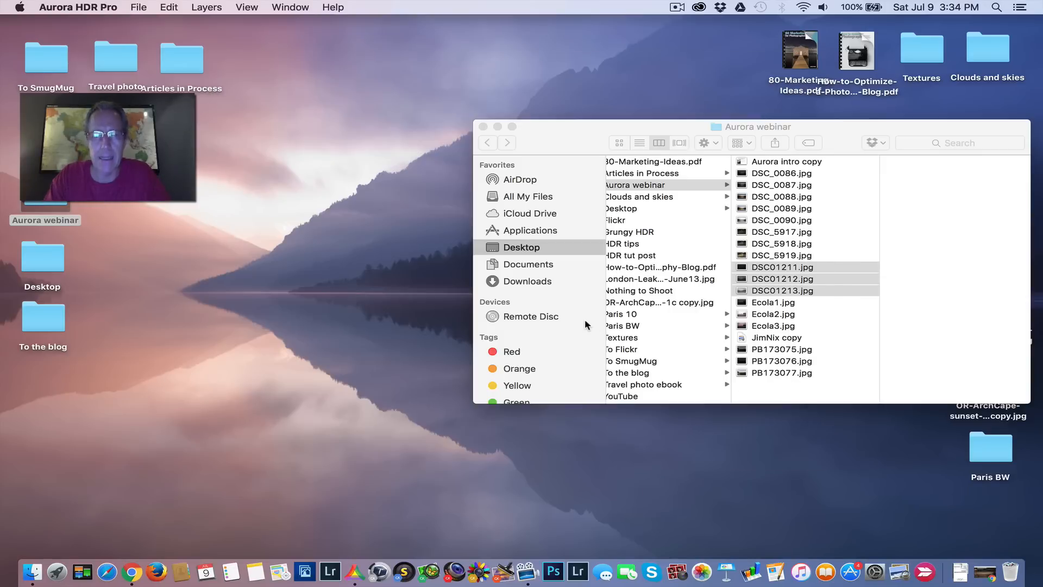
# Step: Merge the three brackets into the HDR image DSC01212_HDR
pyautogui.doubleClick(782, 278)
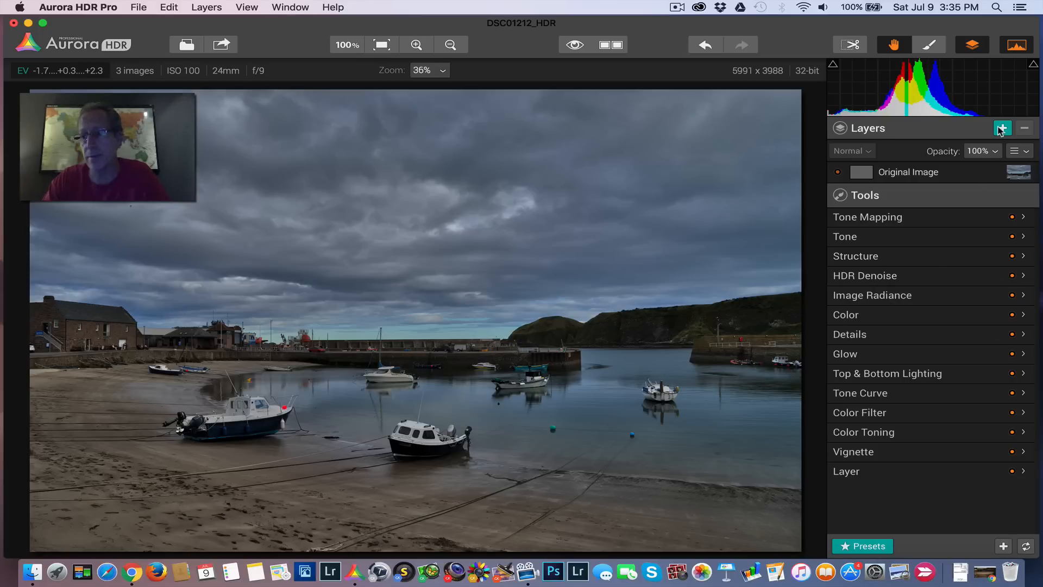
# Step: Add a layer named 'Bal & Real' above Original Image and apply the Balanced & Realistic preset
pyautogui.click(1002, 128)
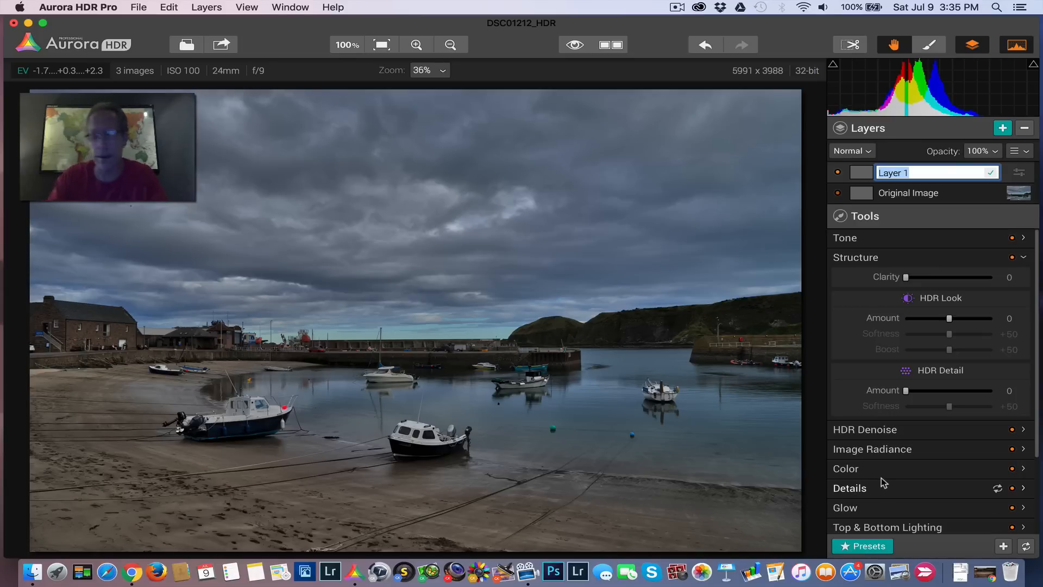
pyautogui.write('Bal & Real')
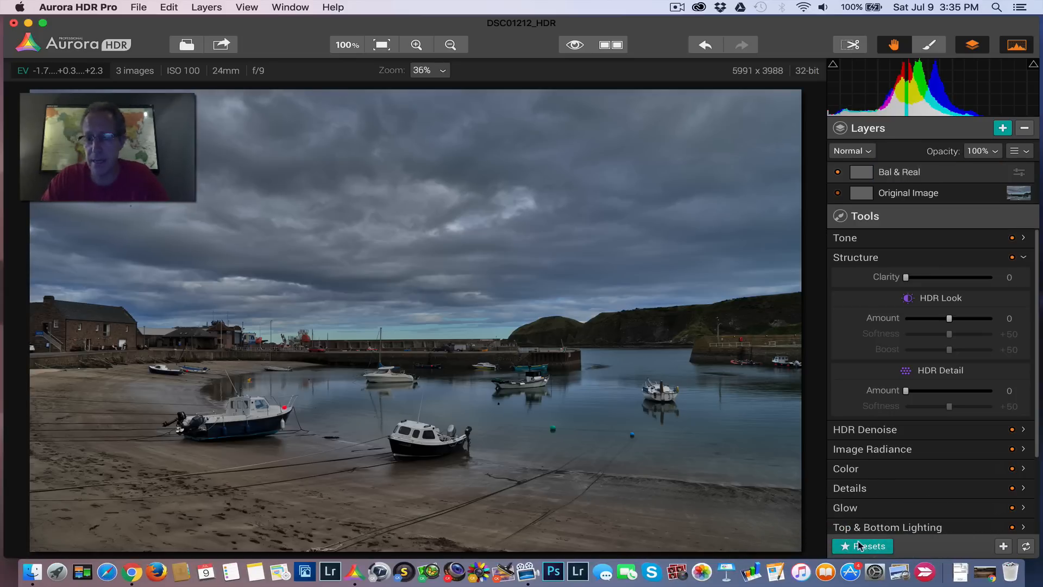
pyautogui.click(862, 545)
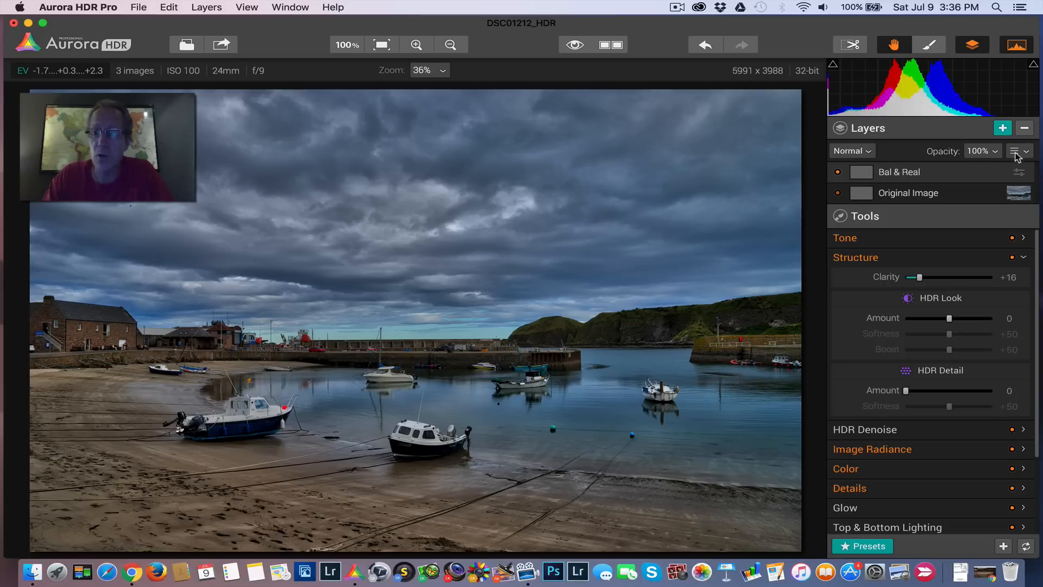
# Step: Preview Soft Light, Hard Light, Overlay and Multiply blends on the Bal & Real layer
pyautogui.click(1019, 150)
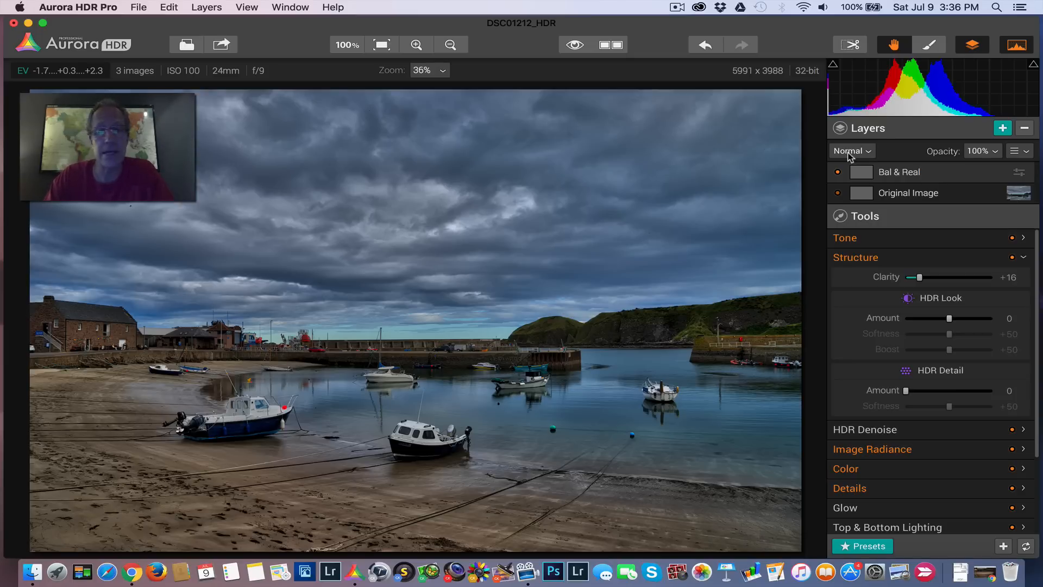
pyautogui.click(851, 150)
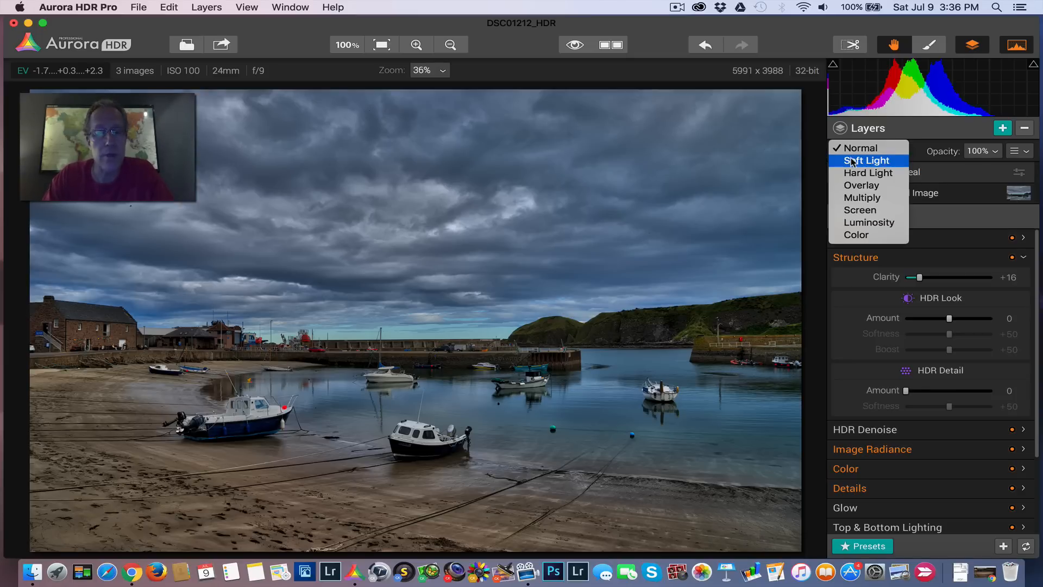
pyautogui.click(867, 160)
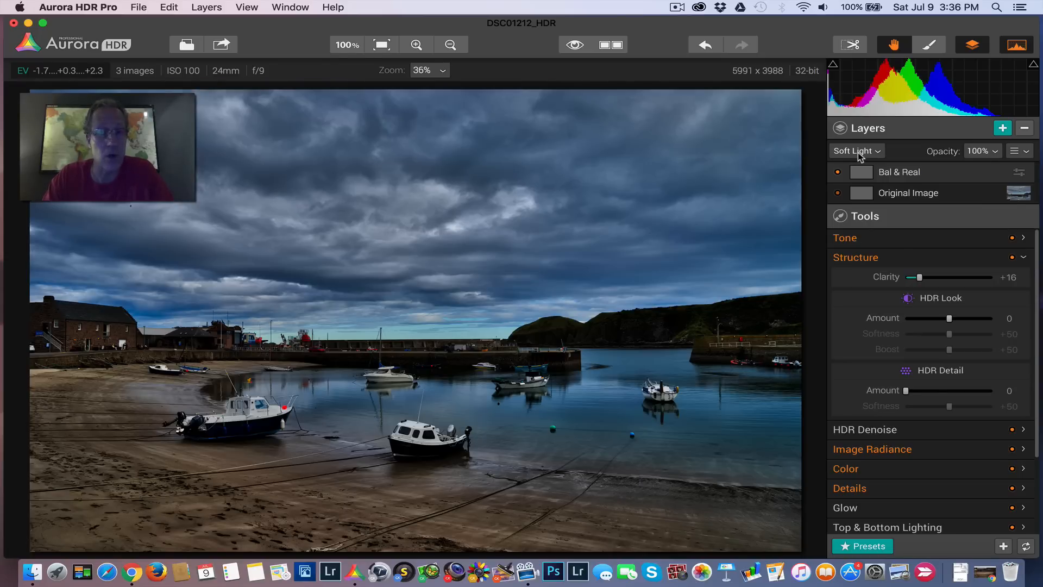
pyautogui.click(856, 150)
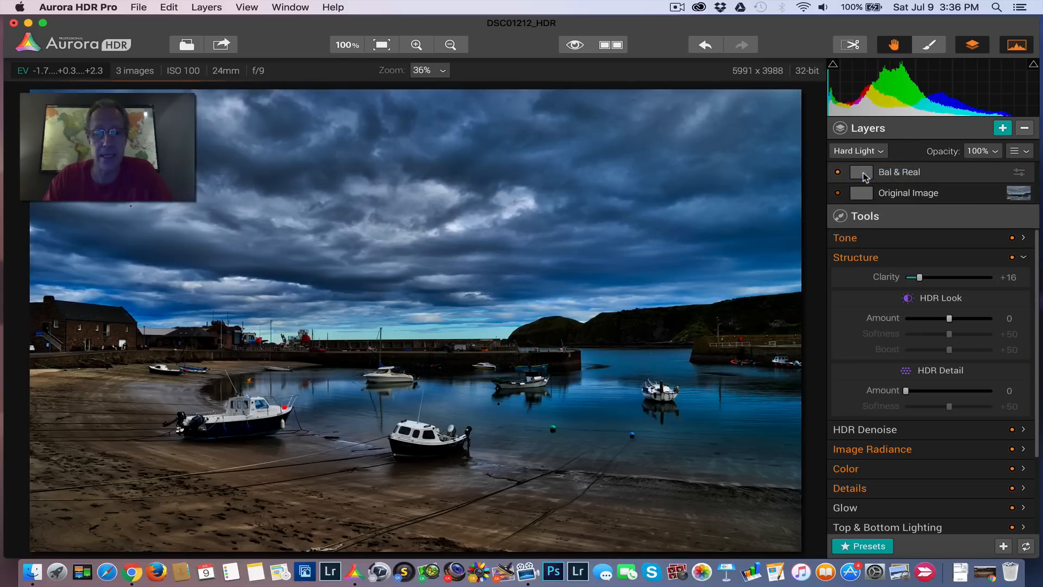
pyautogui.click(857, 150)
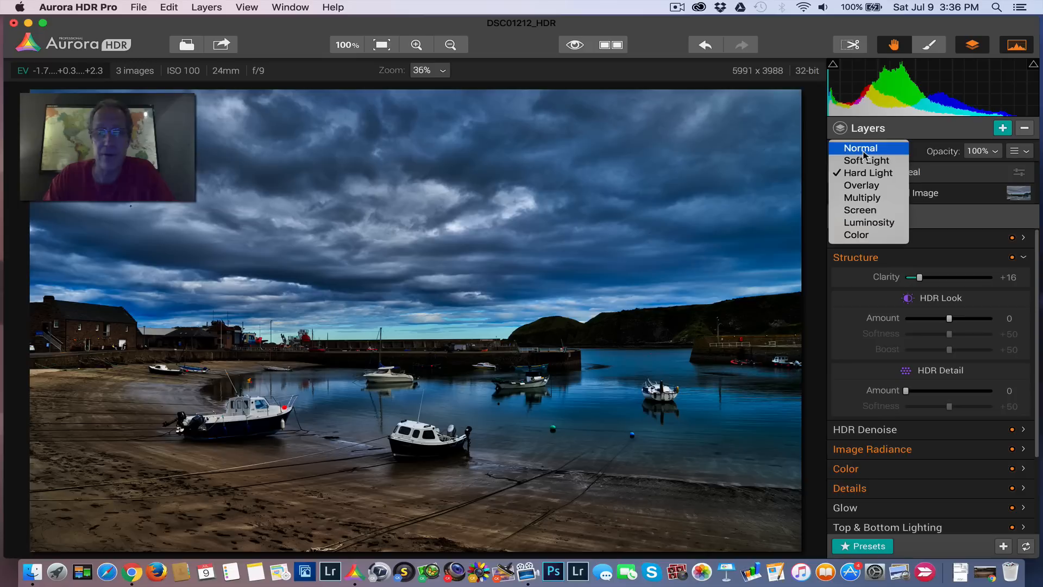
pyautogui.click(862, 185)
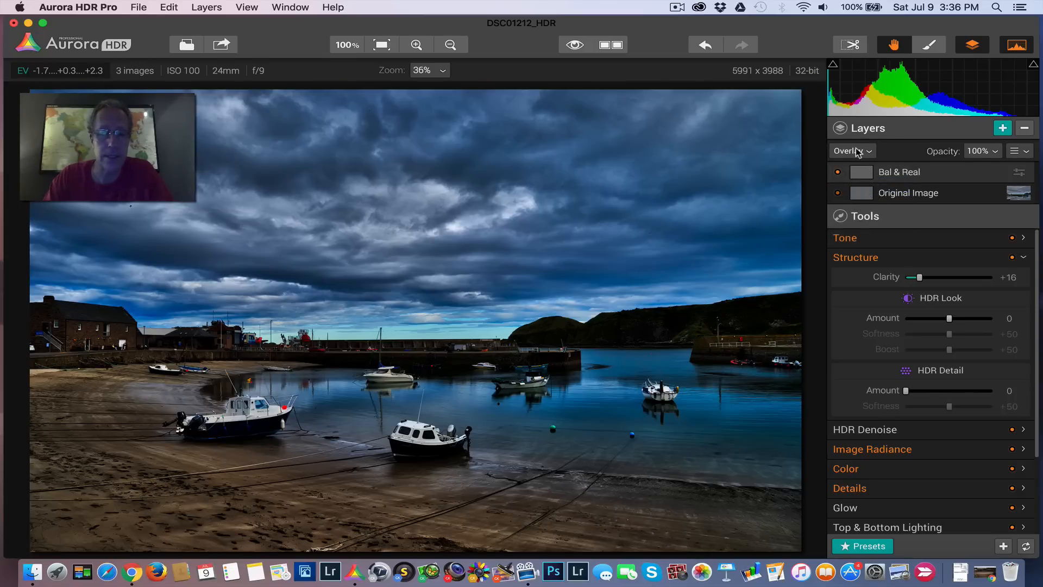
pyautogui.click(852, 150)
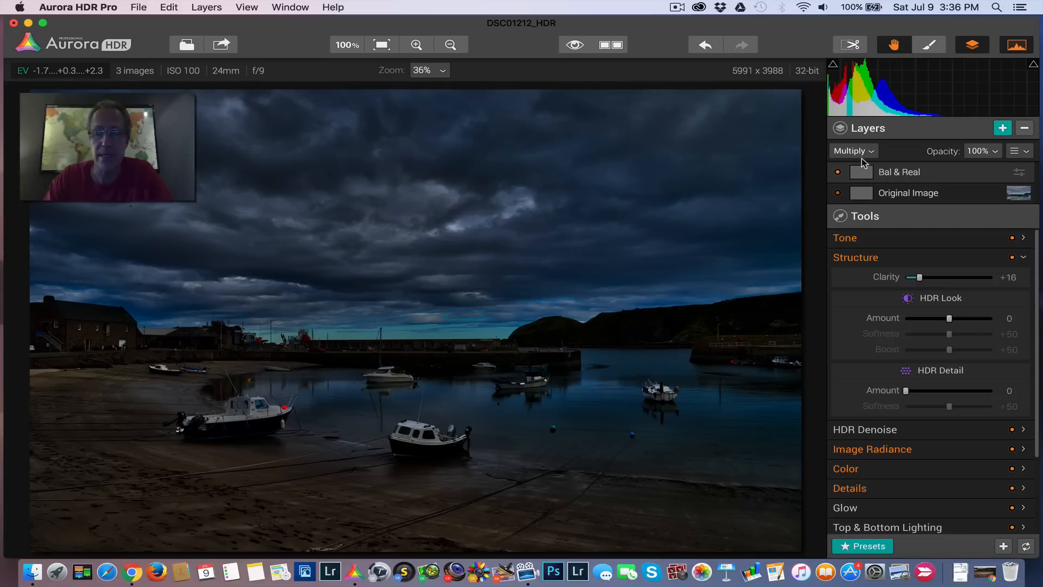
pyautogui.click(854, 151)
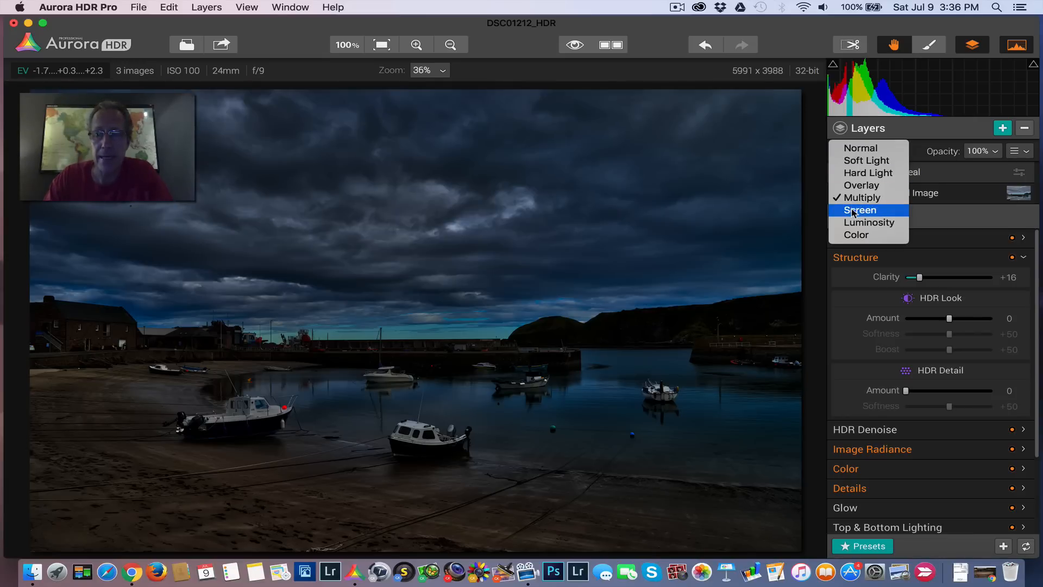
# Step: Preview Screen, Luminosity, Color, Soft Light and Hard Light, then return Bal & Real to Normal
pyautogui.click(859, 209)
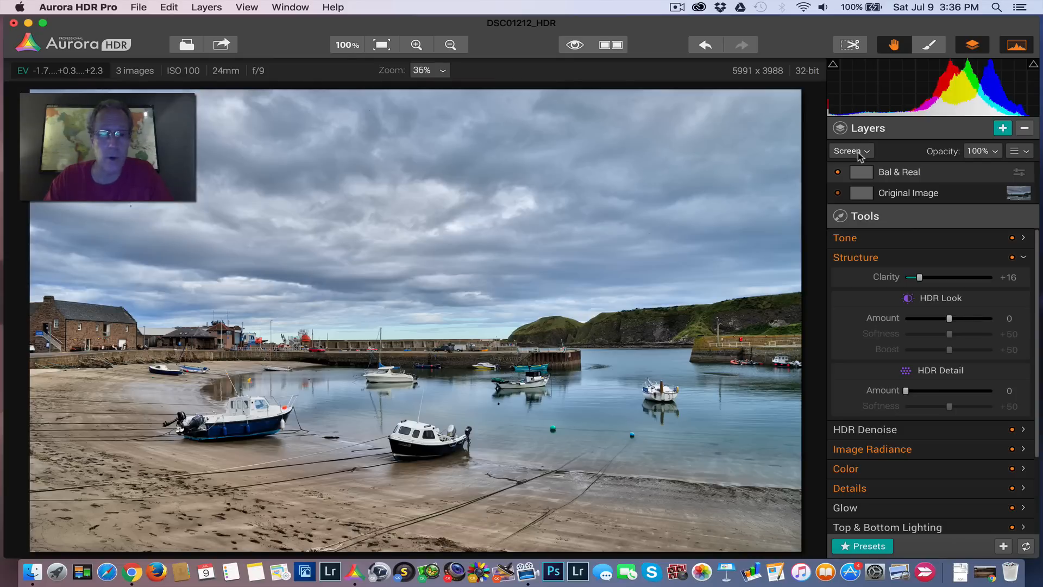
pyautogui.click(851, 151)
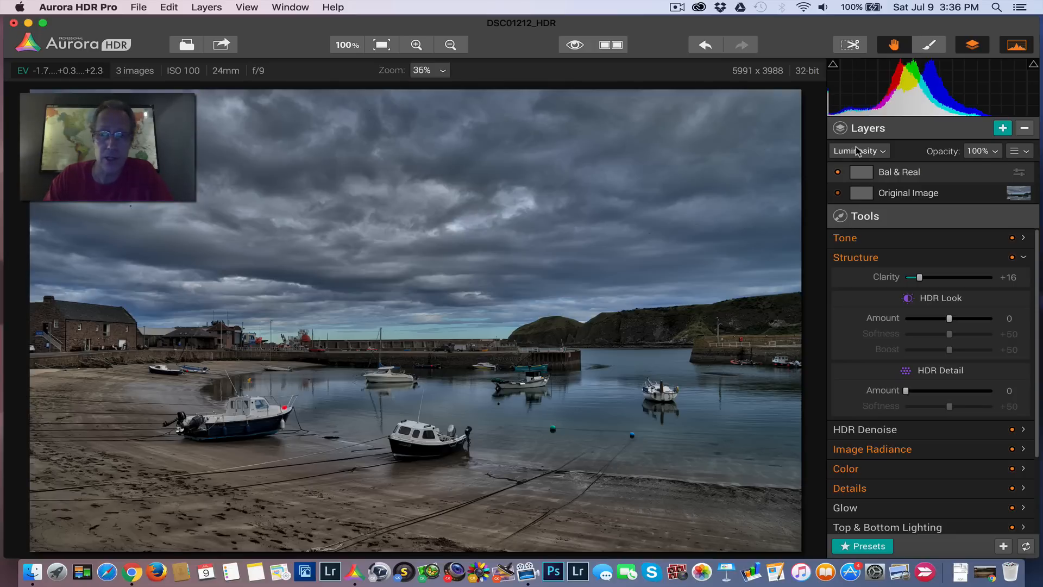
pyautogui.click(858, 151)
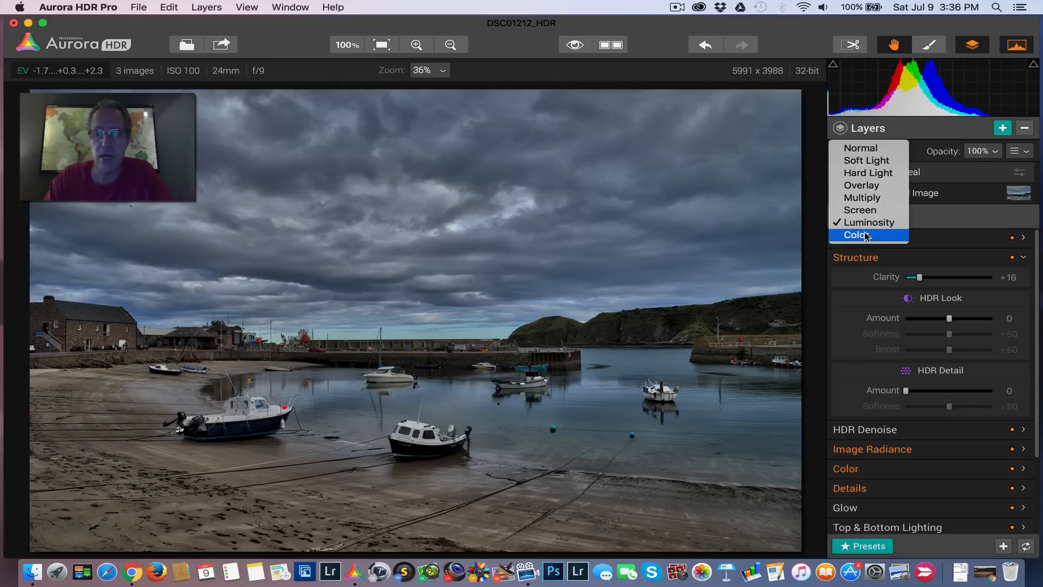
pyautogui.click(857, 234)
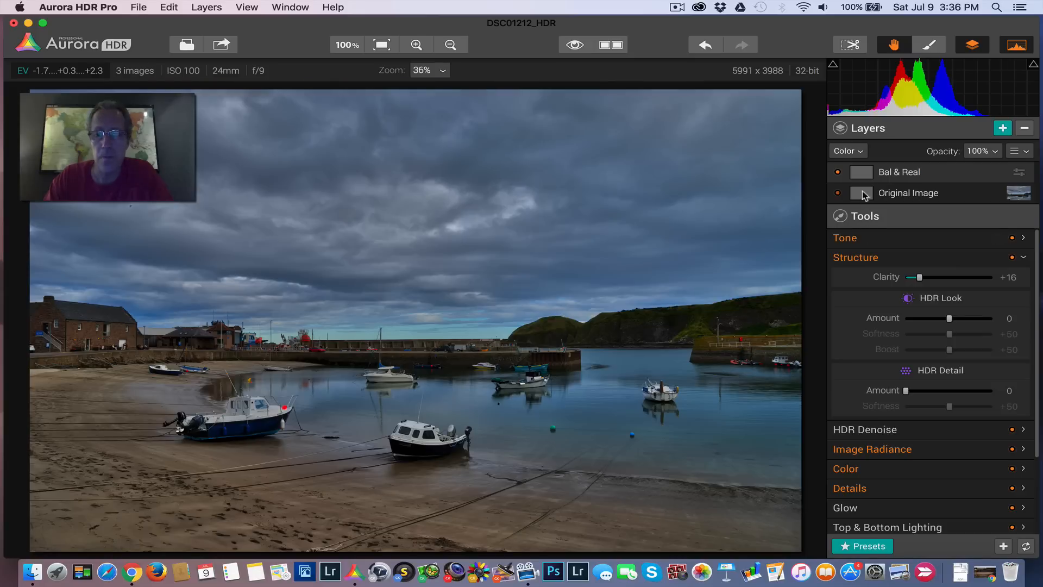
pyautogui.click(848, 150)
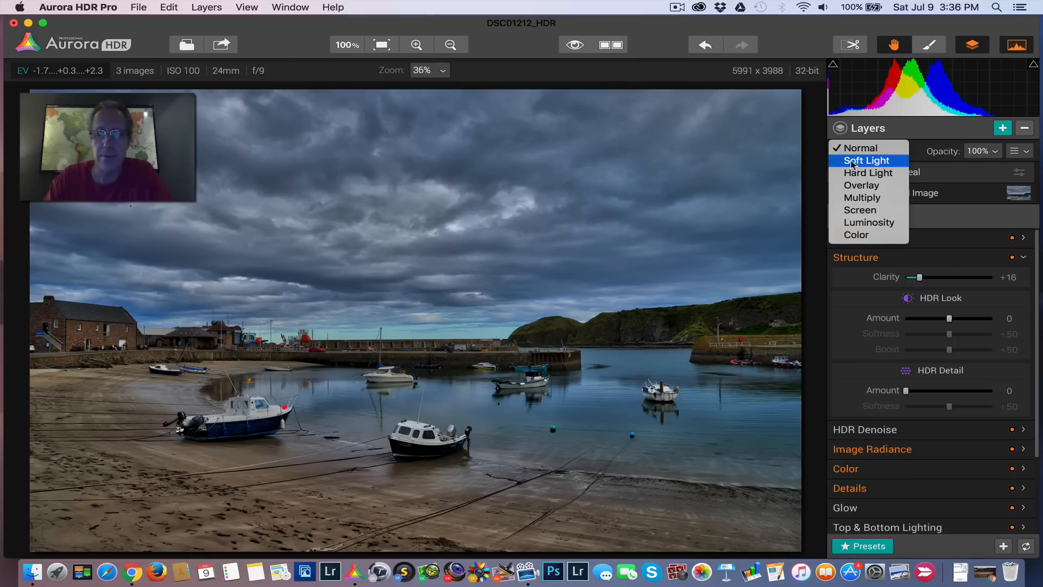
pyautogui.click(866, 160)
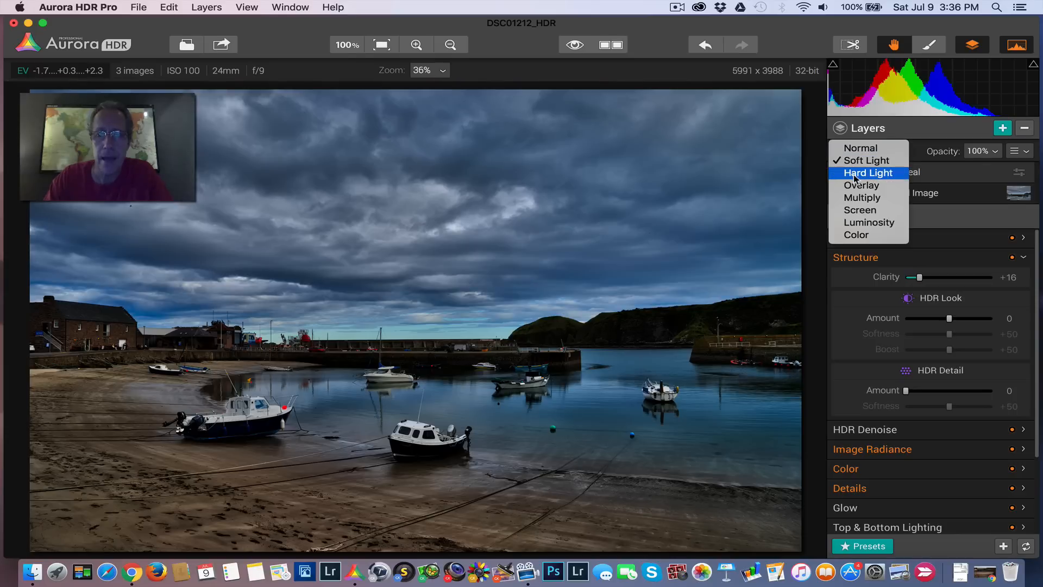
pyautogui.click(867, 173)
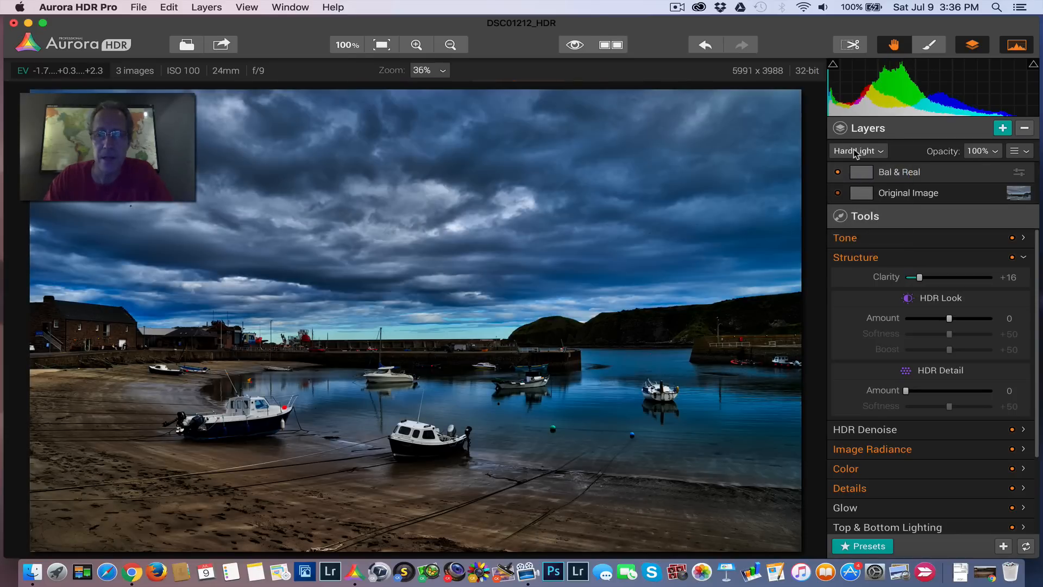
pyautogui.click(857, 151)
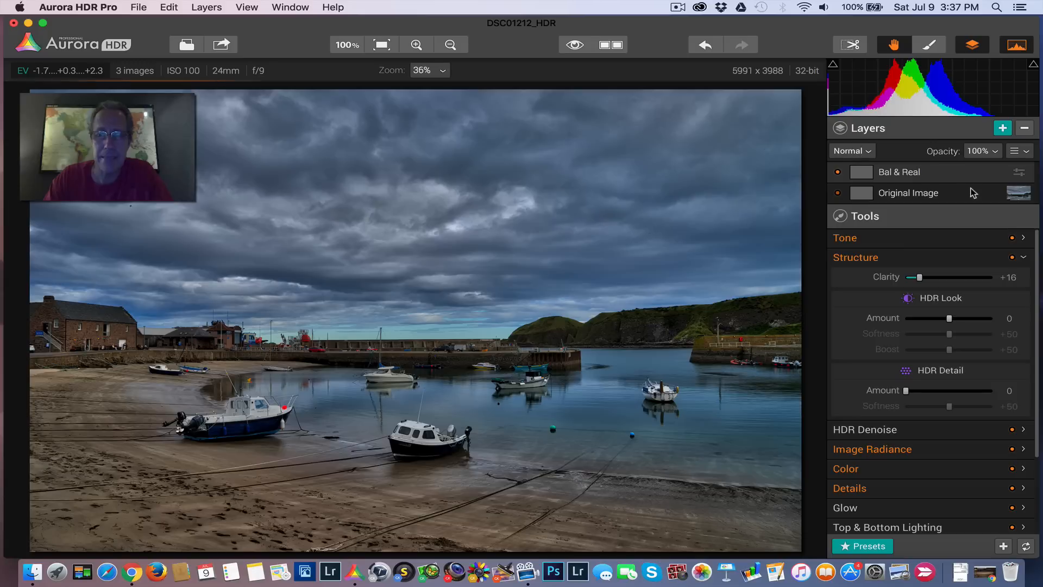
# Step: Fill the Bal & Real layer's mask using the layer options menu
pyautogui.click(1016, 150)
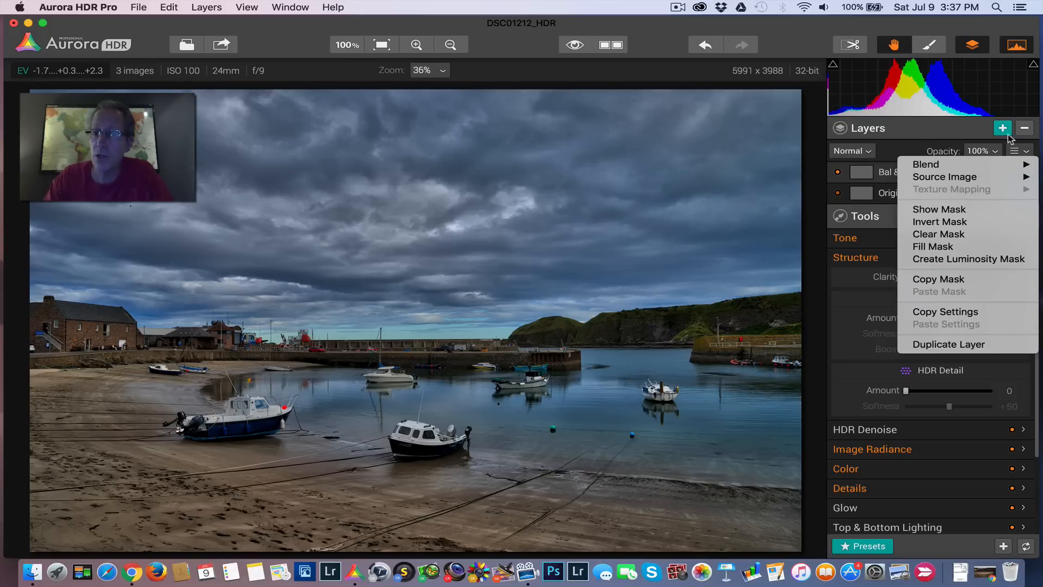
pyautogui.click(1018, 151)
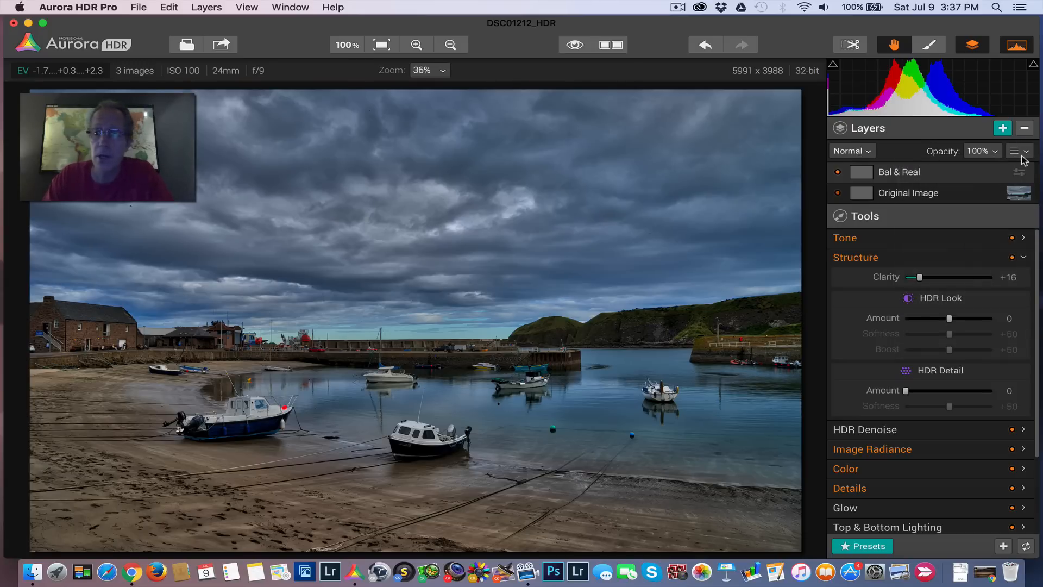
pyautogui.click(1018, 151)
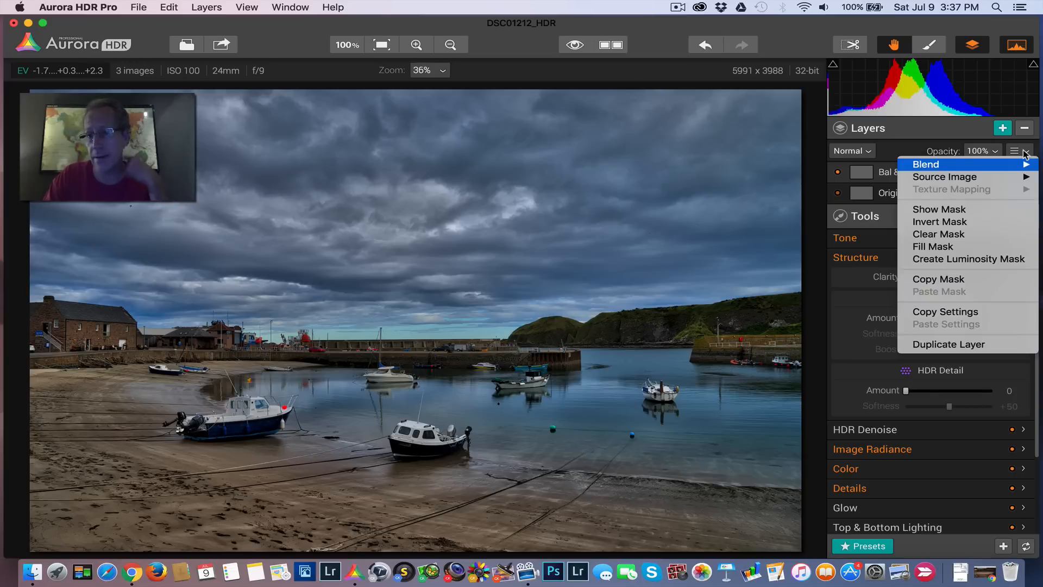
pyautogui.moveTo(933, 246)
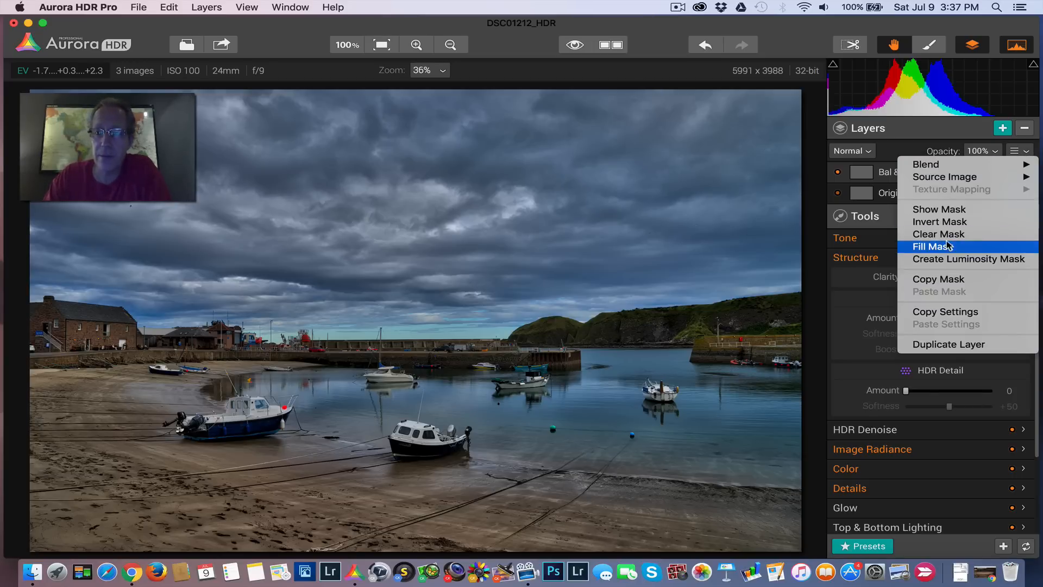
pyautogui.click(936, 246)
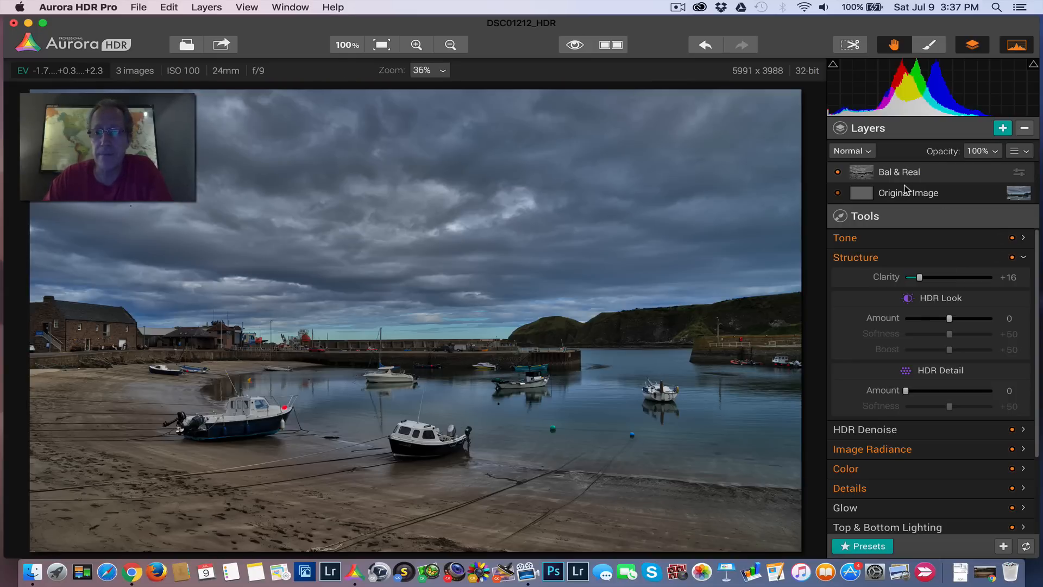
pyautogui.moveTo(827, 211)
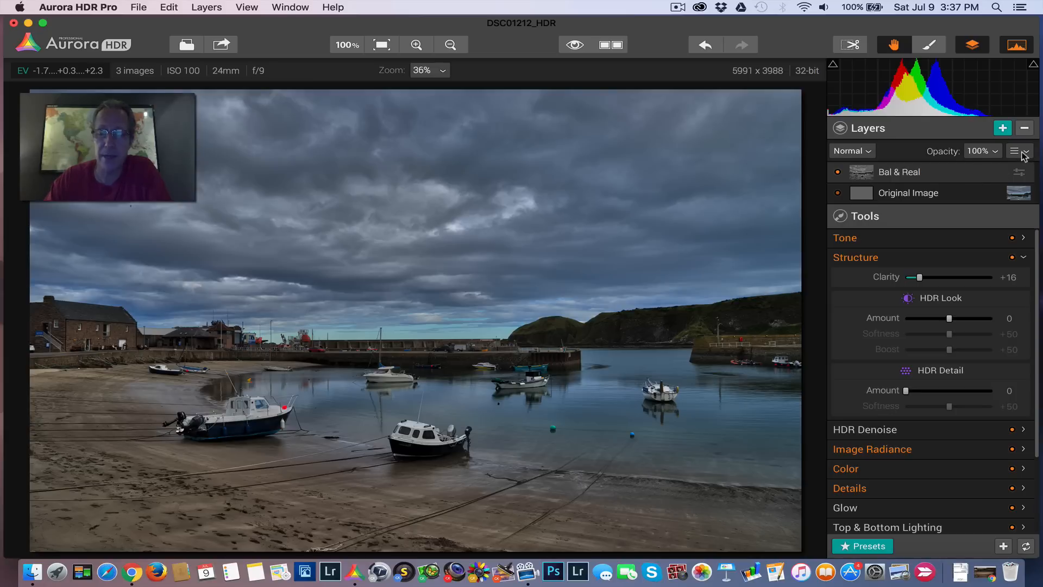
pyautogui.click(1016, 151)
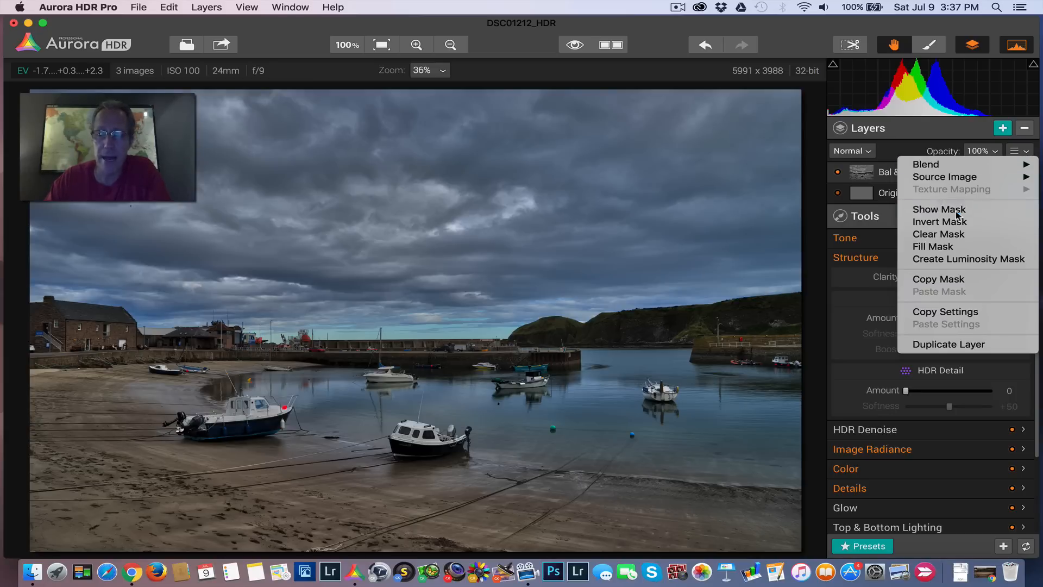
pyautogui.click(938, 208)
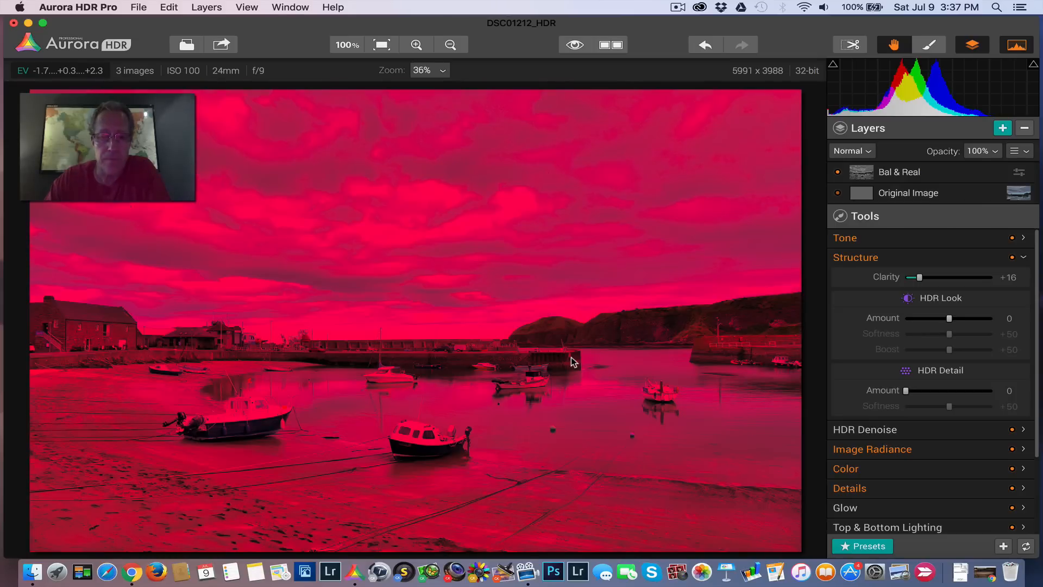
pyautogui.moveTo(341, 323)
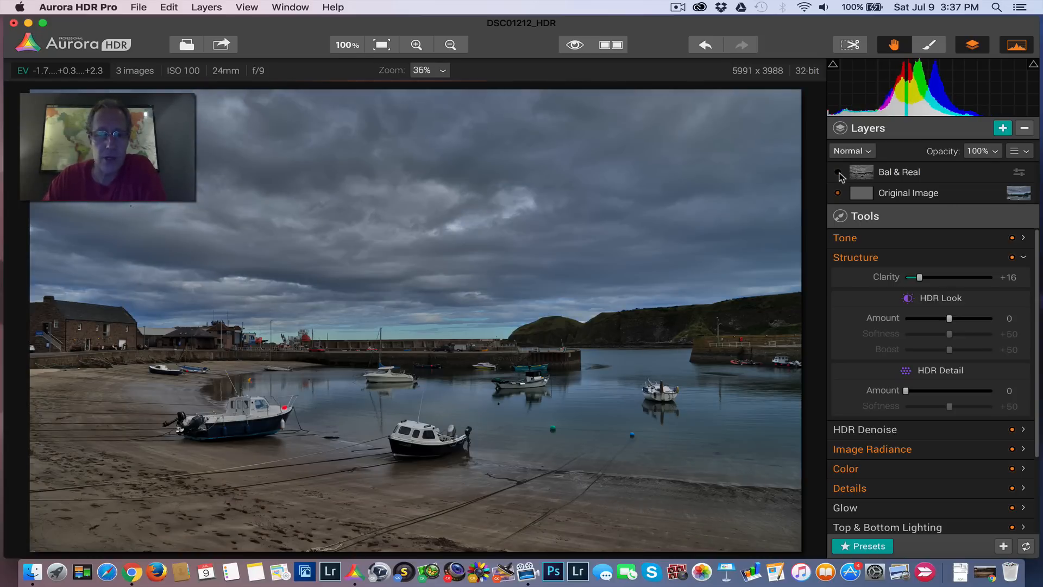
pyautogui.click(837, 171)
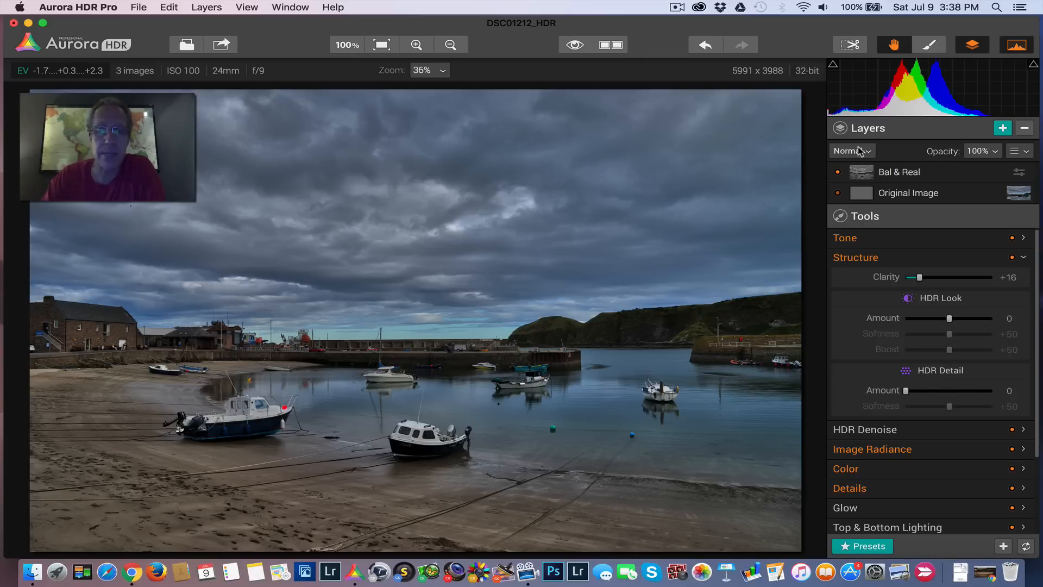
pyautogui.click(851, 150)
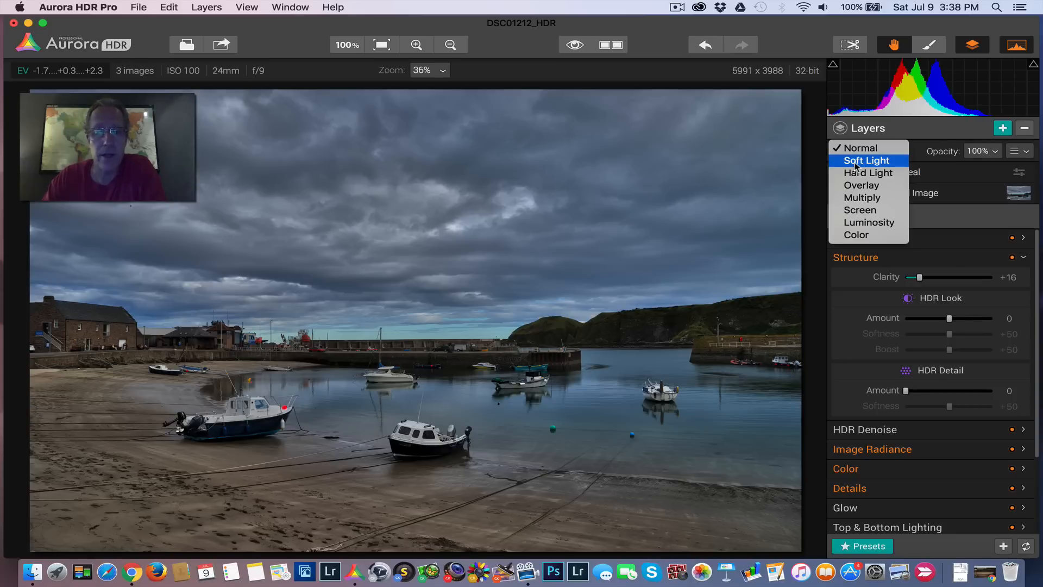
pyautogui.click(866, 160)
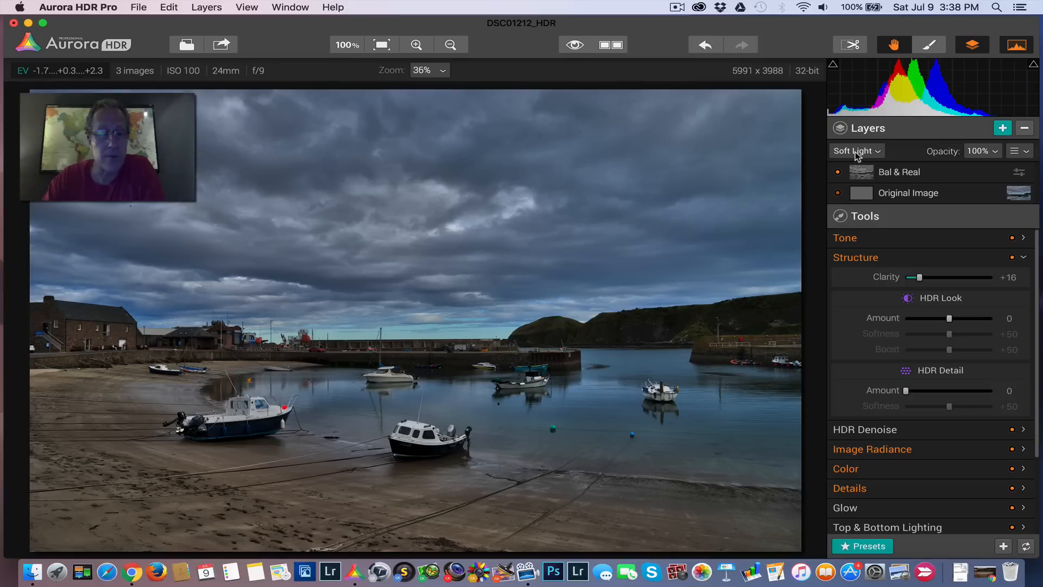
pyautogui.click(856, 151)
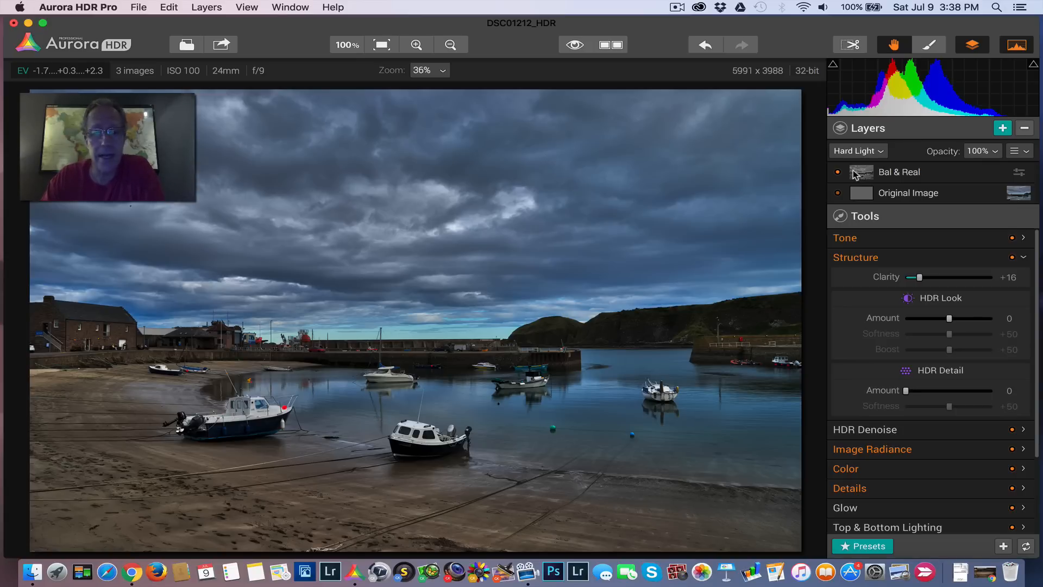
pyautogui.click(856, 150)
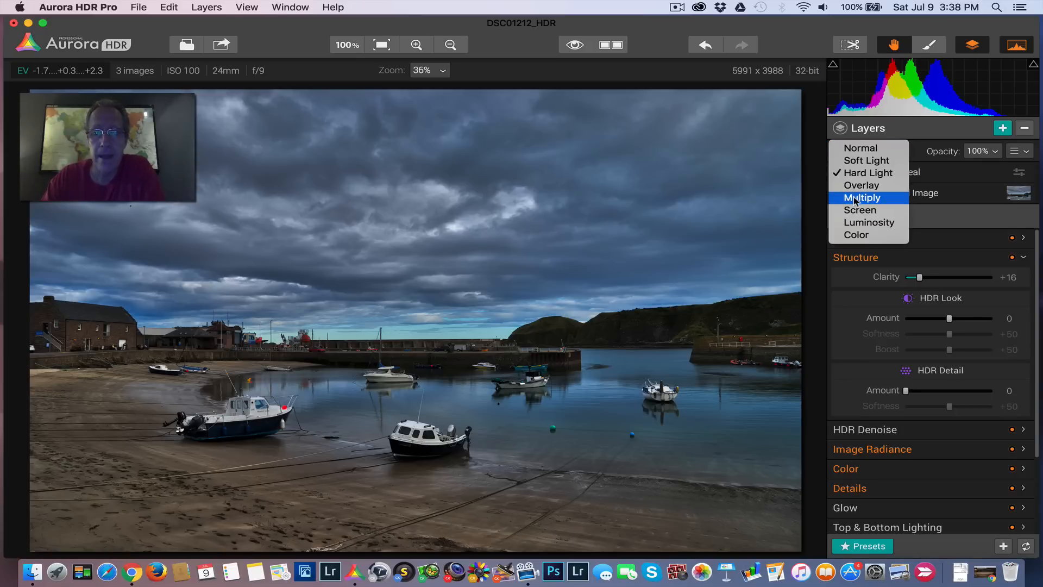
pyautogui.click(862, 198)
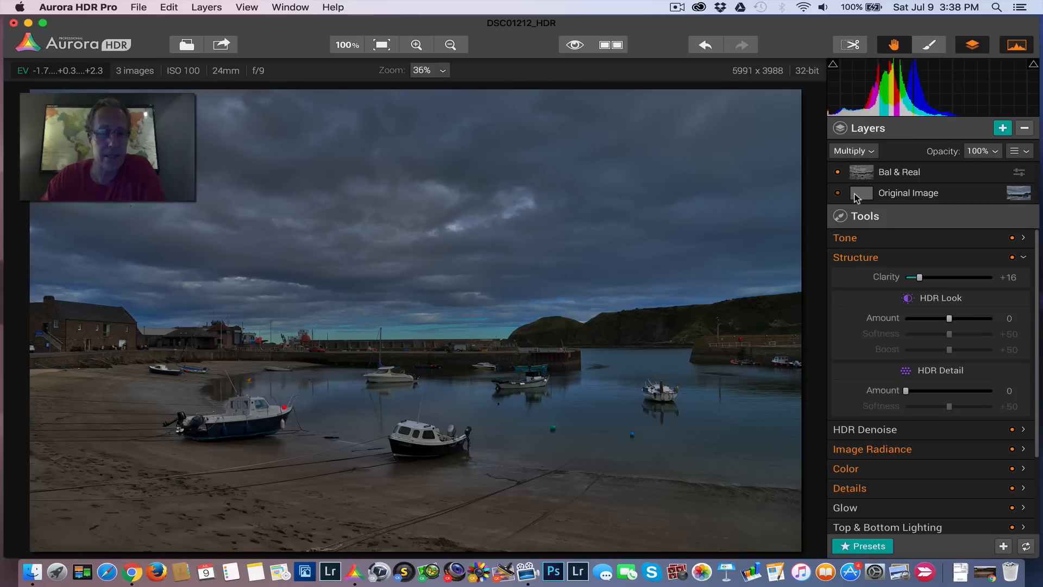
pyautogui.click(853, 150)
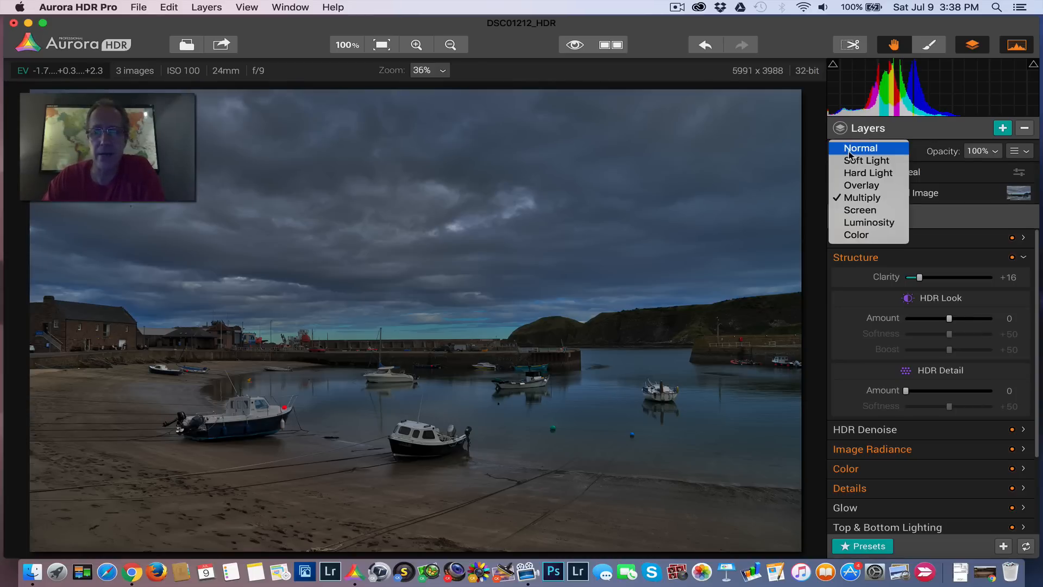
pyautogui.click(856, 234)
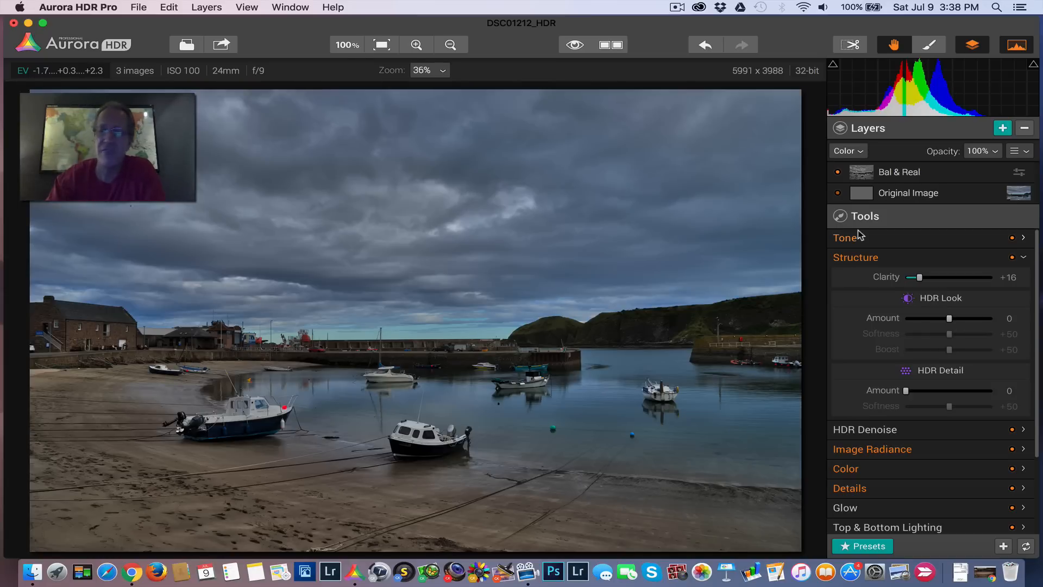
pyautogui.click(847, 150)
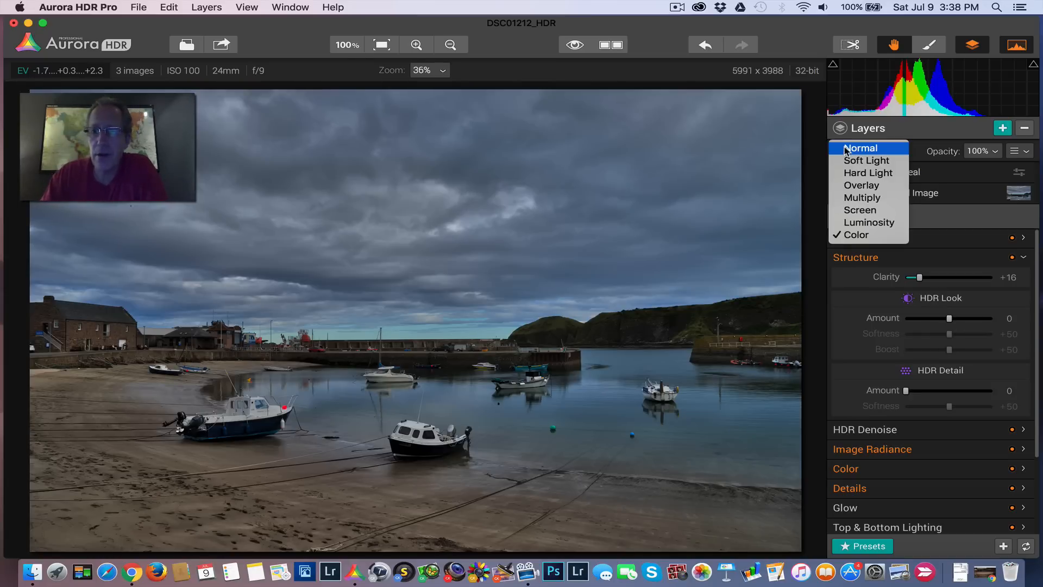
pyautogui.click(860, 148)
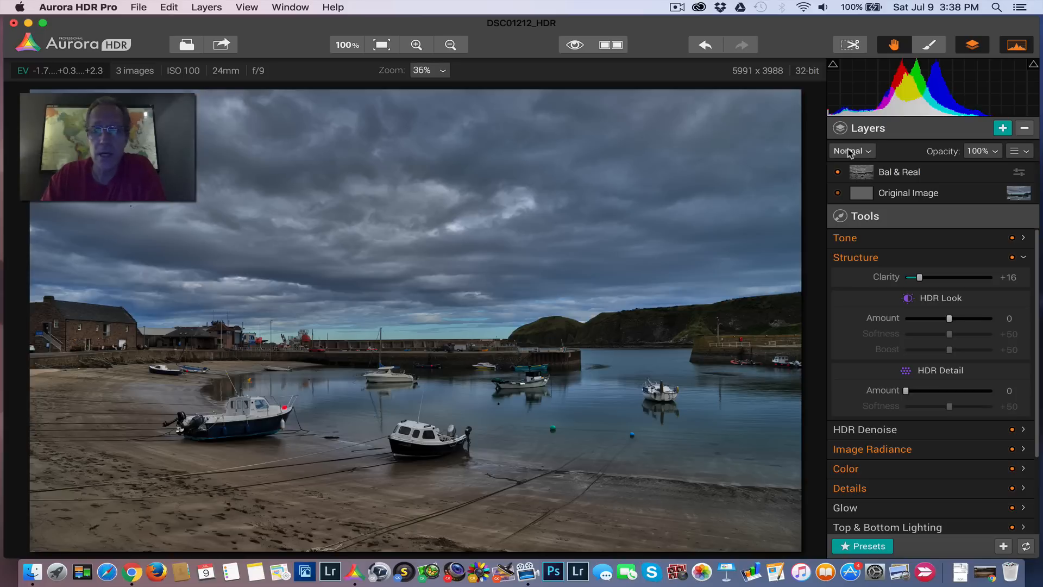
pyautogui.click(852, 150)
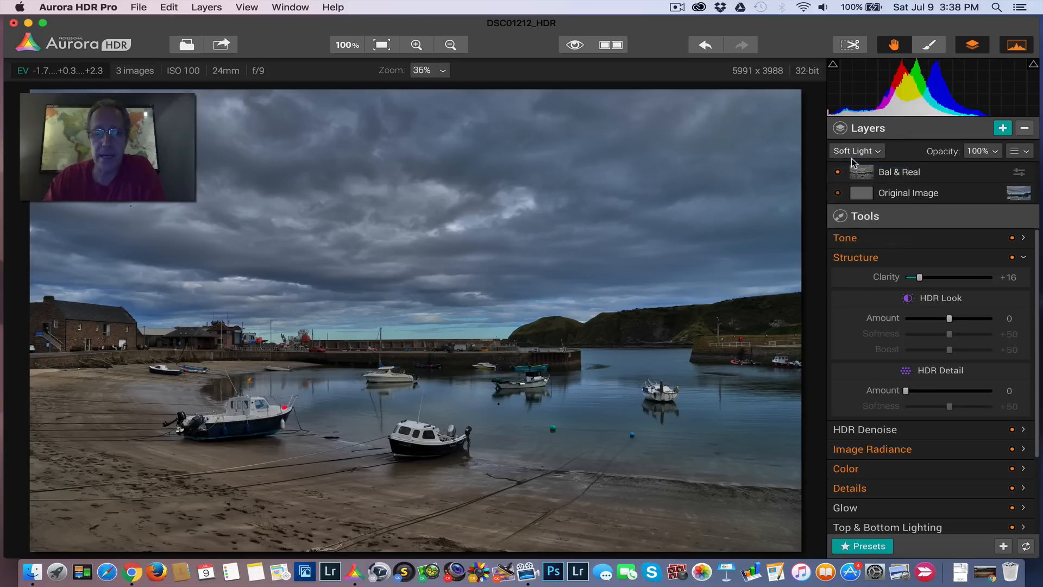
pyautogui.click(855, 151)
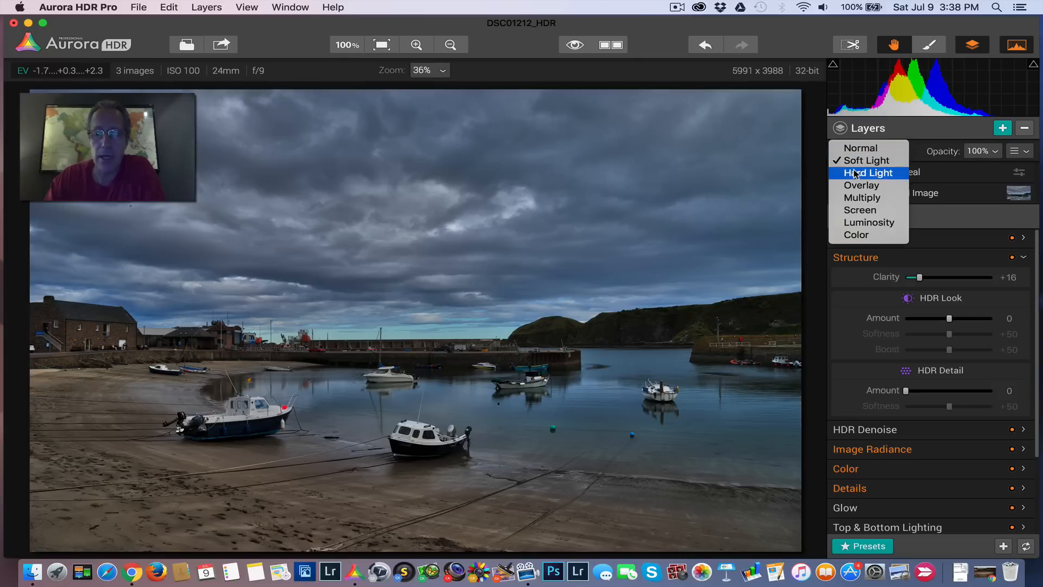
pyautogui.click(868, 173)
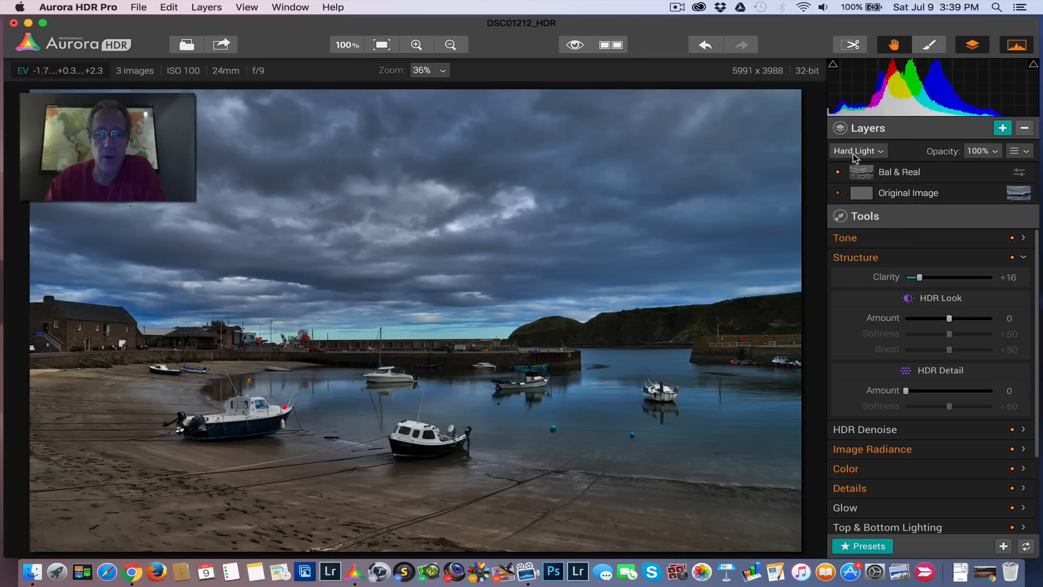
pyautogui.click(857, 151)
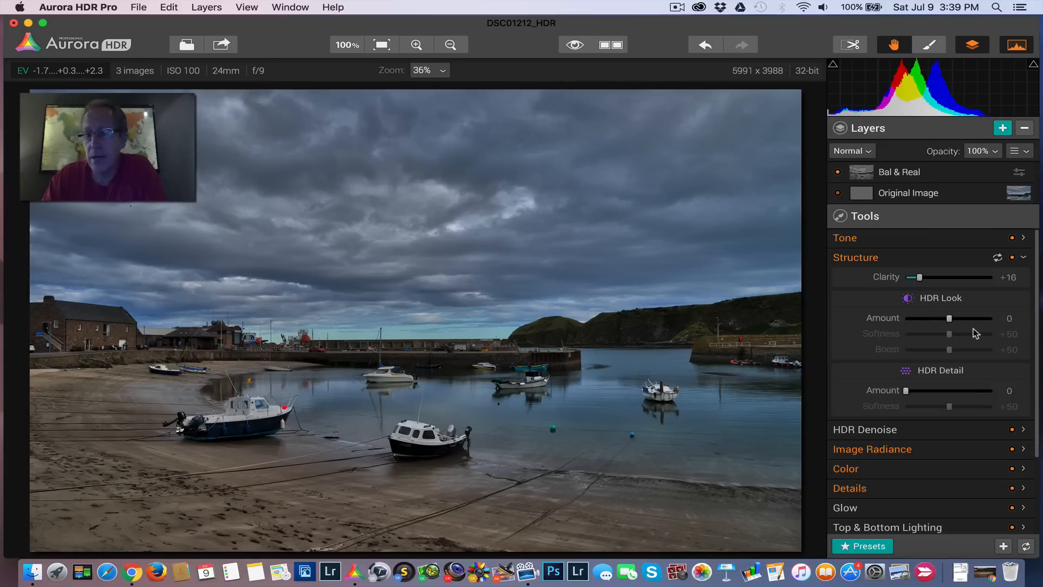
# Step: Add a top layer named 'Real Dreamy' above Bal & Real and collapse the Structure panel
pyautogui.click(1001, 127)
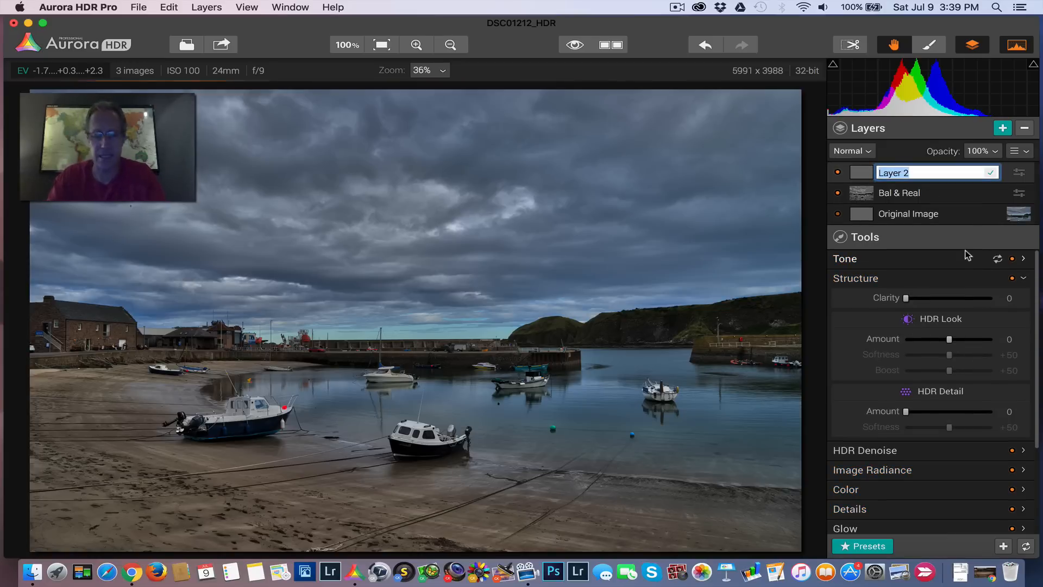
pyautogui.write('Real Dreamy')
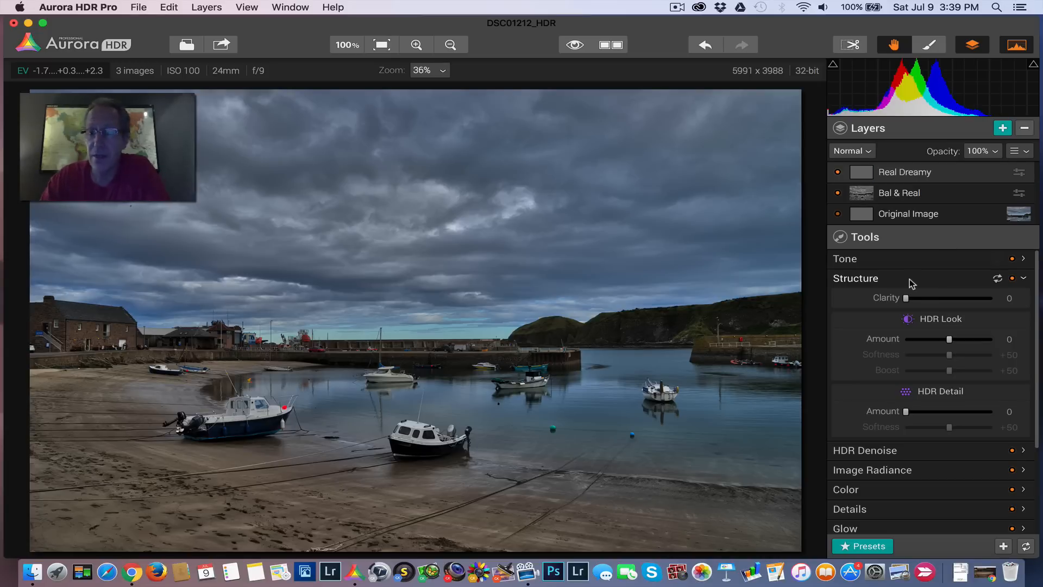
pyautogui.click(867, 545)
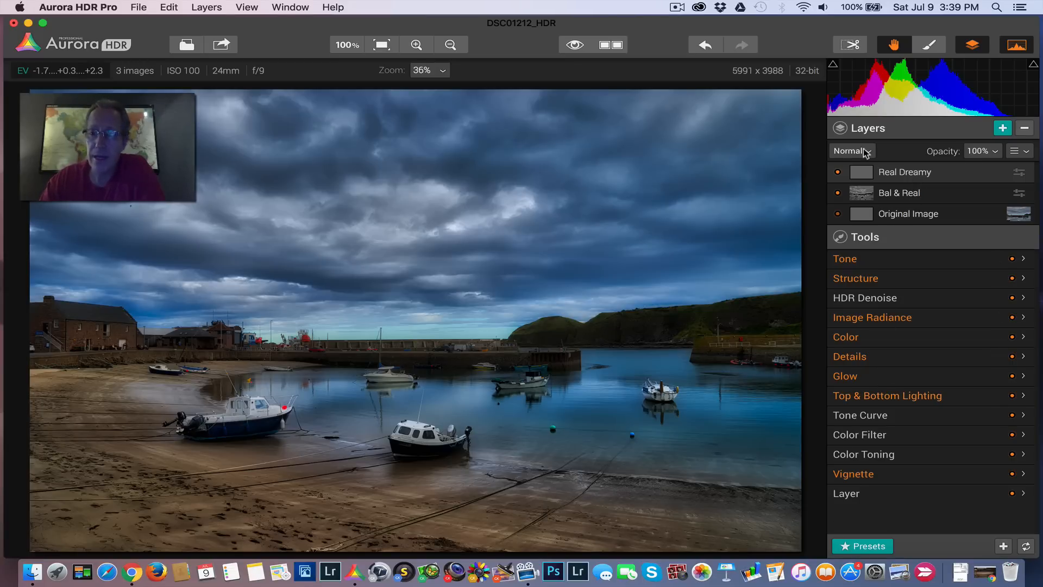
pyautogui.click(853, 150)
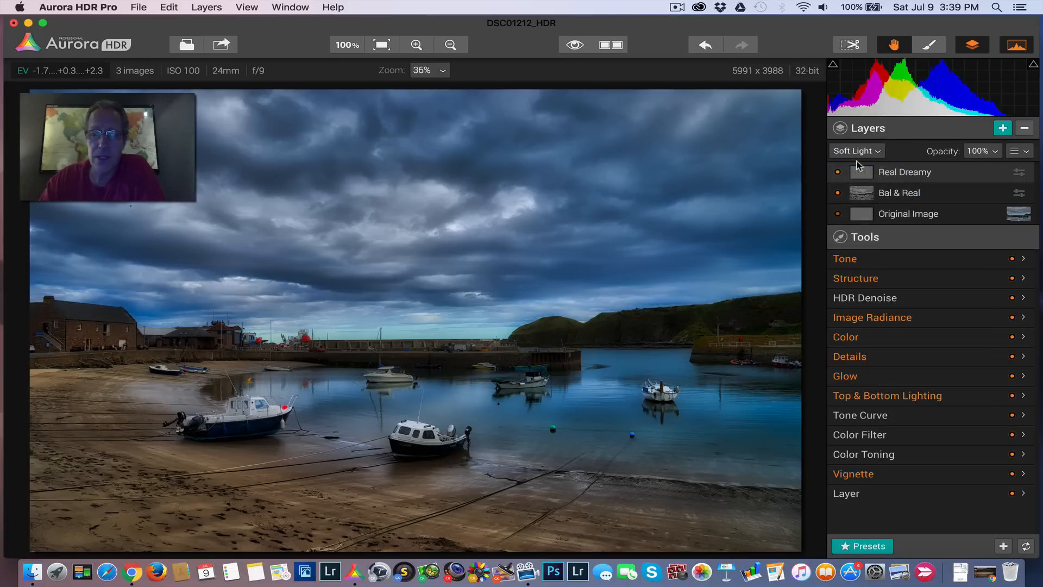
pyautogui.click(856, 150)
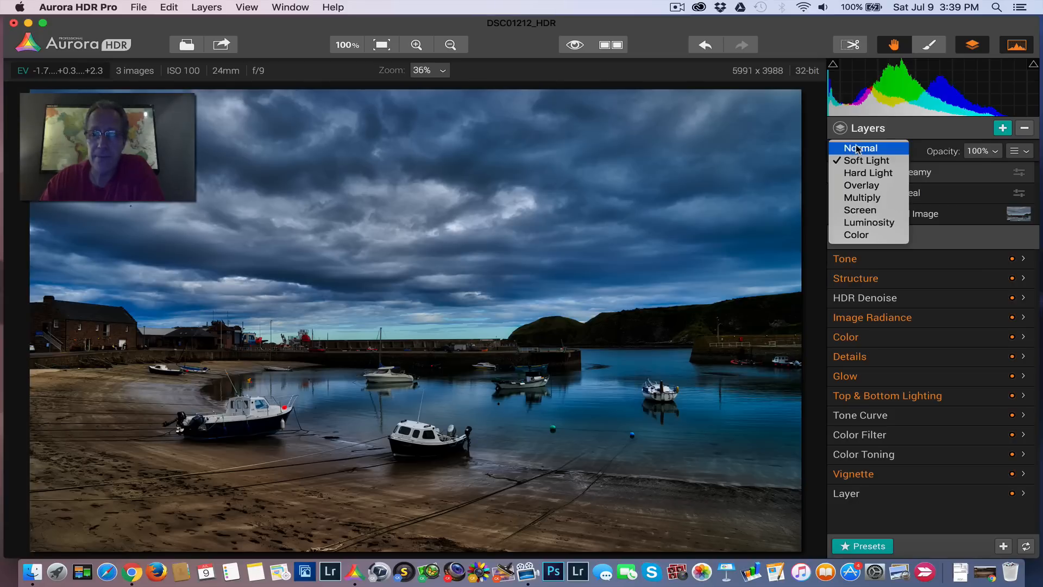
pyautogui.click(868, 172)
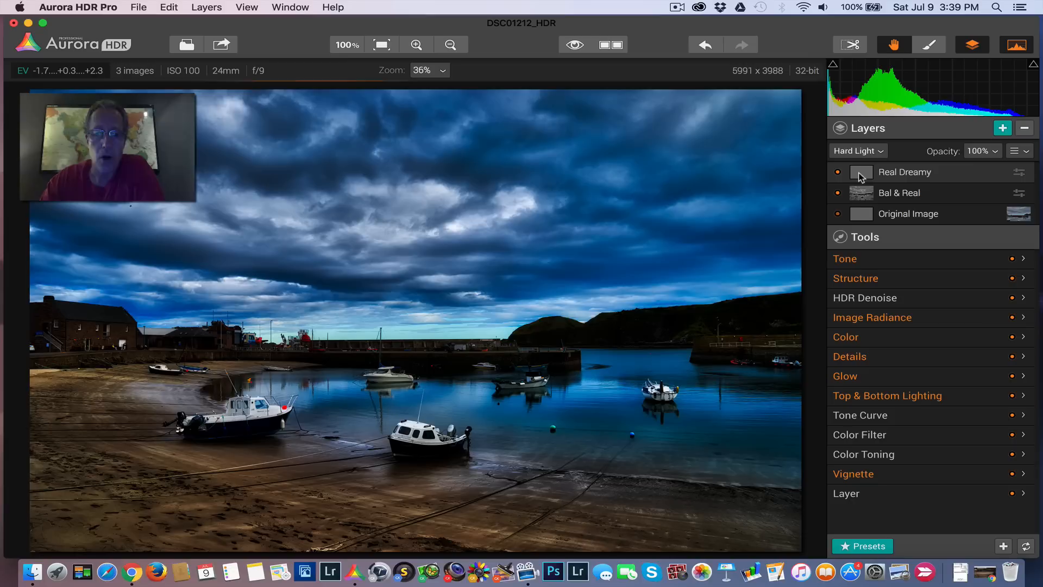
pyautogui.click(857, 151)
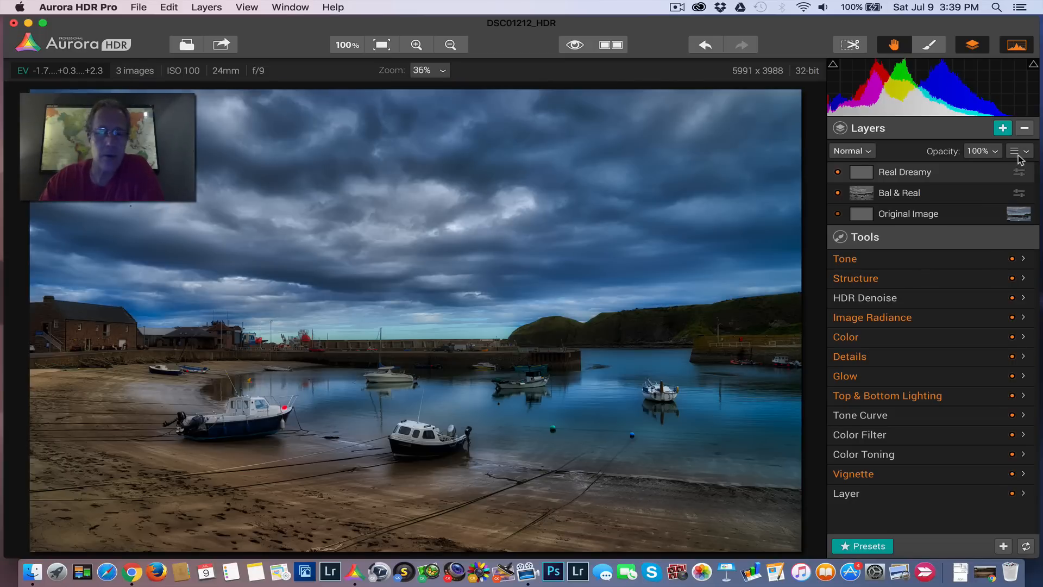
# Step: Create a luminosity mask for the Real Dreamy layer from its options menu
pyautogui.click(1014, 150)
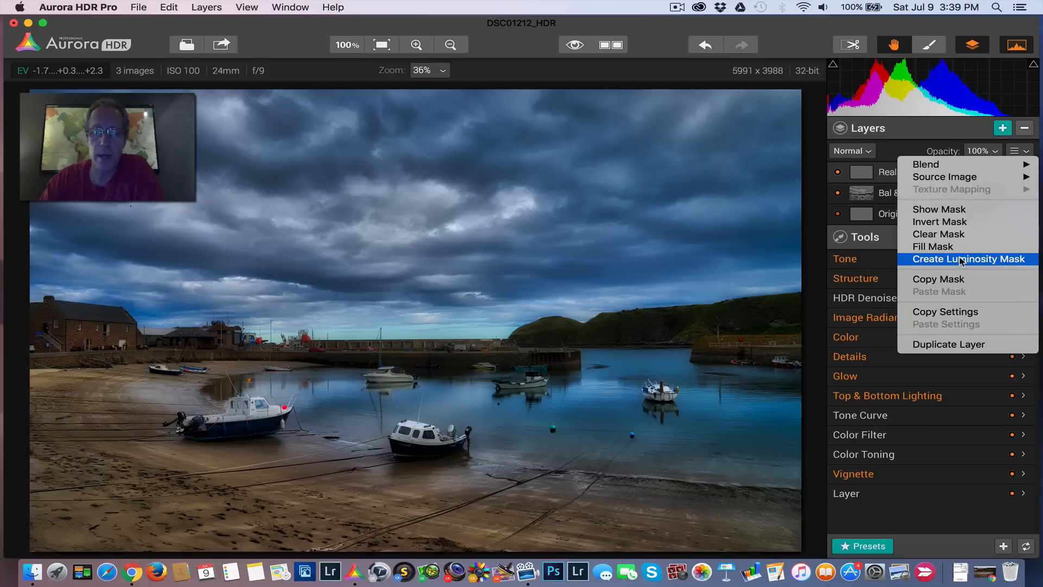
pyautogui.click(969, 259)
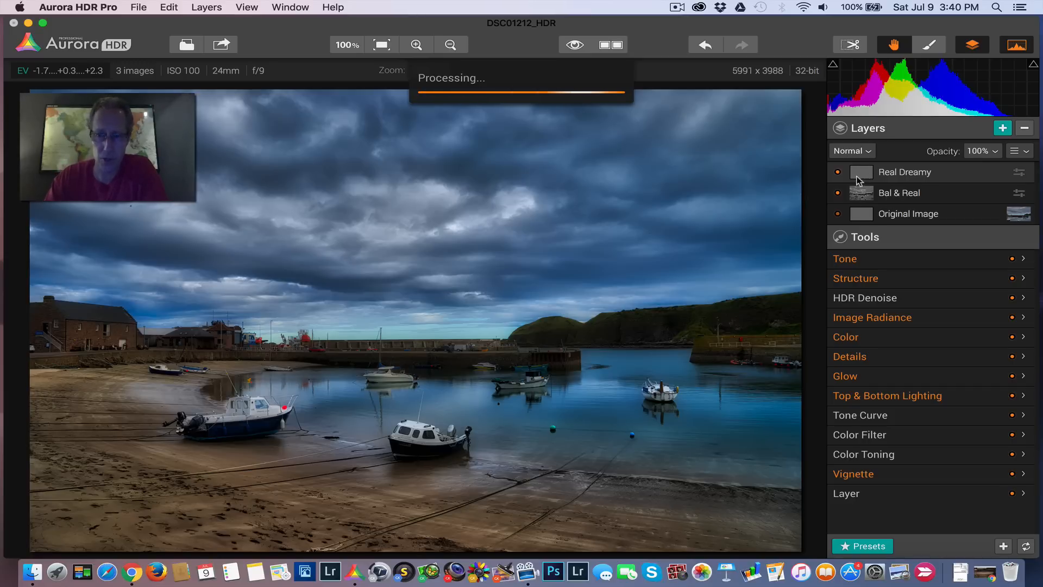
pyautogui.moveTo(862, 199)
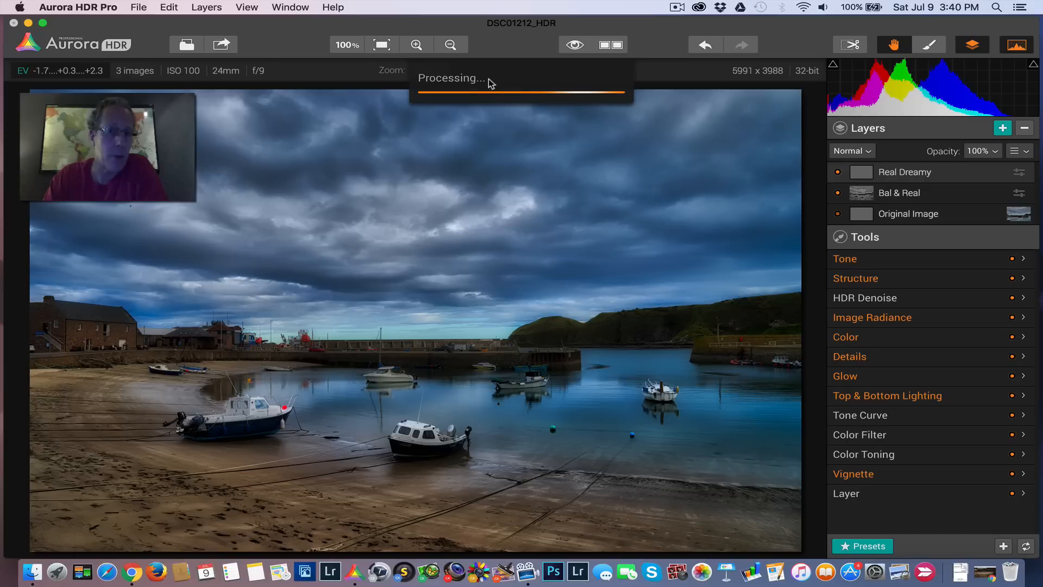
pyautogui.moveTo(900, 207)
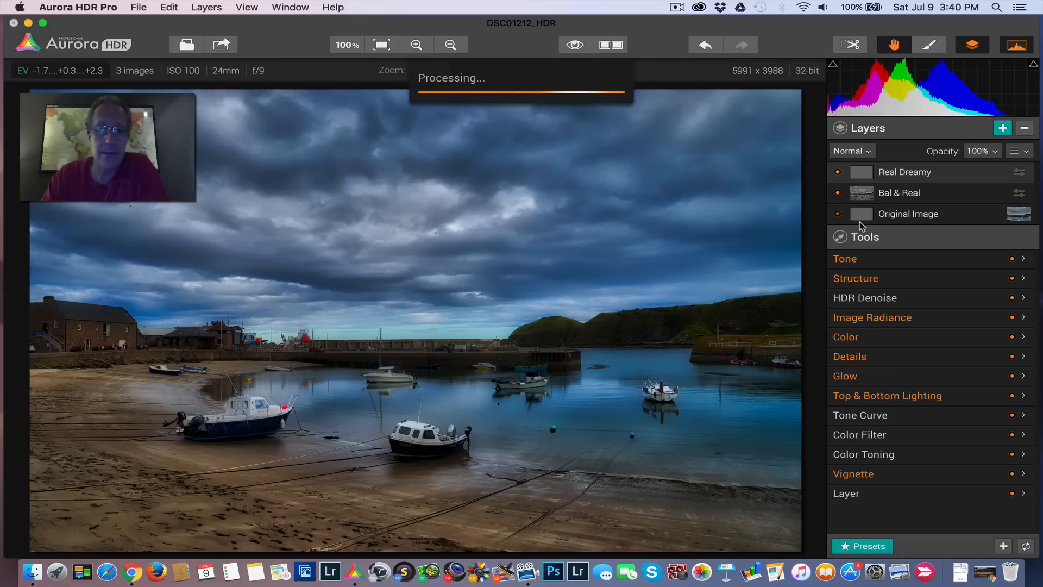
pyautogui.moveTo(802, 218)
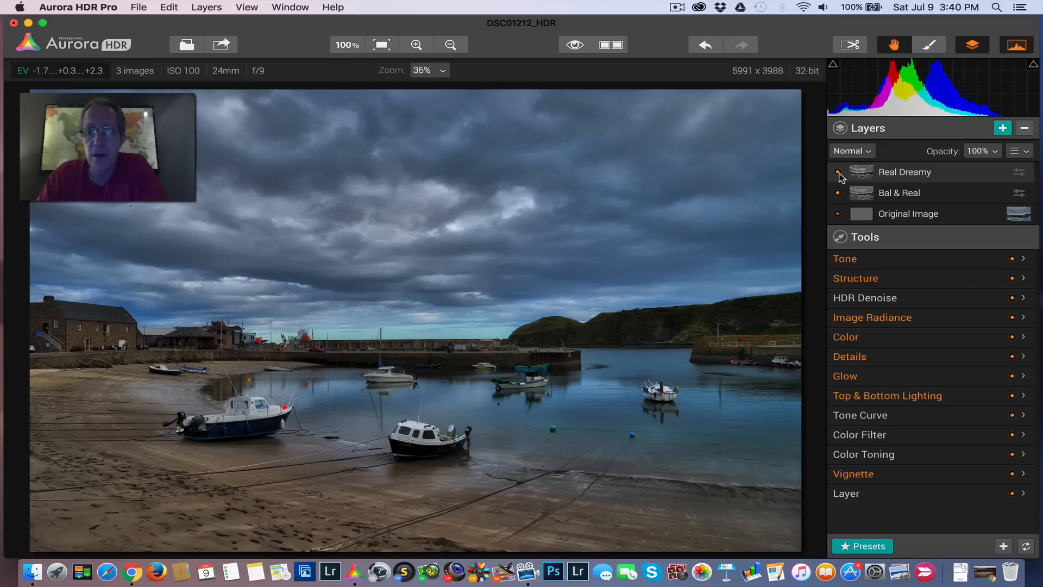
# Step: Hide and show Real Dreamy to compare, then set its blend mode to Soft Light
pyautogui.click(837, 172)
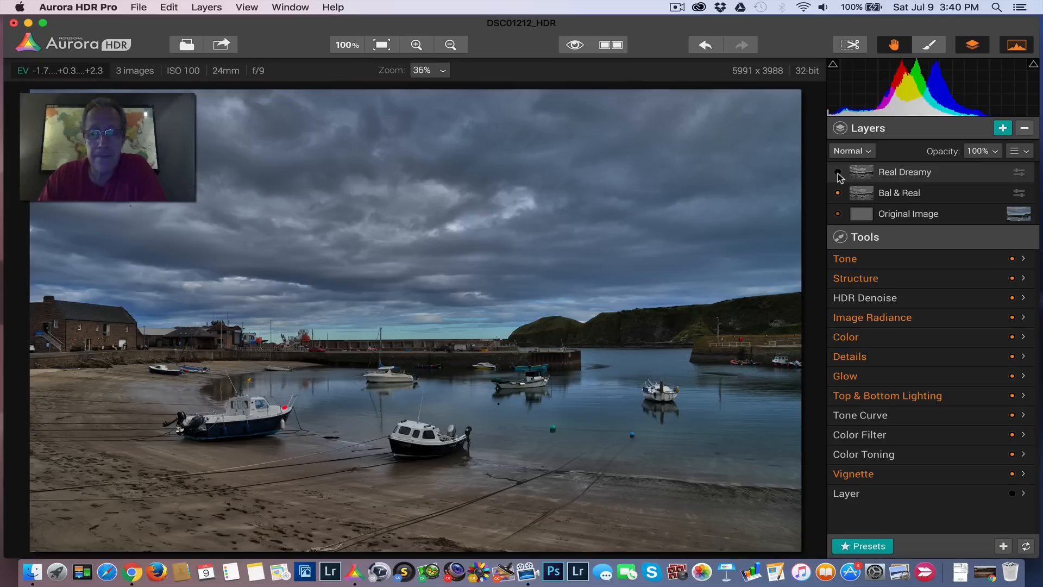
pyautogui.click(838, 172)
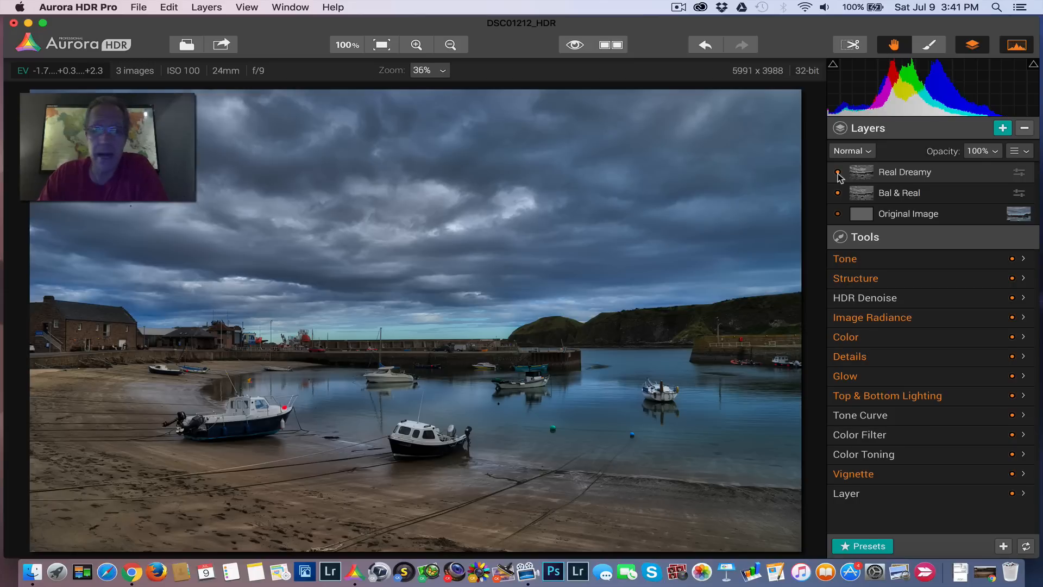
pyautogui.moveTo(854, 151)
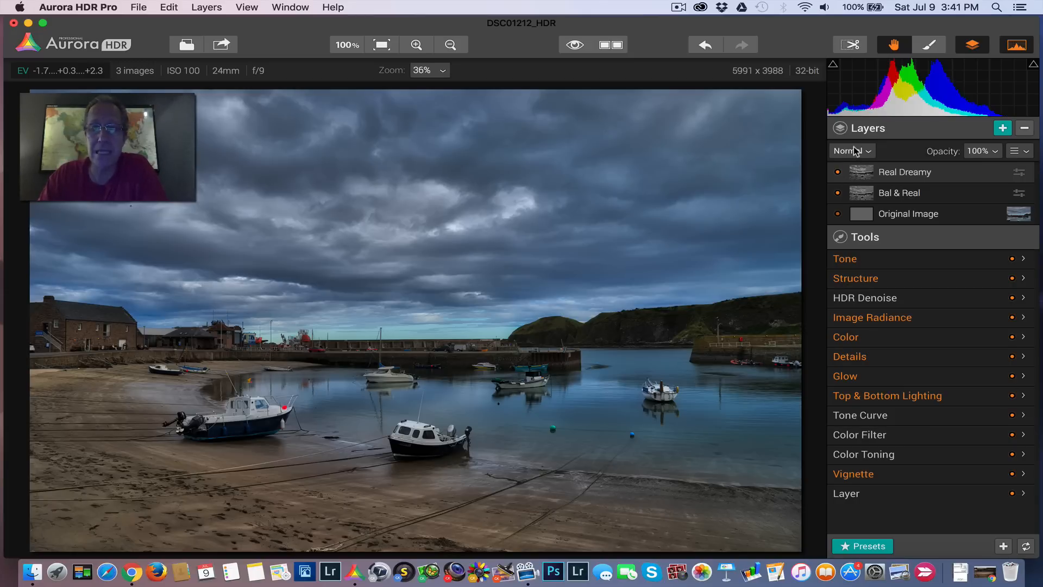
pyautogui.click(851, 151)
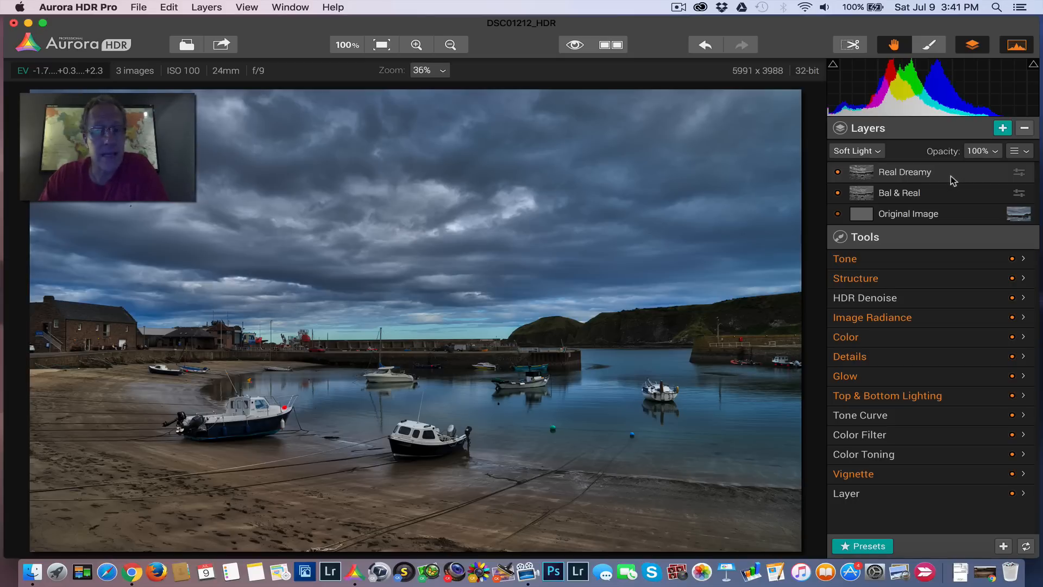
pyautogui.click(855, 150)
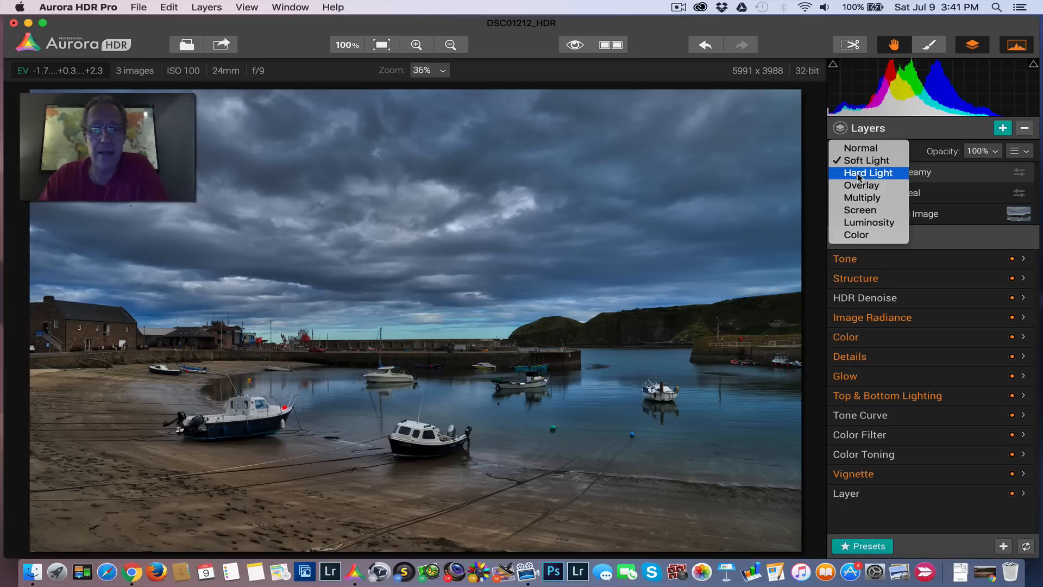
pyautogui.click(867, 173)
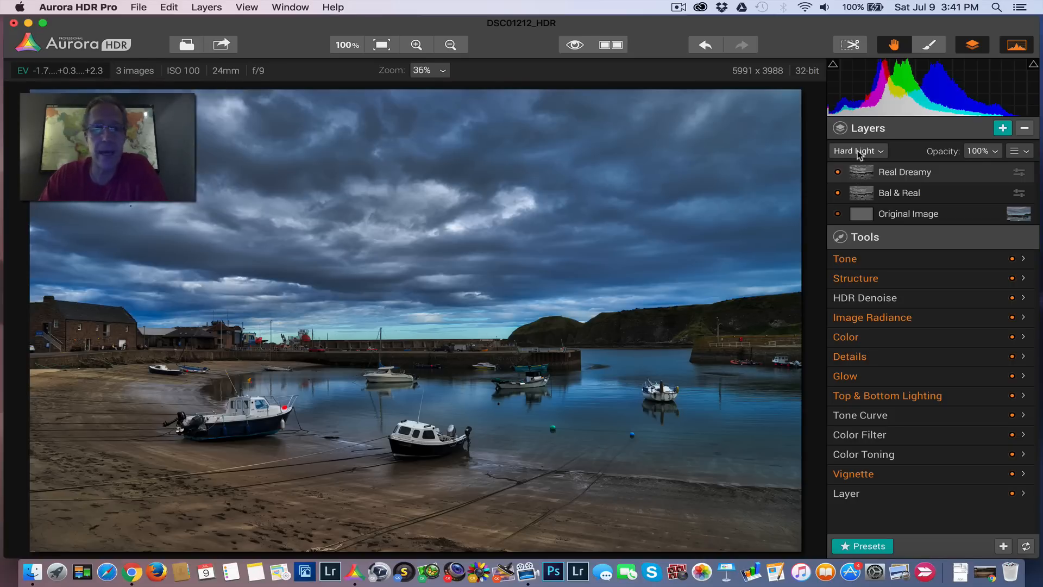
pyautogui.click(857, 150)
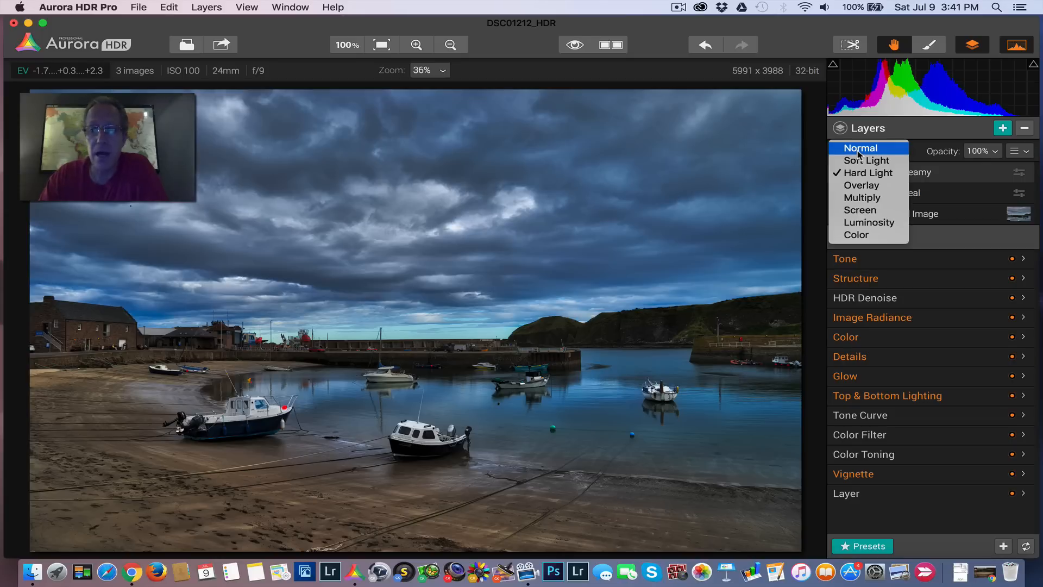
pyautogui.moveTo(861, 196)
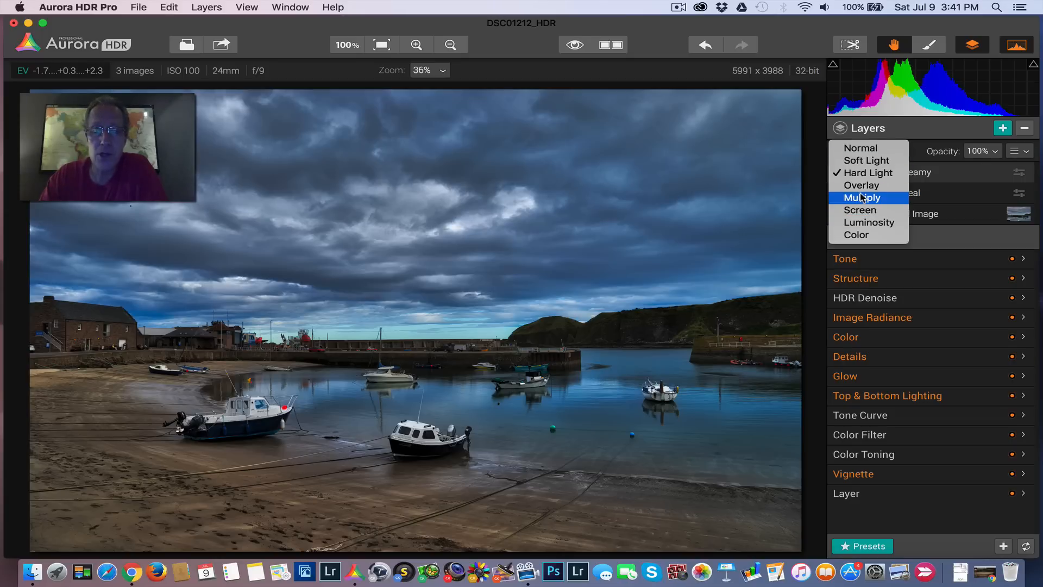
pyautogui.click(862, 197)
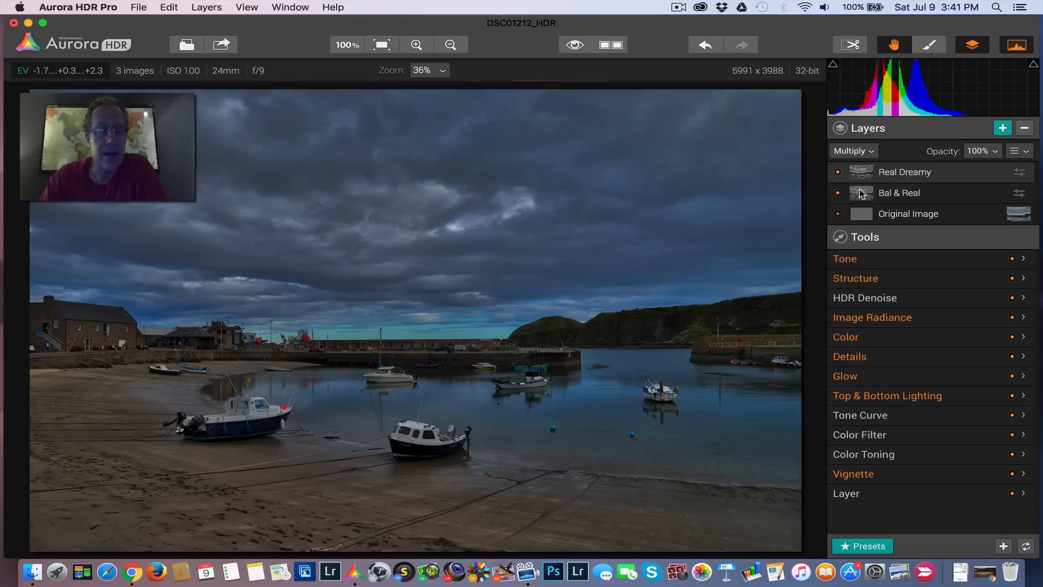
pyautogui.click(851, 151)
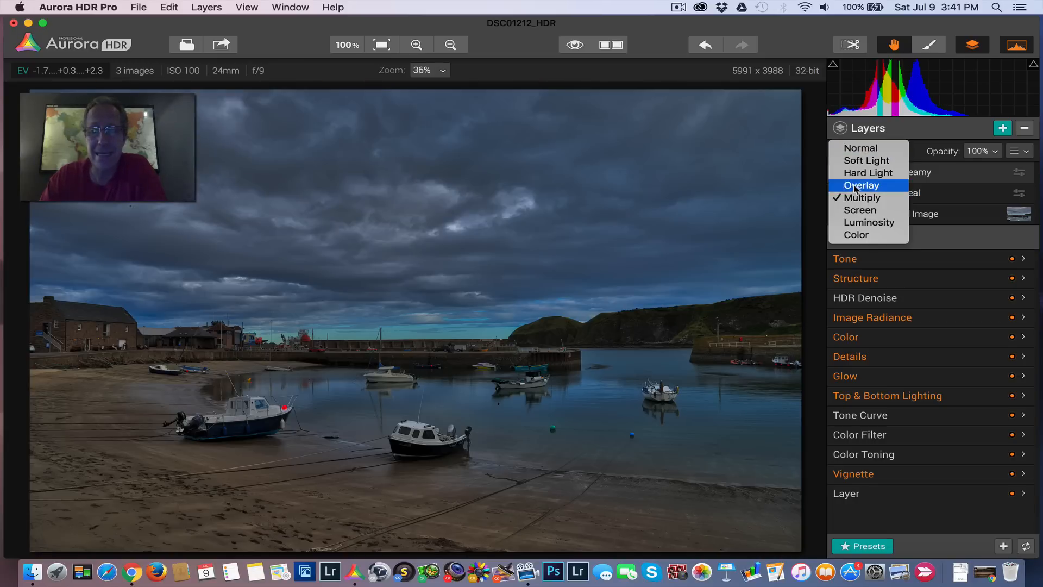
pyautogui.click(868, 222)
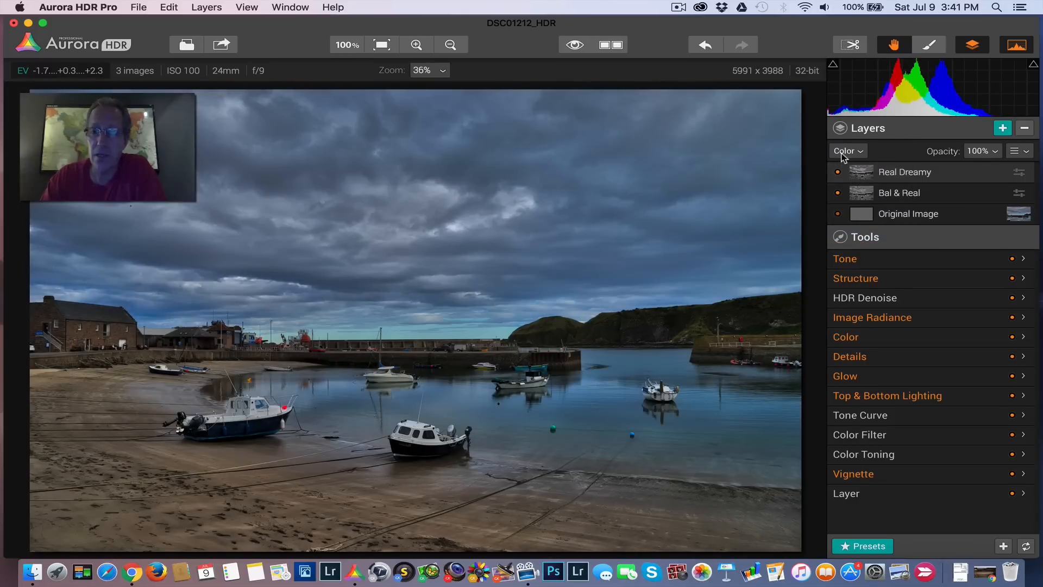
pyautogui.click(846, 151)
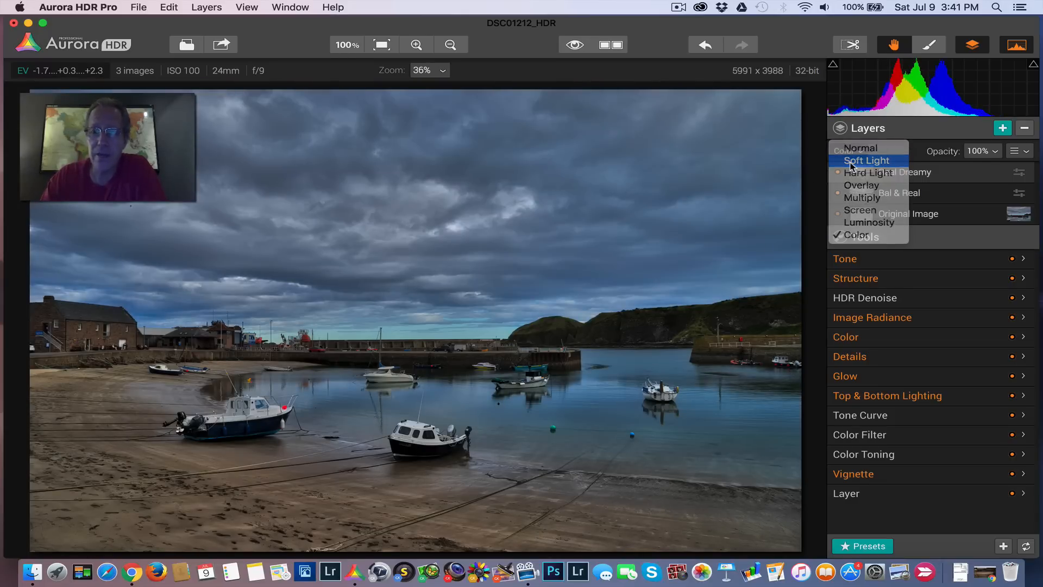
pyautogui.click(866, 160)
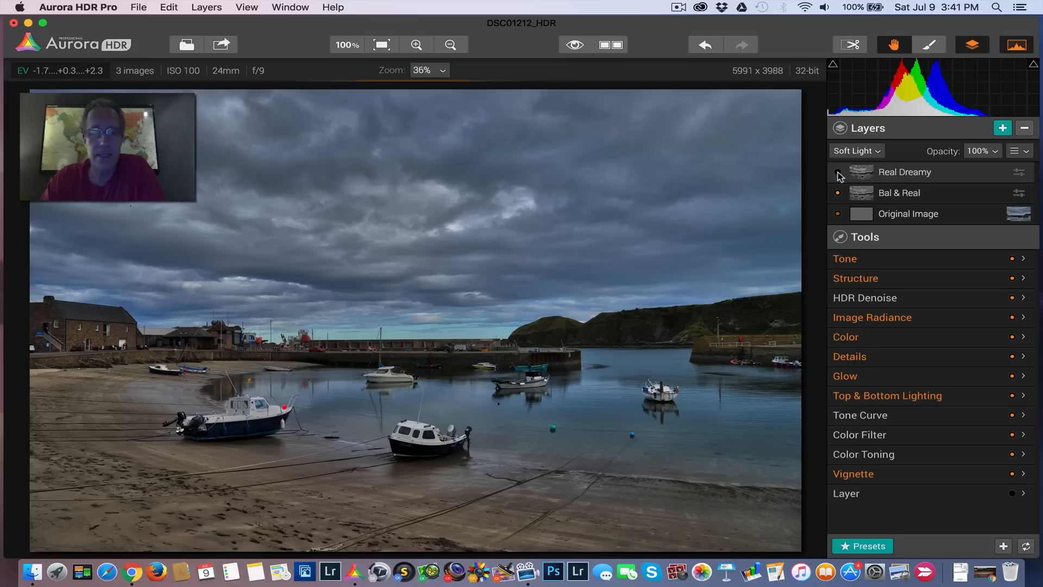
pyautogui.click(837, 172)
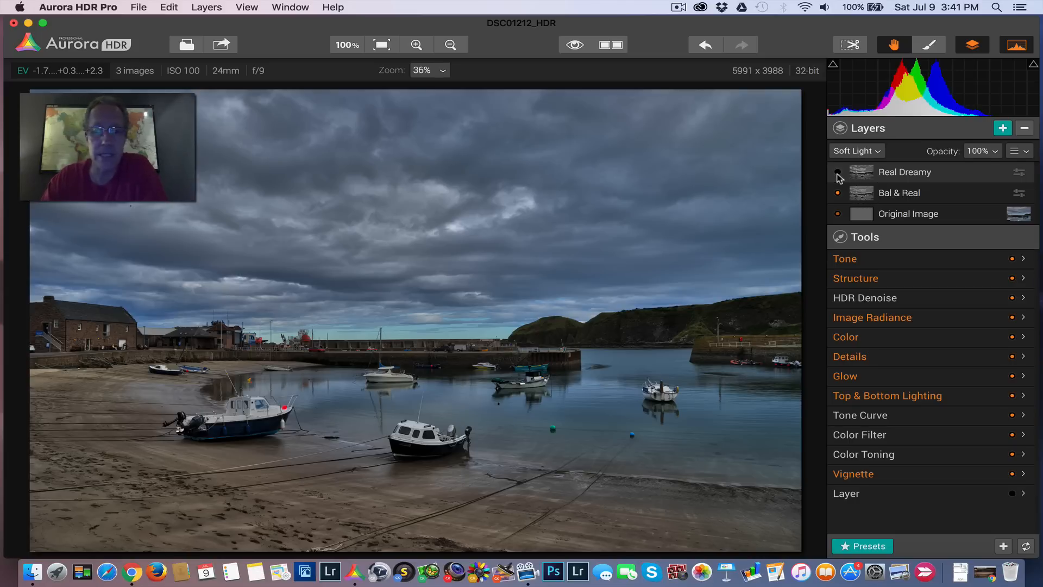
pyautogui.click(838, 172)
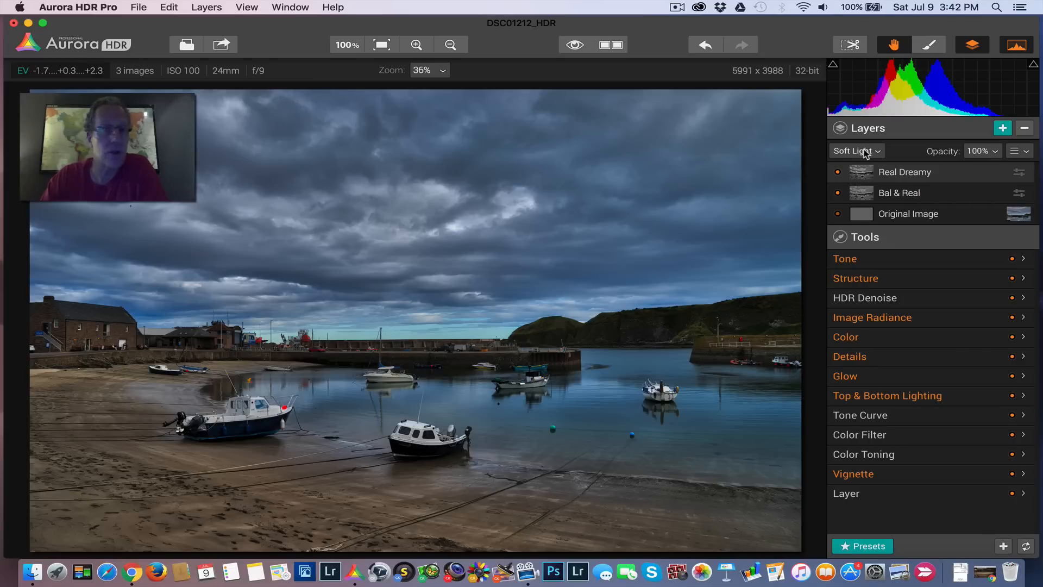
# Step: Compare Normal and Hard Light on Real Dreamy, settling back on Soft Light
pyautogui.click(855, 151)
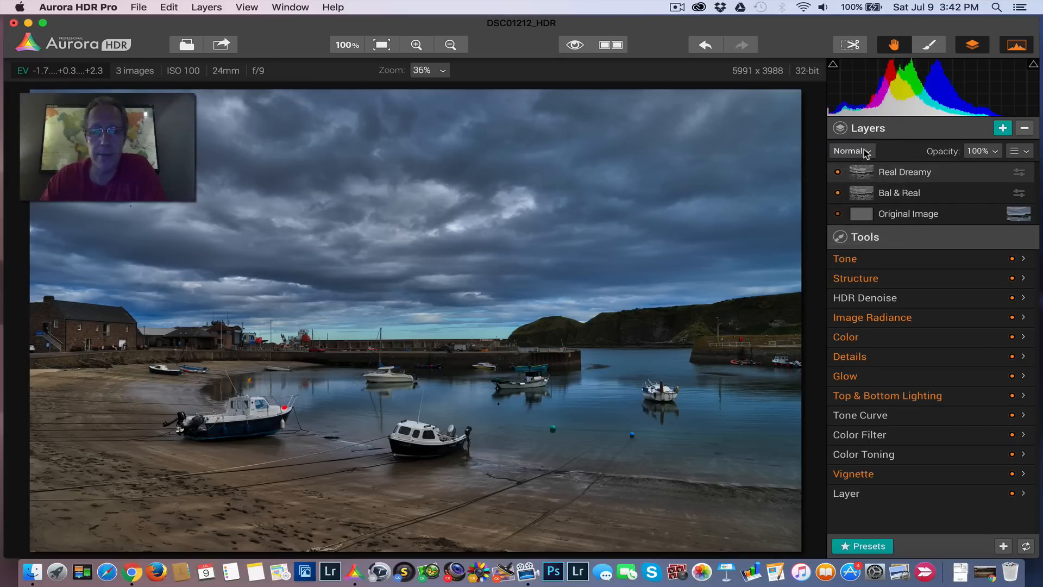
pyautogui.click(851, 150)
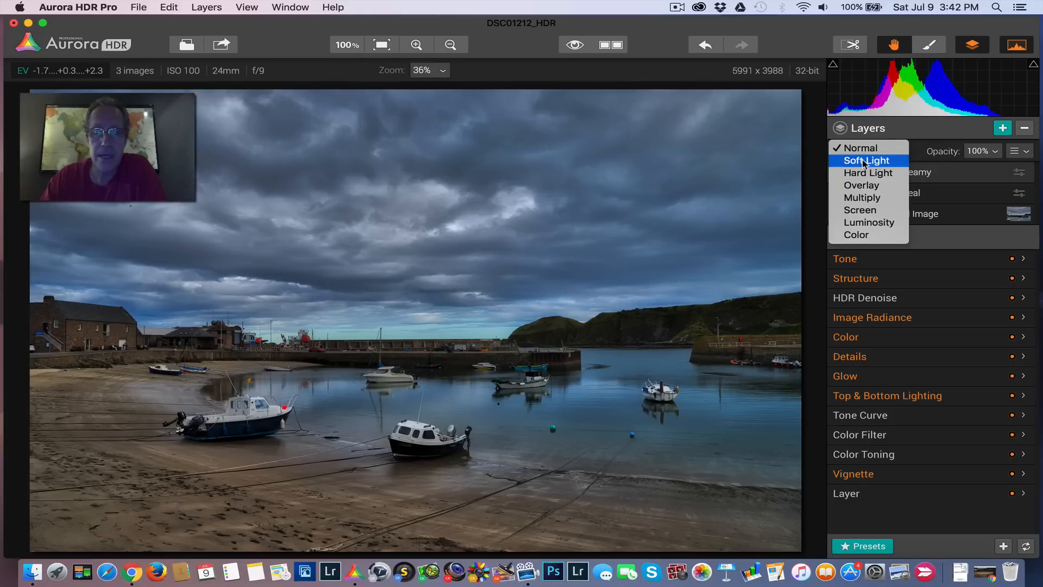
pyautogui.click(867, 161)
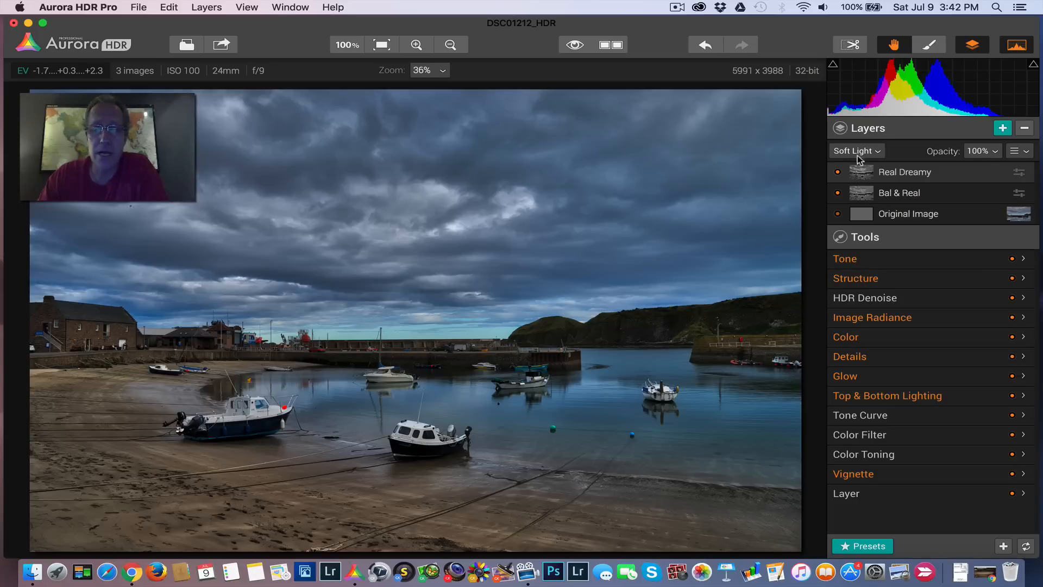
pyautogui.click(856, 150)
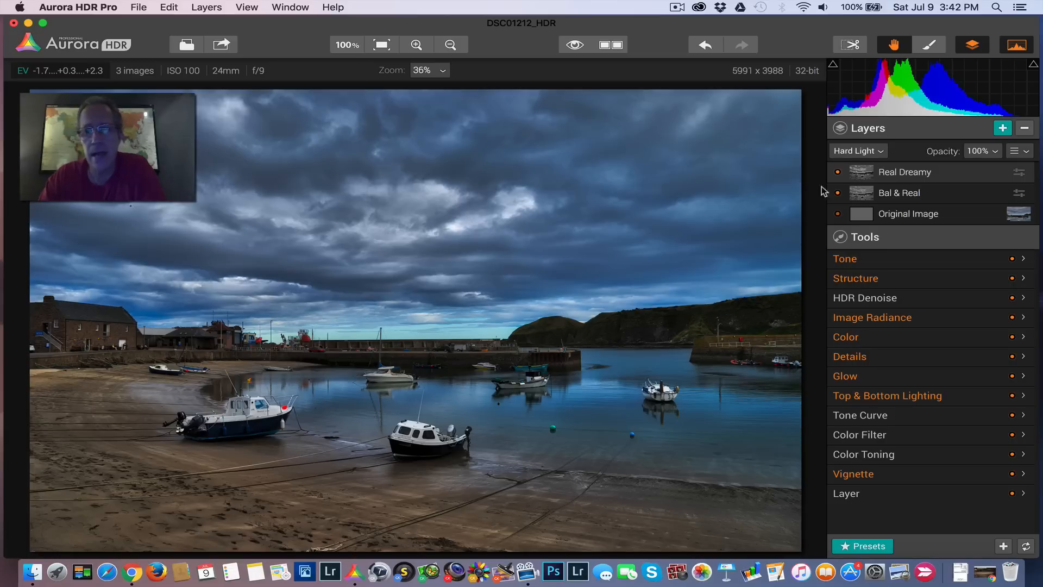
pyautogui.click(857, 150)
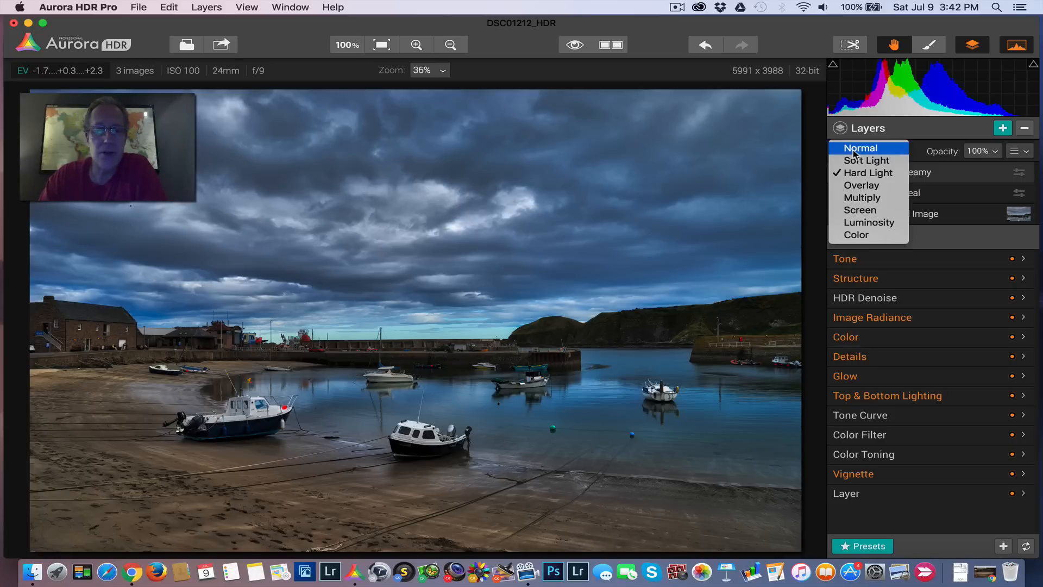
pyautogui.click(867, 160)
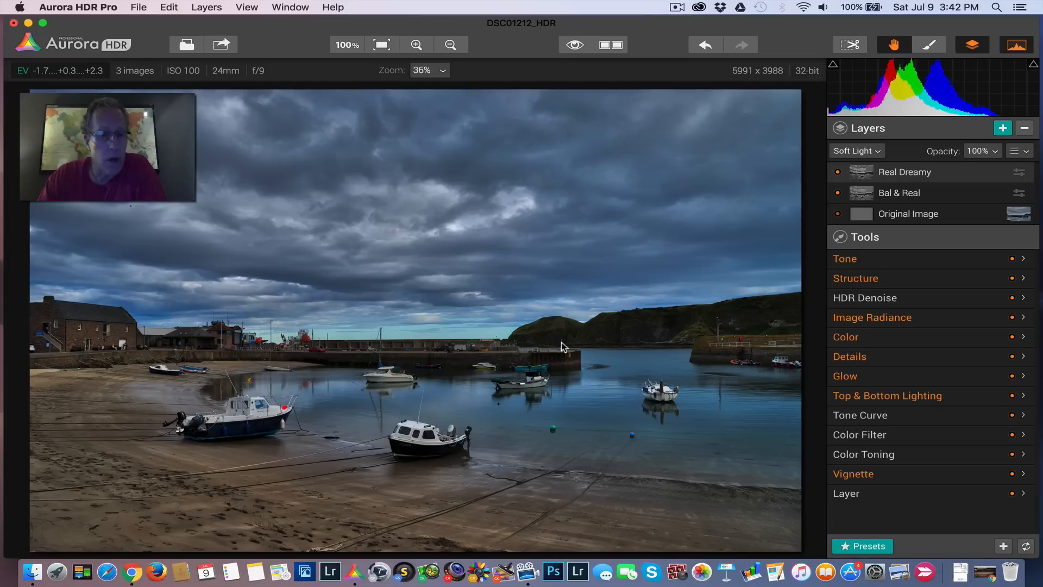
pyautogui.moveTo(612, 373)
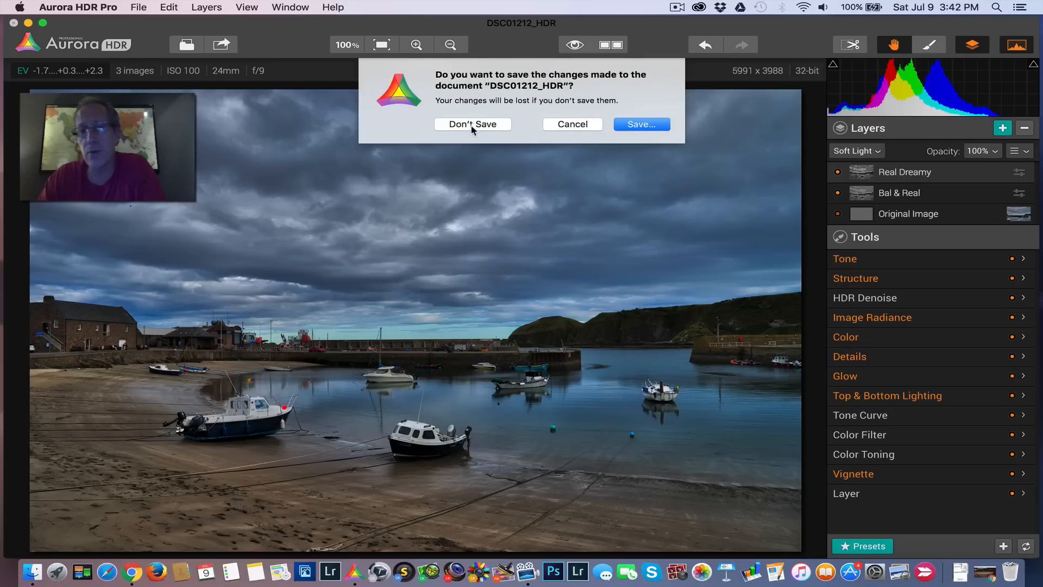
# Step: Close DSC01212_HDR without saving and open Ecola1–3.jpg in Aurora HDR Pro
pyautogui.click(472, 125)
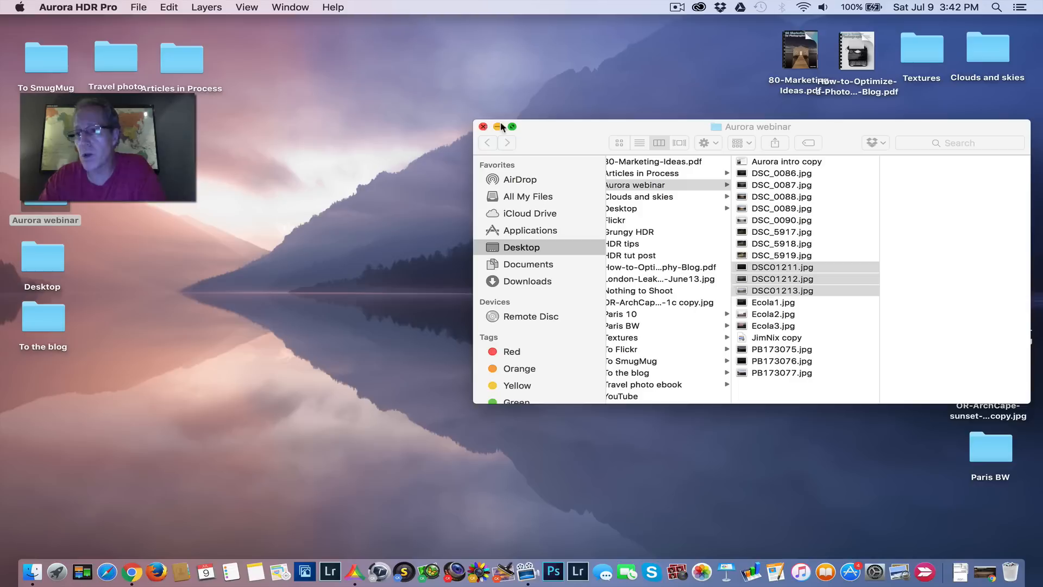
pyautogui.click(782, 279)
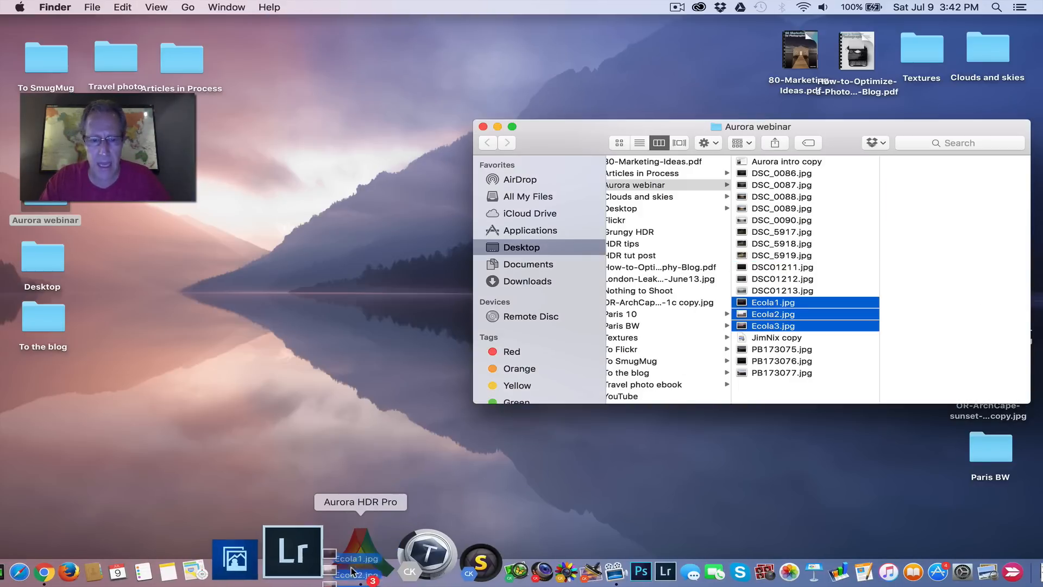
pyautogui.click(354, 552)
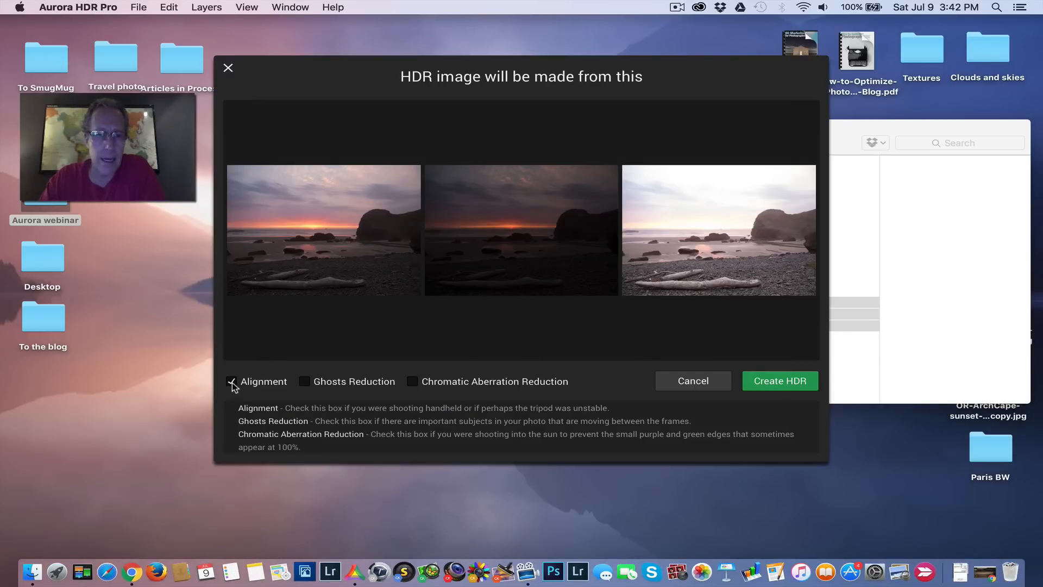
# Step: Enable alignment and merge the three Ecola brackets into Ecola3_HDR
pyautogui.click(779, 380)
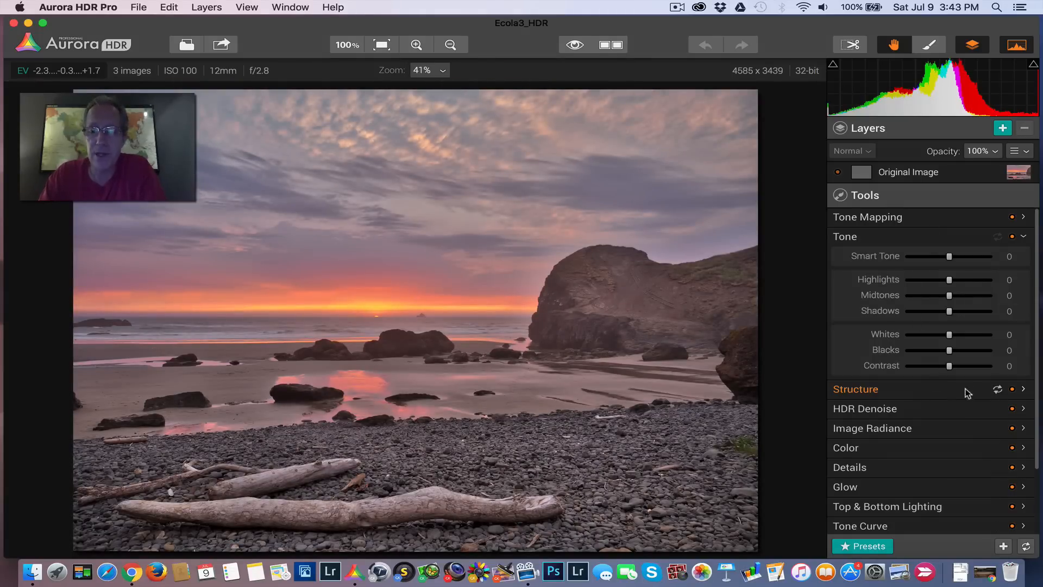
# Step: Set Tone Mapping Spot Lighting to -56 and Final Touches to +44
pyautogui.click(845, 237)
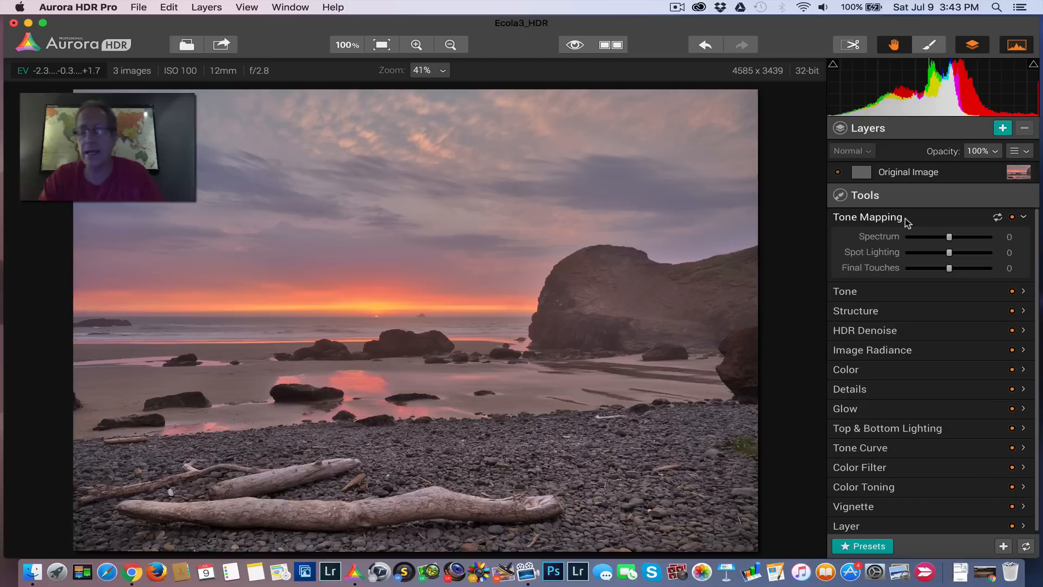
pyautogui.moveTo(916, 230)
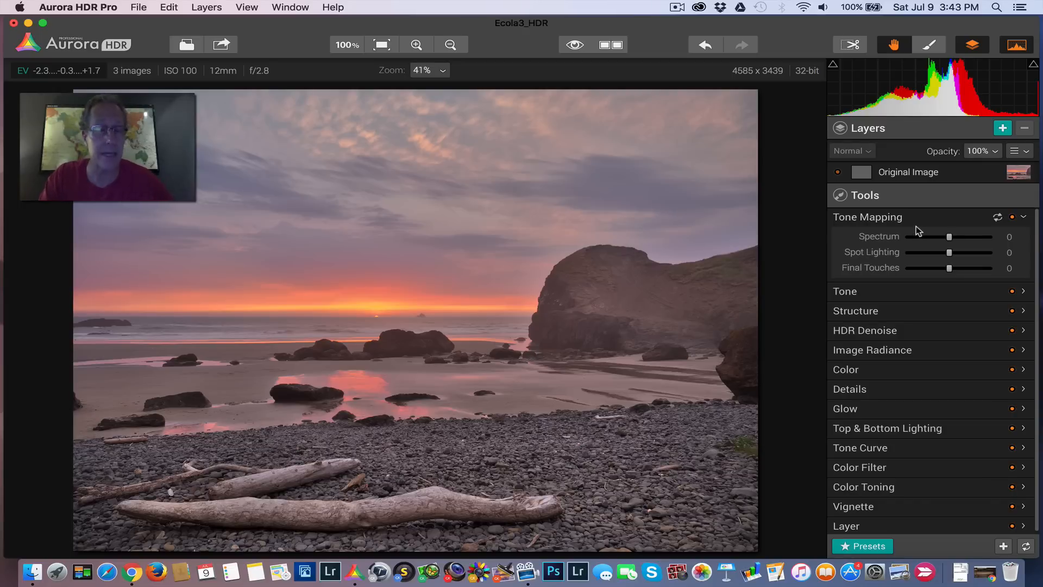
pyautogui.moveTo(968, 168)
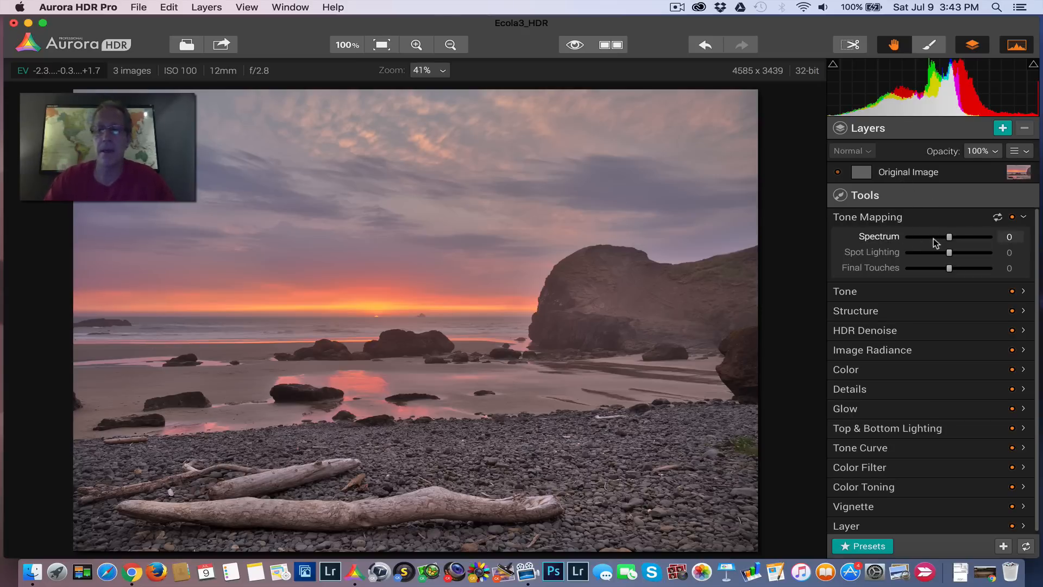
pyautogui.moveTo(951, 255)
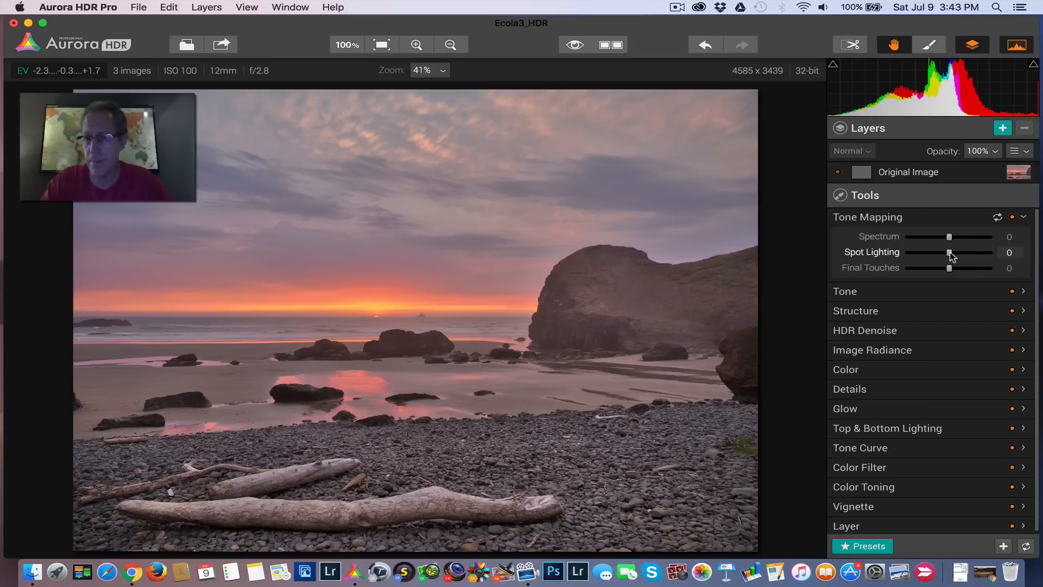
pyautogui.moveTo(949, 252); pyautogui.dragTo(927, 252)
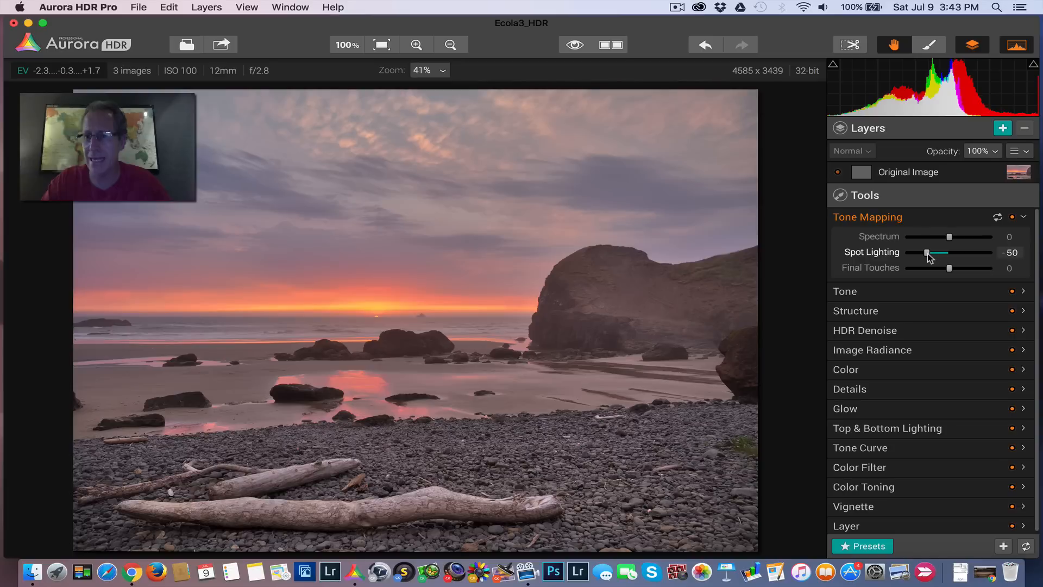
pyautogui.moveTo(927, 252); pyautogui.dragTo(923, 252)
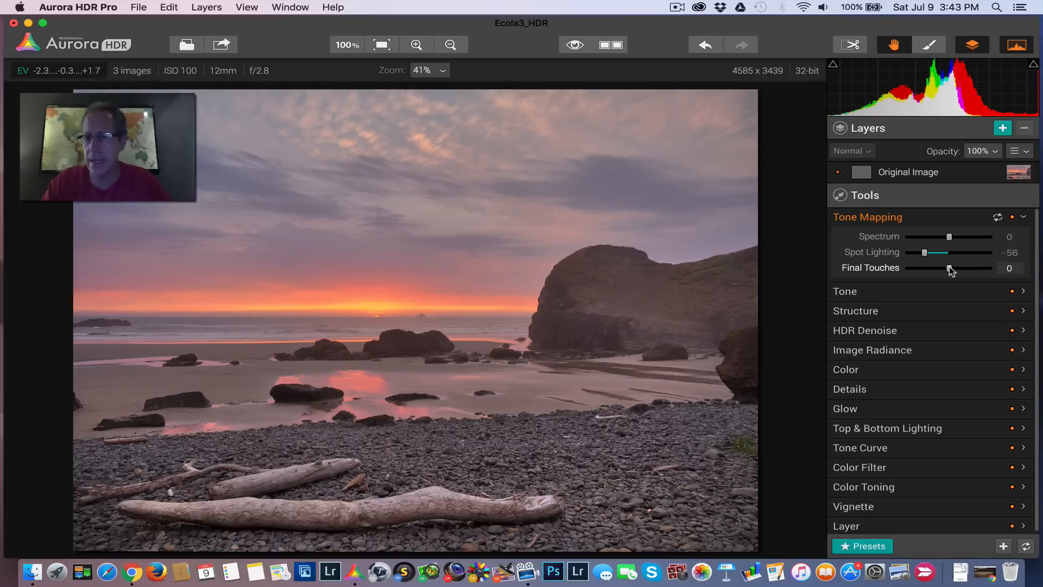
pyautogui.moveTo(949, 267); pyautogui.dragTo(963, 268)
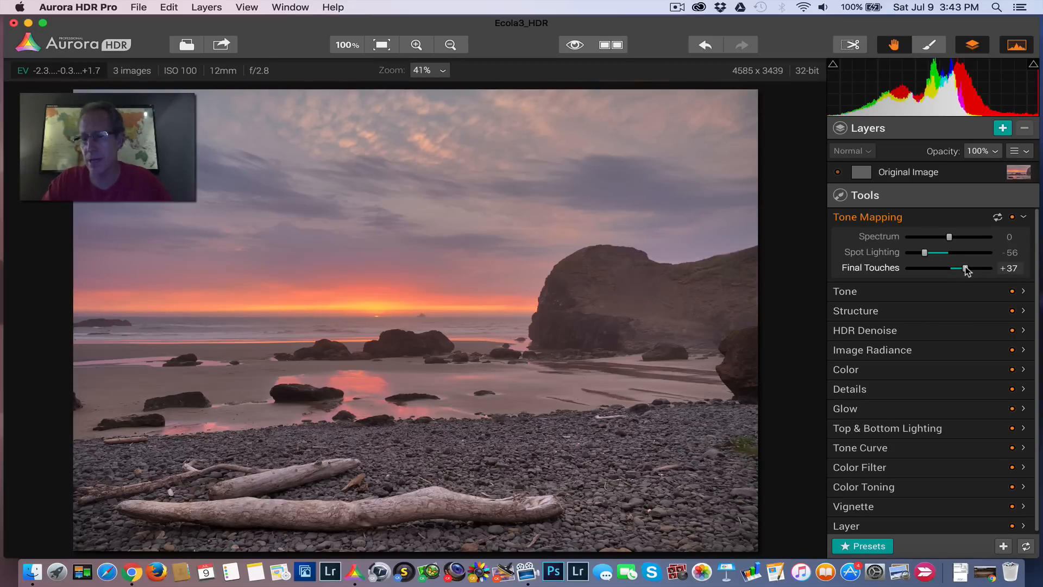
pyautogui.moveTo(957, 267); pyautogui.dragTo(969, 267)
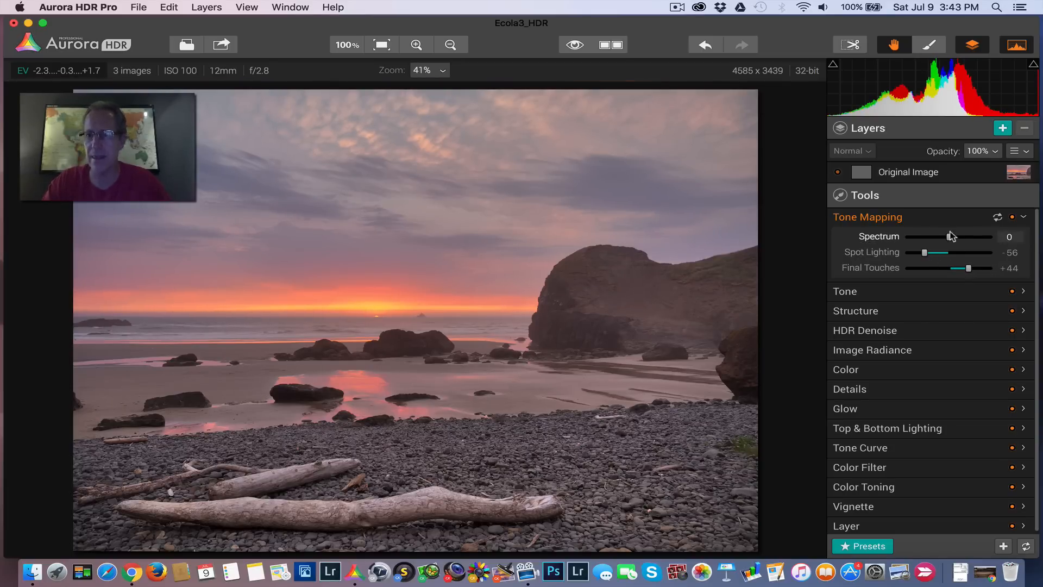
pyautogui.click(1023, 217)
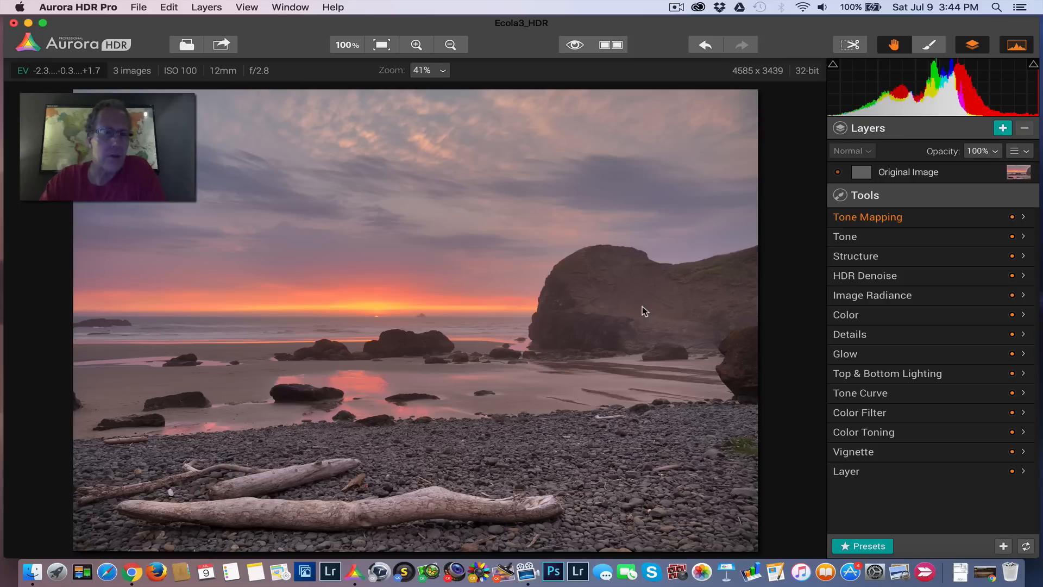
pyautogui.moveTo(877, 219)
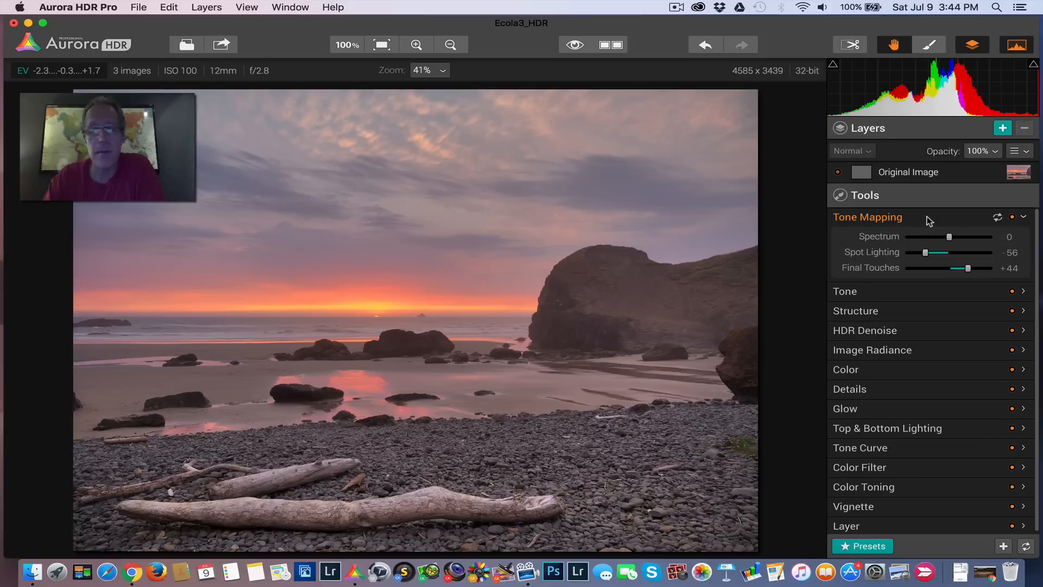
# Step: Add a new Layer 1 above the Original Image
pyautogui.click(867, 217)
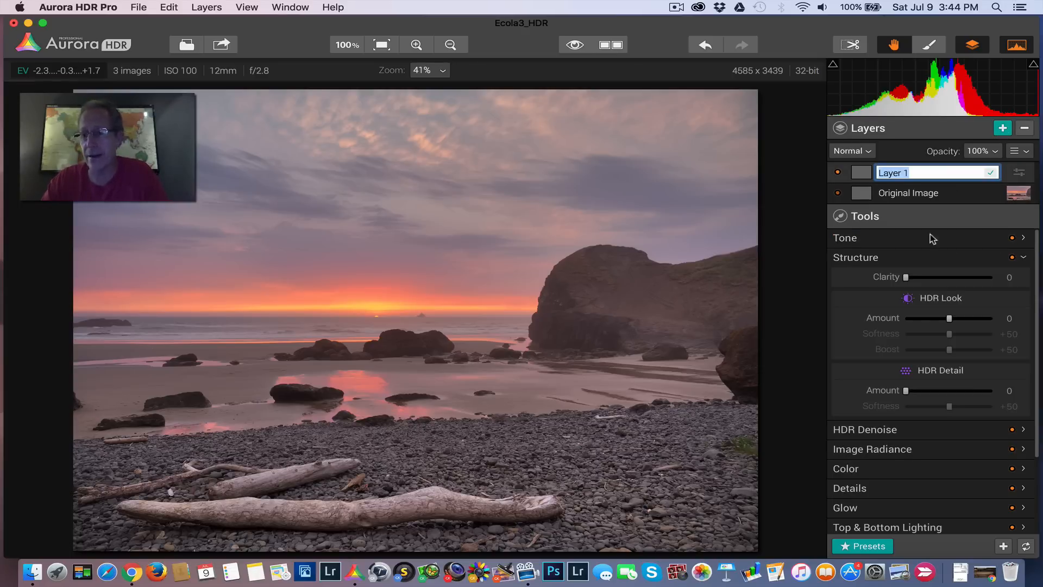
# Step: Name the layer 'Bal & Real' and apply the Balanced & Realistic preset
pyautogui.write('Bal & Real')
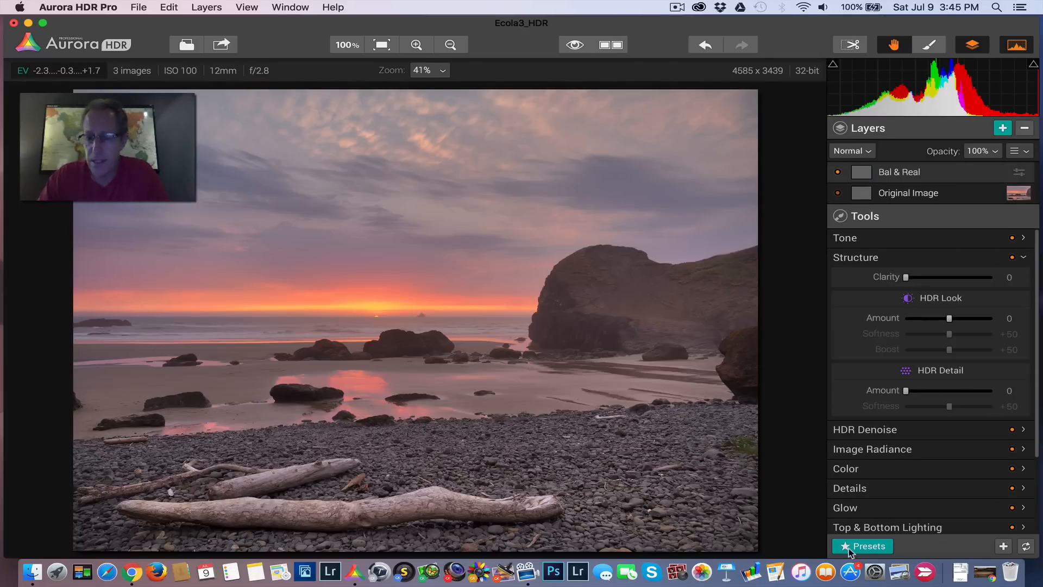
pyautogui.click(861, 545)
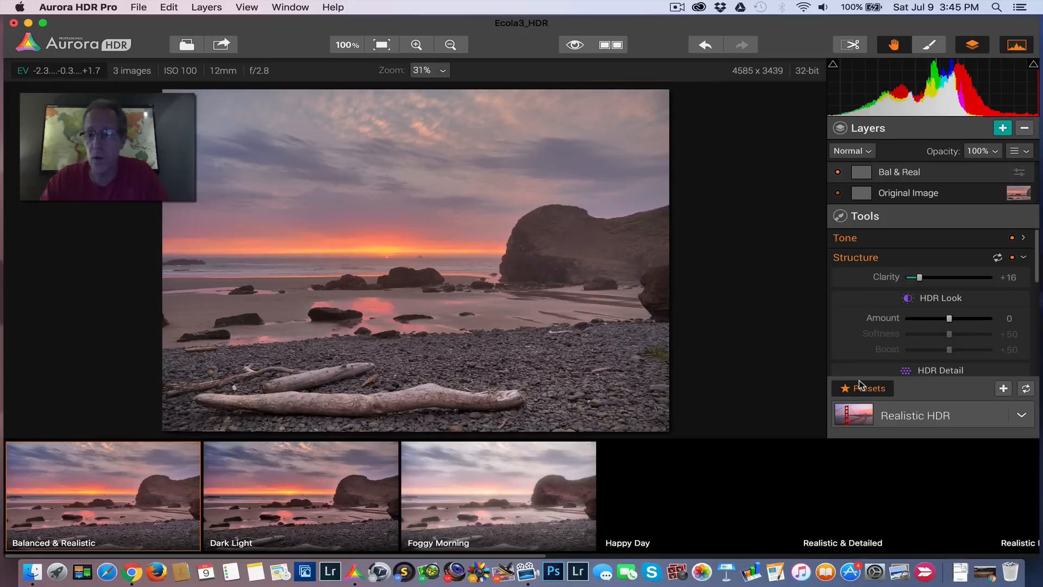
pyautogui.click(417, 44)
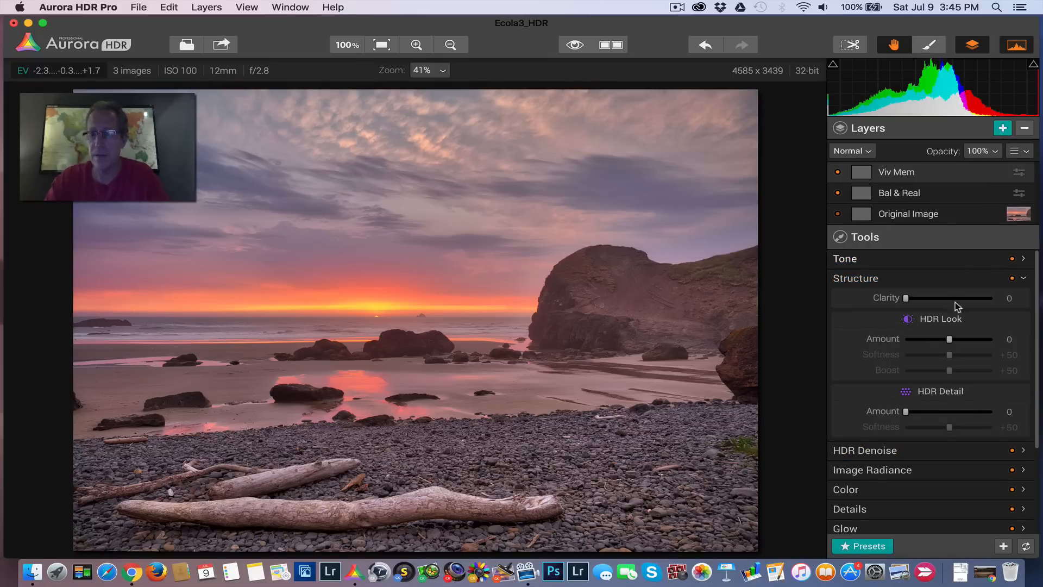
# Step: Apply a vivid preset to Viv Mem and toggle its visibility to compare
pyautogui.click(867, 550)
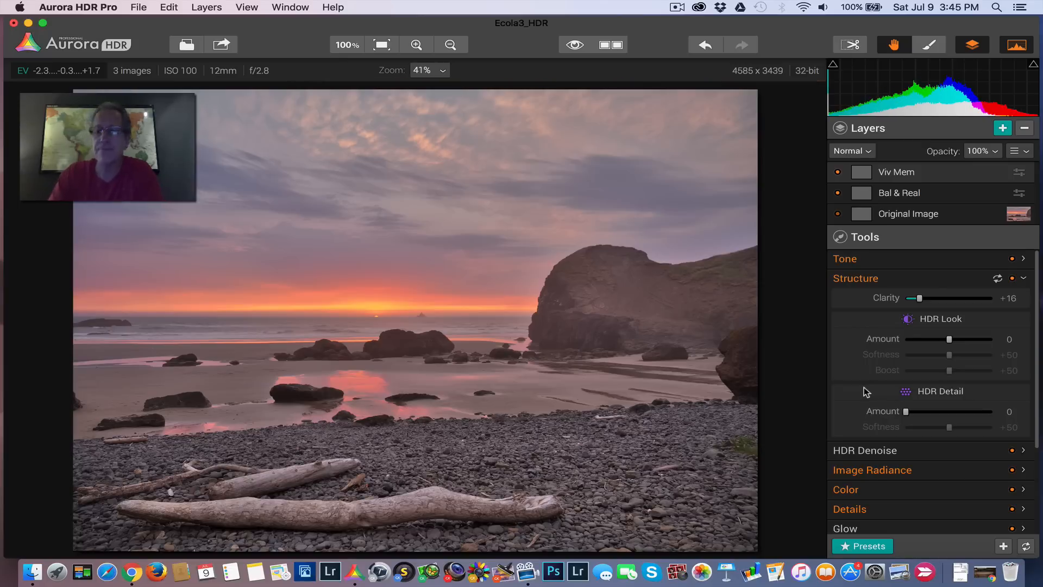
pyautogui.click(856, 278)
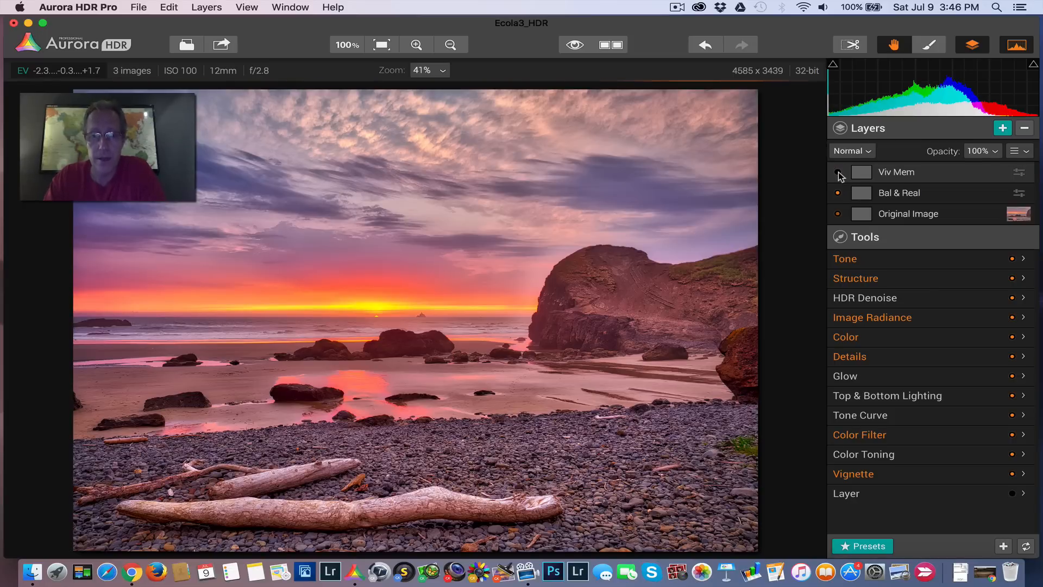
pyautogui.click(838, 171)
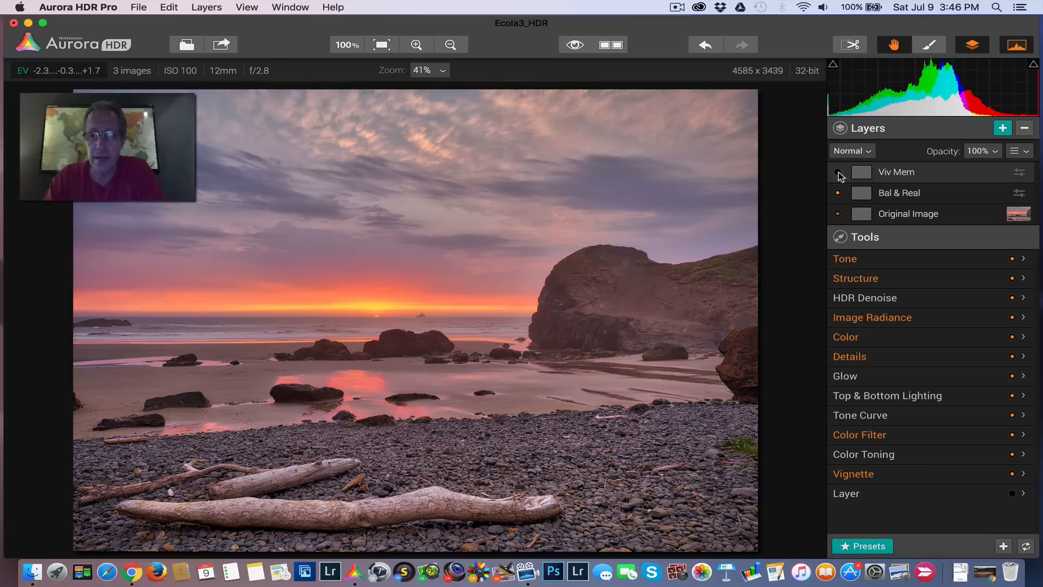
pyautogui.moveTo(840, 178)
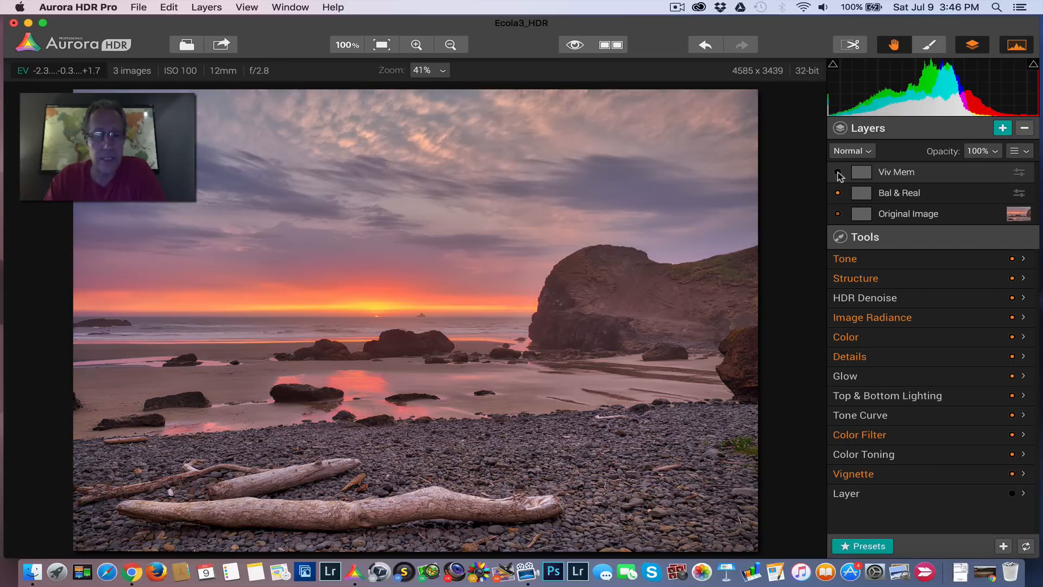
pyautogui.click(838, 172)
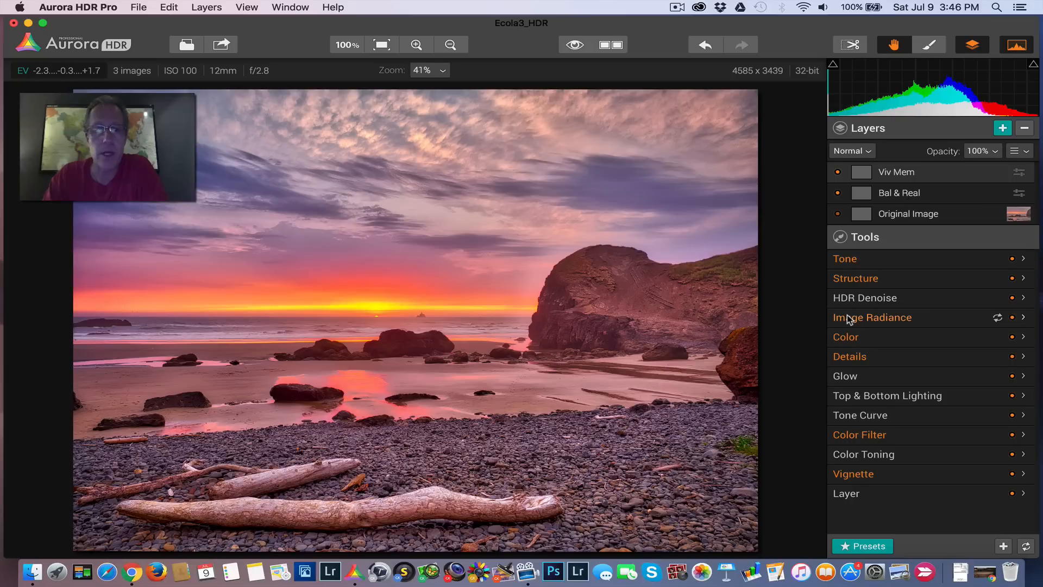
pyautogui.moveTo(871, 308)
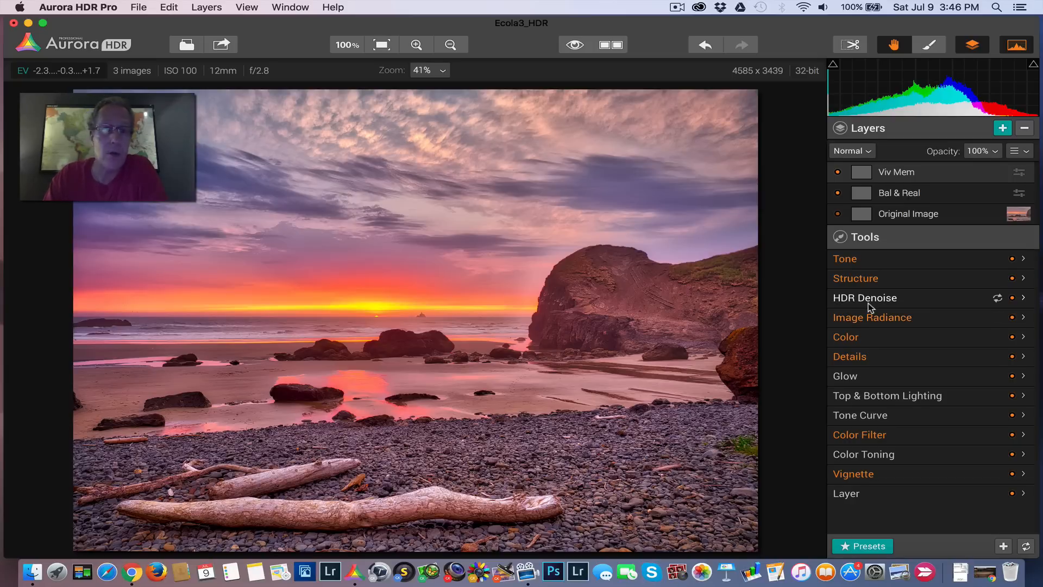
pyautogui.moveTo(917, 253)
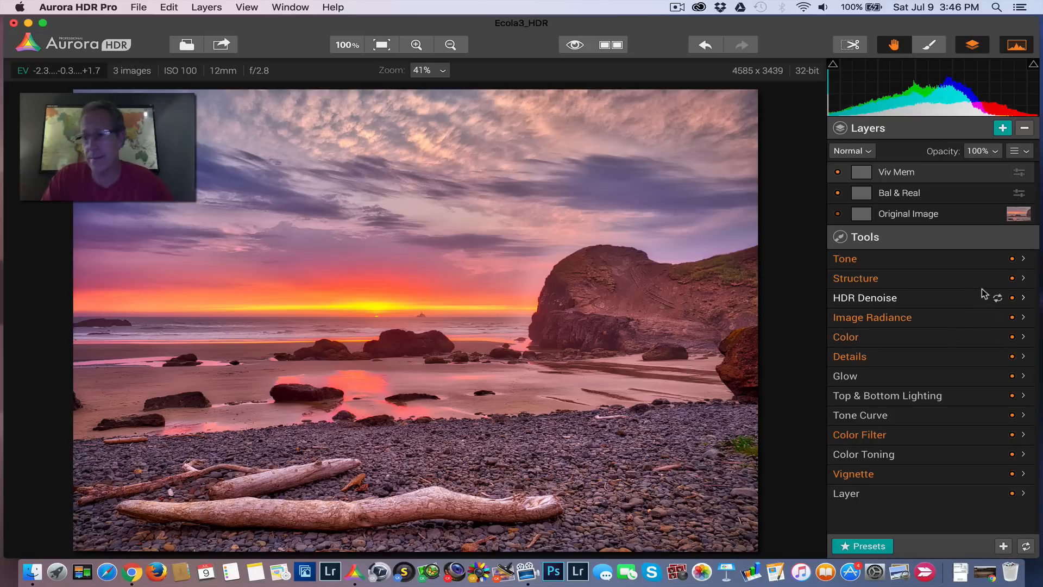
pyautogui.click(852, 151)
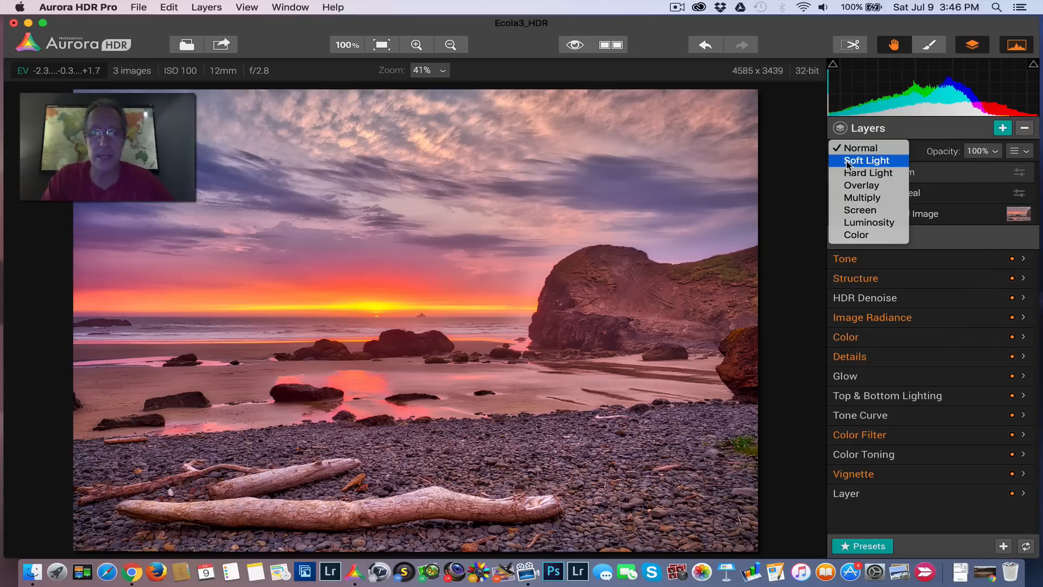
pyautogui.click(867, 160)
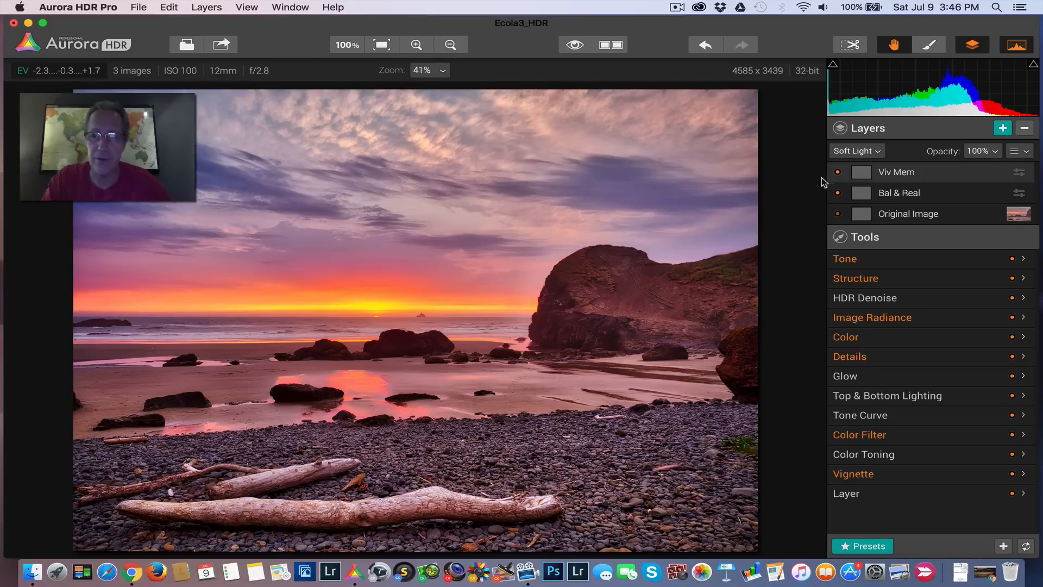
pyautogui.click(853, 150)
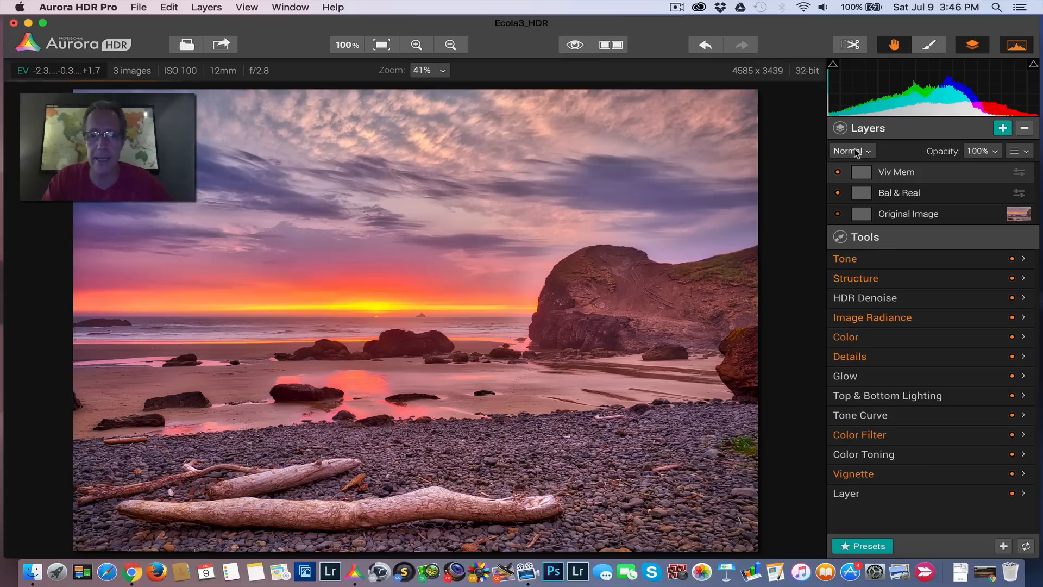
pyautogui.moveTo(494, 346)
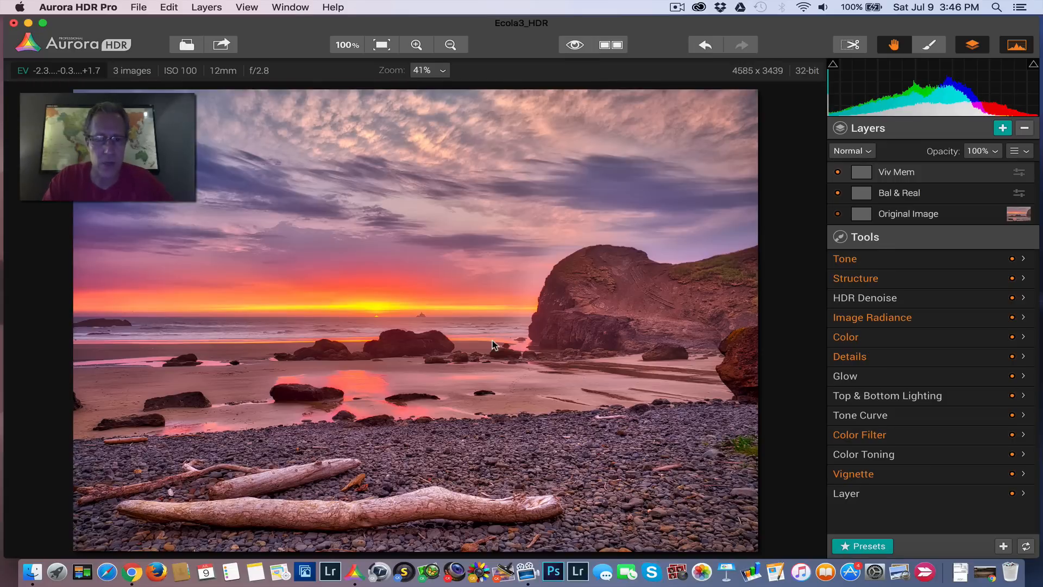
pyautogui.click(852, 150)
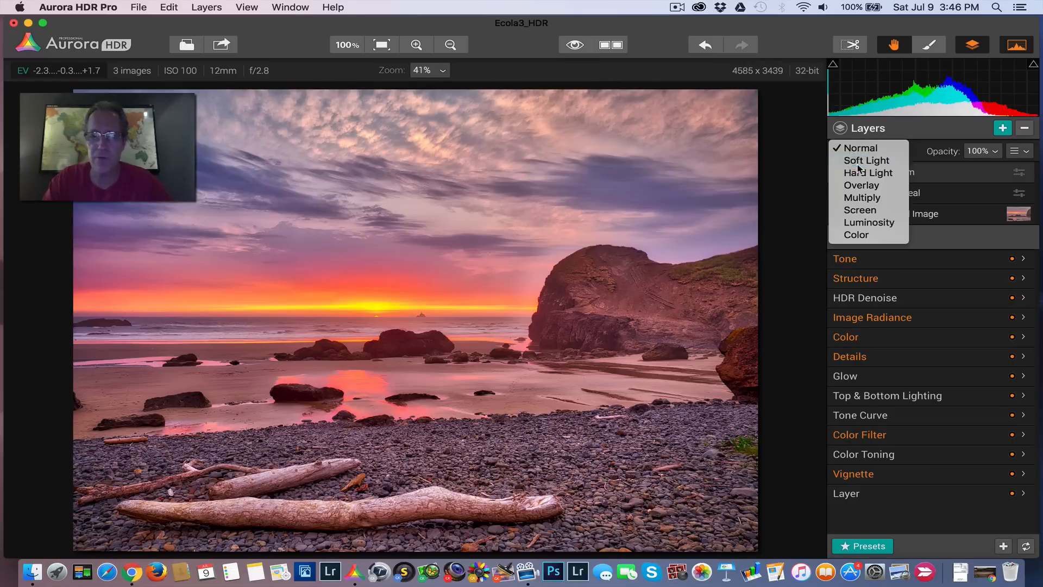
pyautogui.click(865, 160)
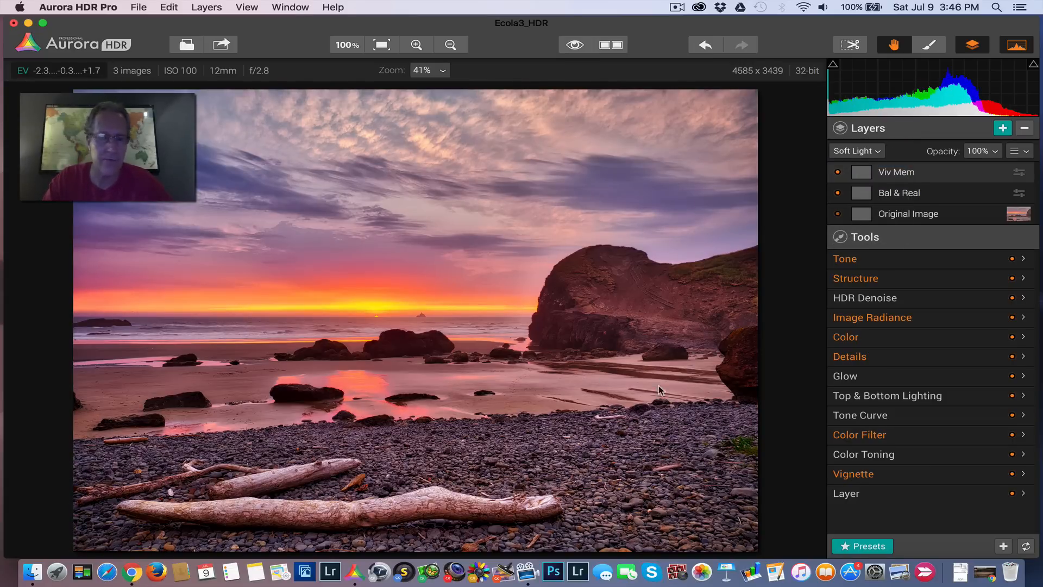
pyautogui.moveTo(633, 287)
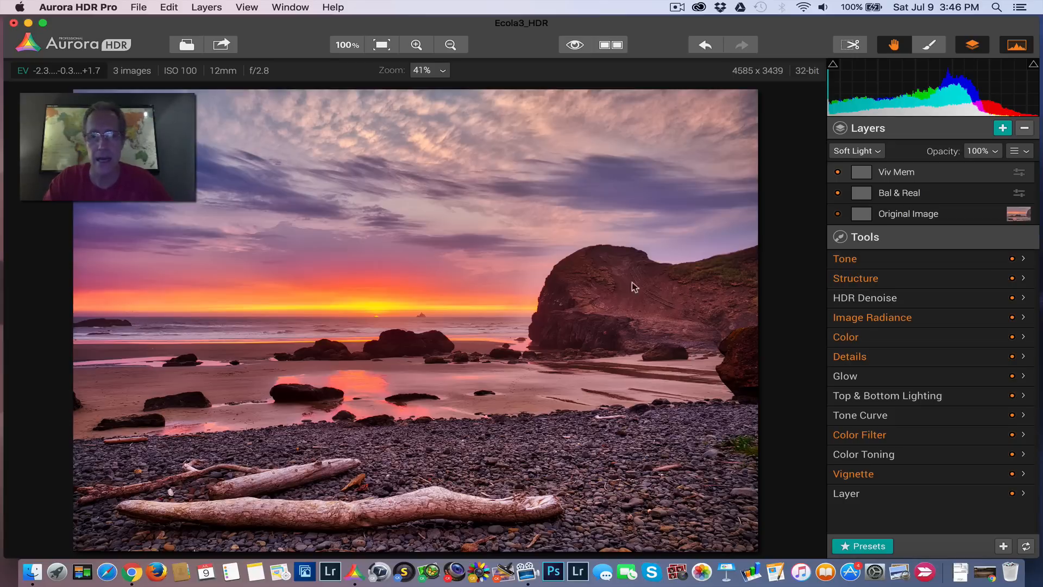
pyautogui.click(856, 150)
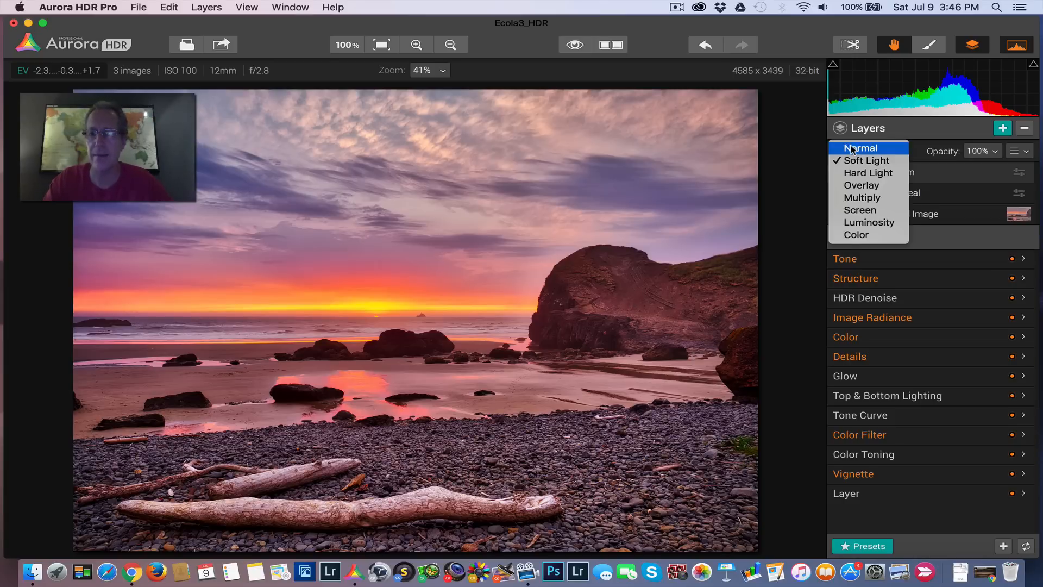
pyautogui.click(868, 172)
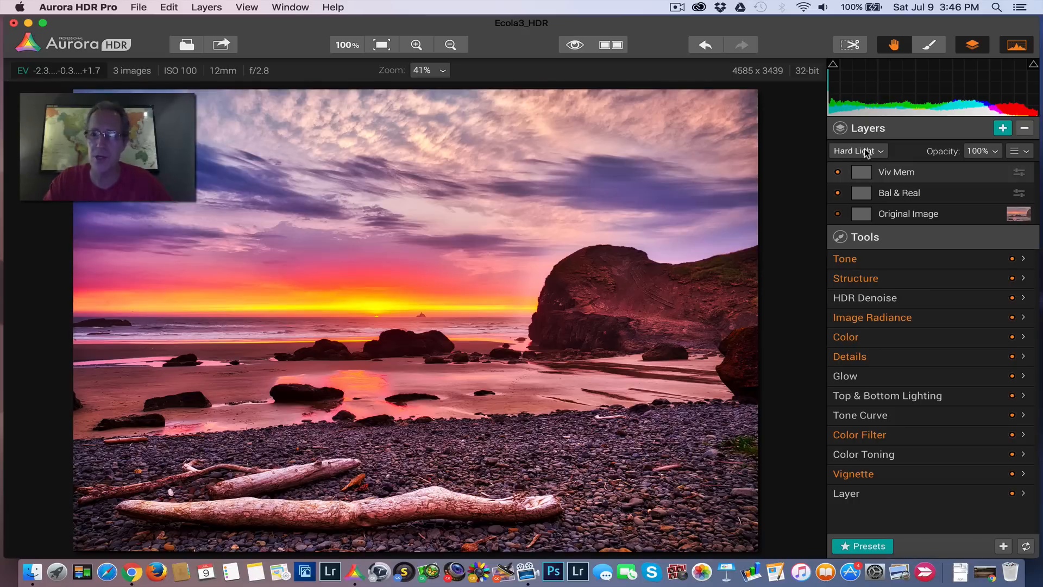
pyautogui.click(854, 151)
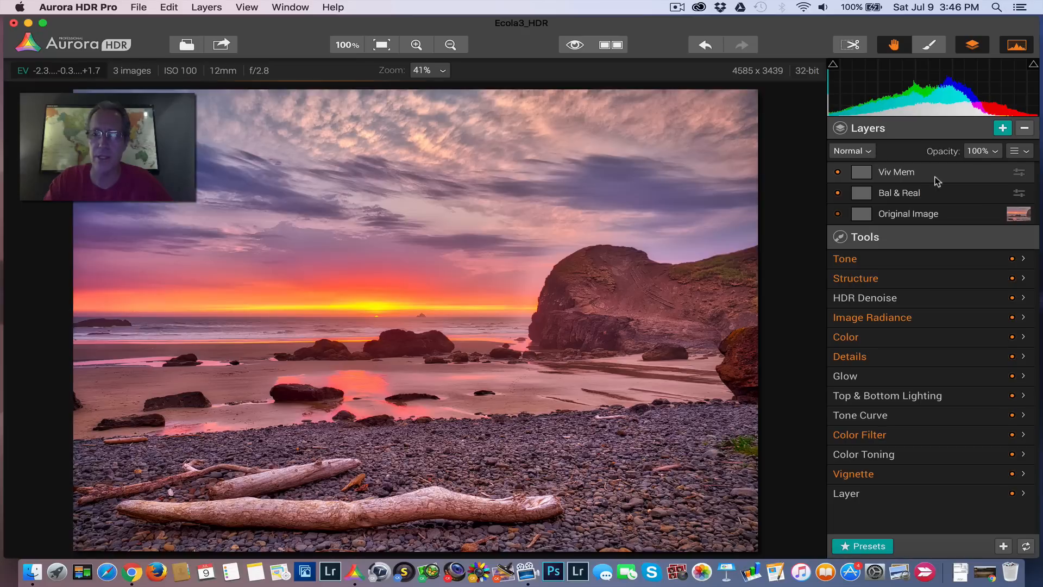
# Step: Apply a luminosity mask to the Viv Mem layer
pyautogui.click(1016, 151)
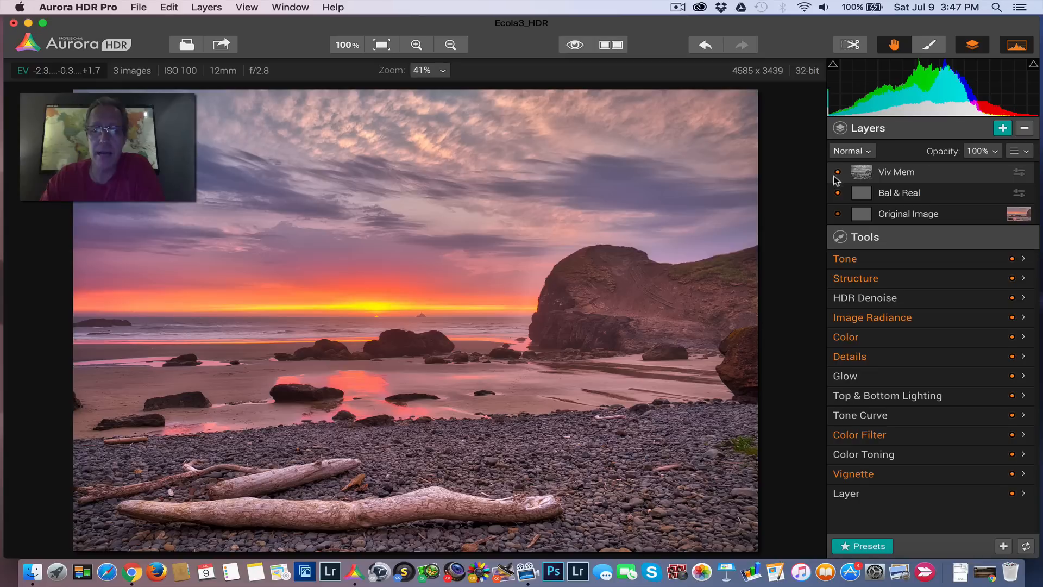
# Step: Try Soft Light, Hard Light and Multiply blend modes on Viv Mem
pyautogui.click(852, 151)
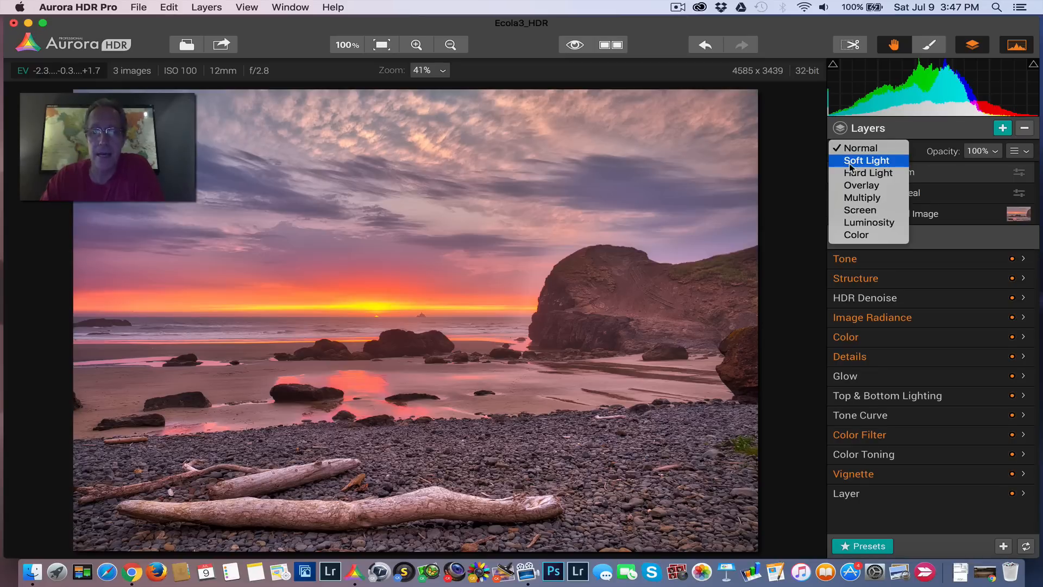
pyautogui.click(867, 160)
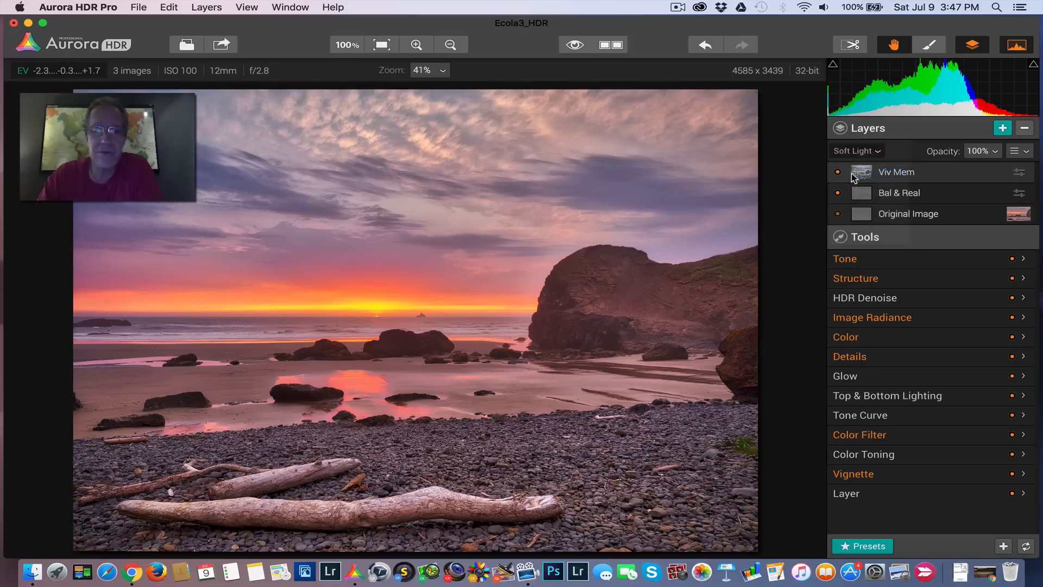
pyautogui.click(855, 150)
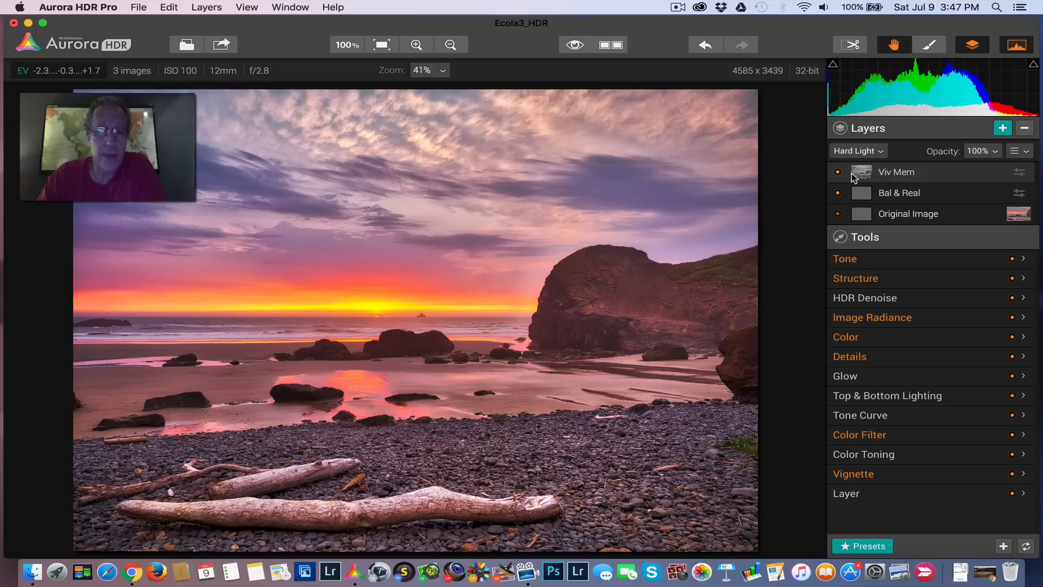
pyautogui.moveTo(672, 264)
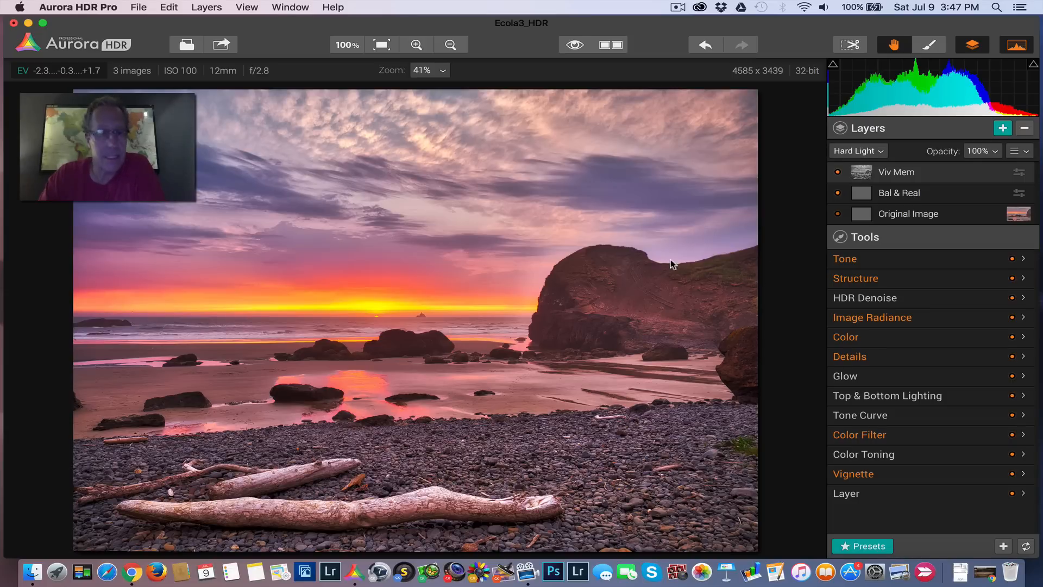
pyautogui.moveTo(400, 350)
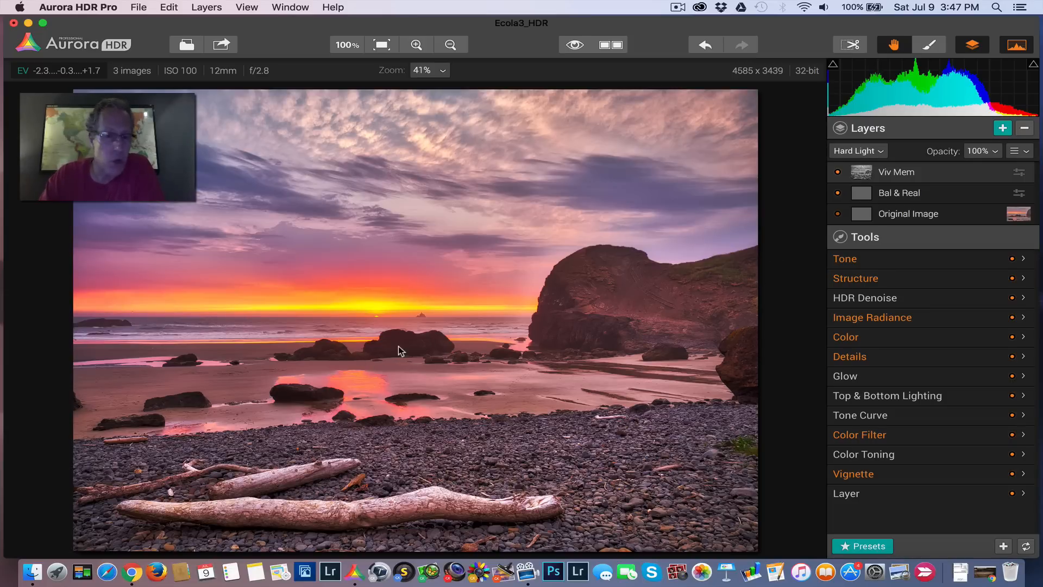
pyautogui.moveTo(502, 213)
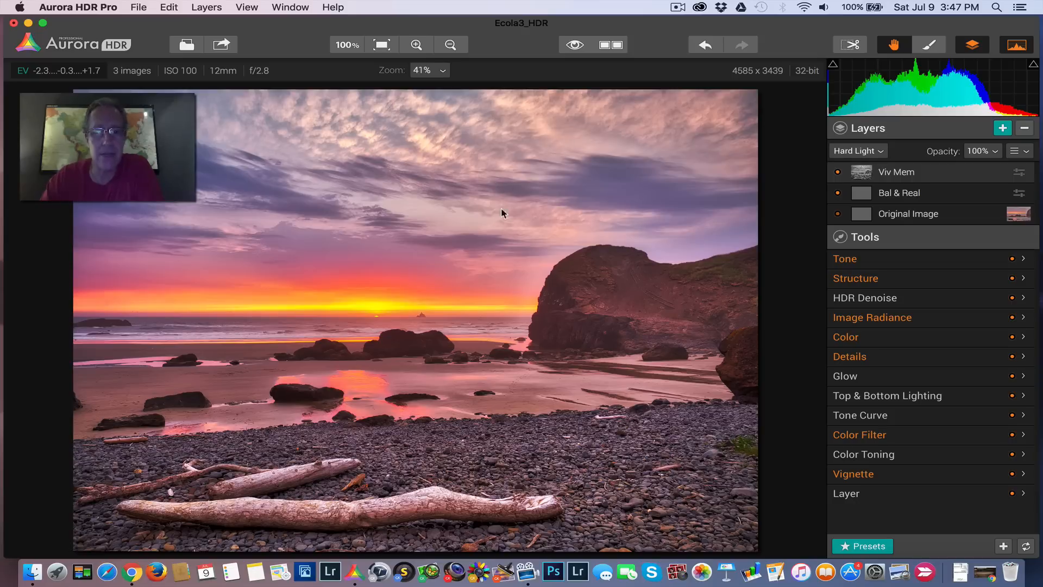
pyautogui.moveTo(676, 304)
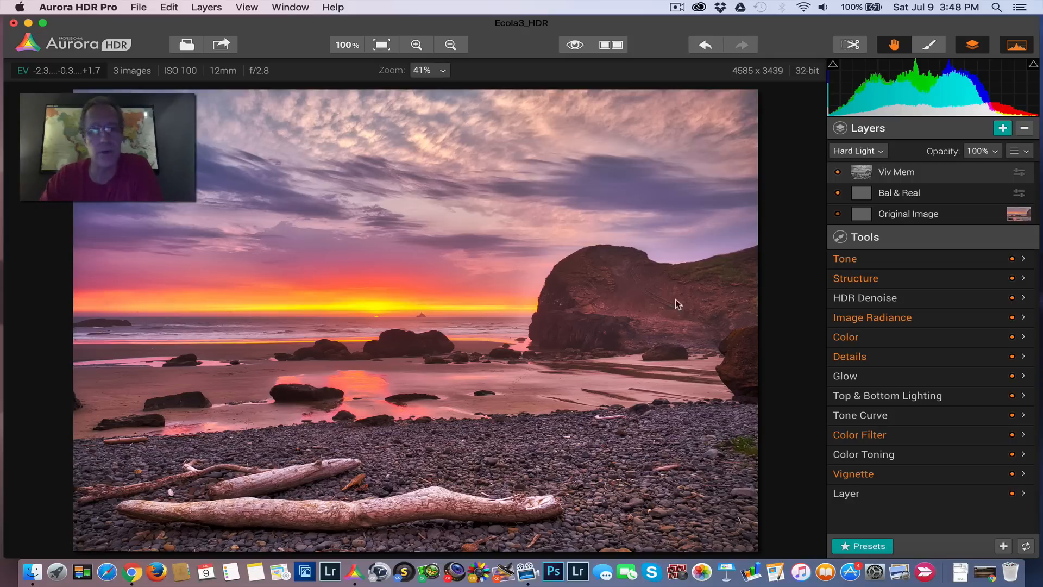
pyautogui.click(857, 150)
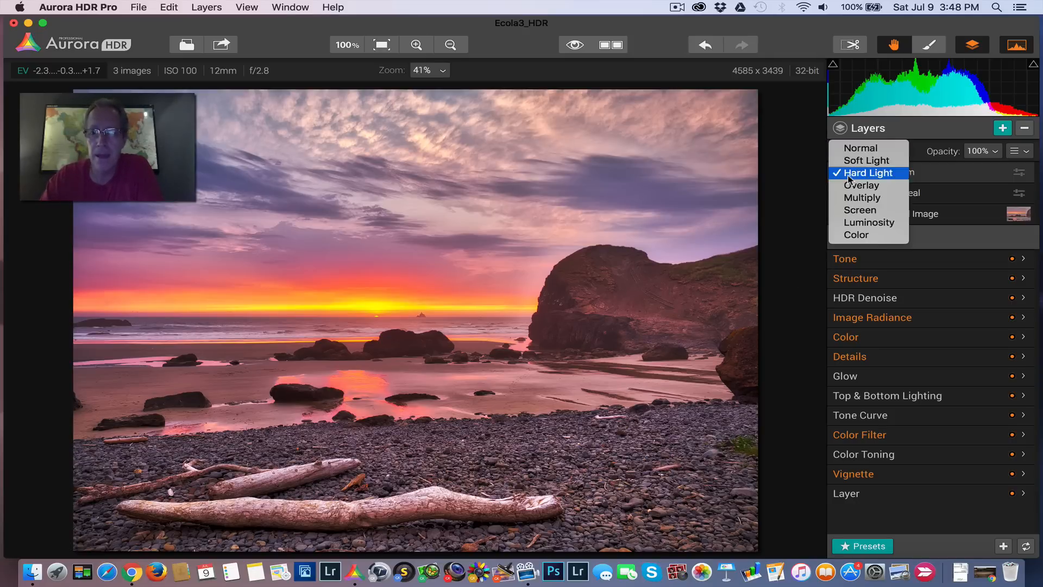
pyautogui.click(862, 198)
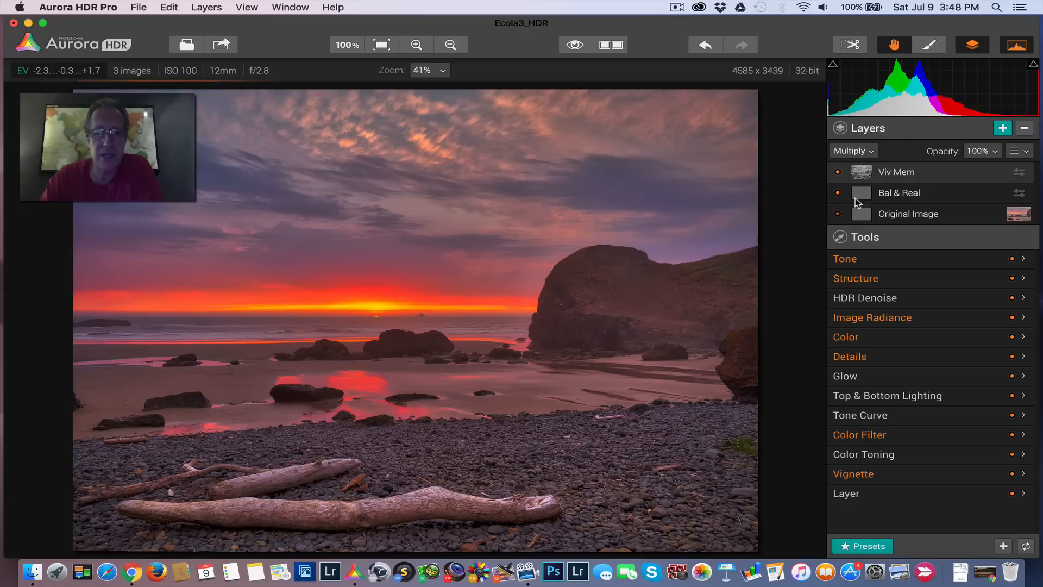
# Step: Try Color and Soft Light, compare visibility, then settle on Hard Light
pyautogui.click(853, 151)
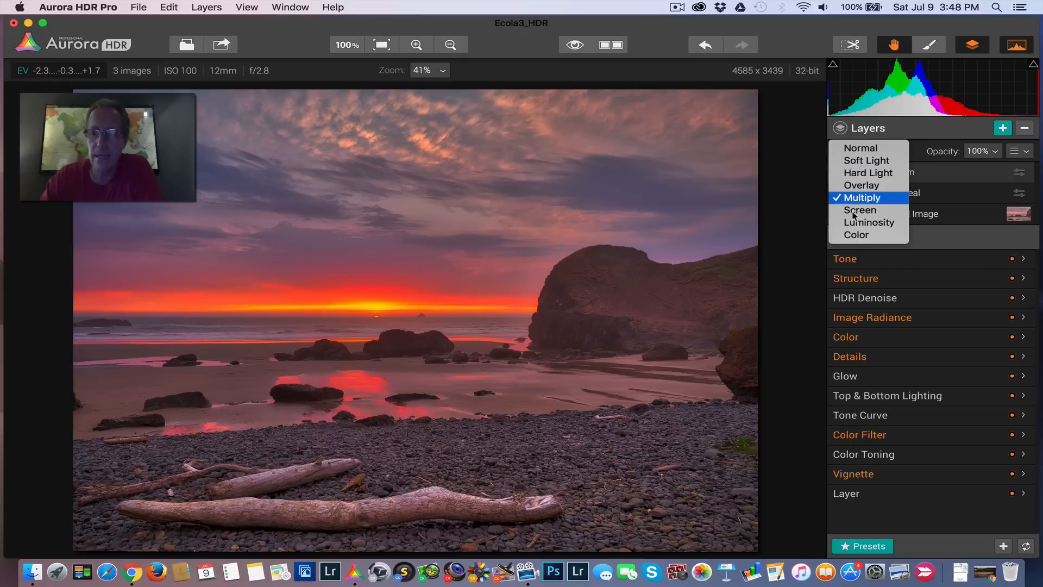
pyautogui.click(856, 234)
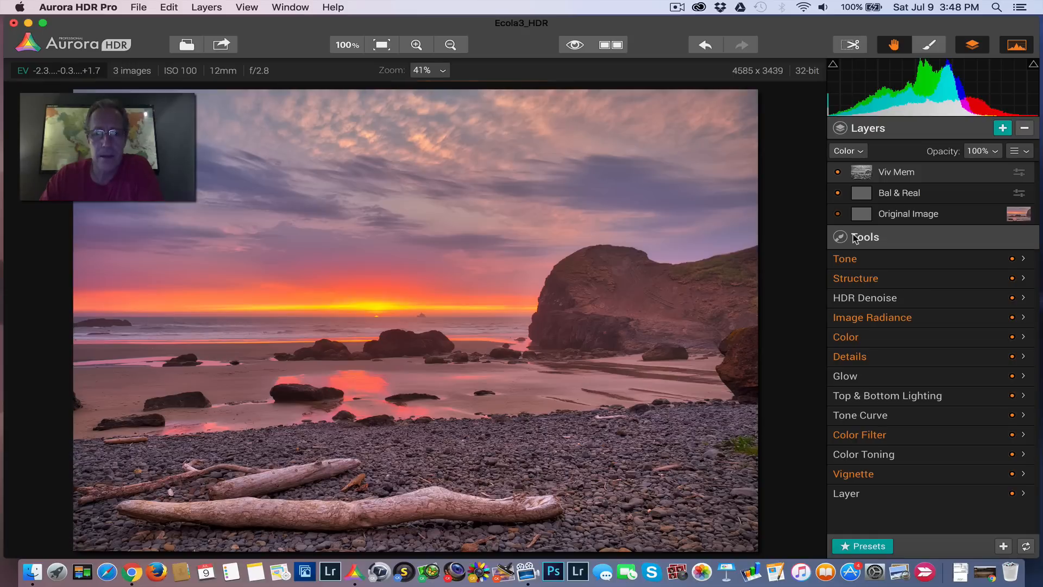
pyautogui.click(838, 172)
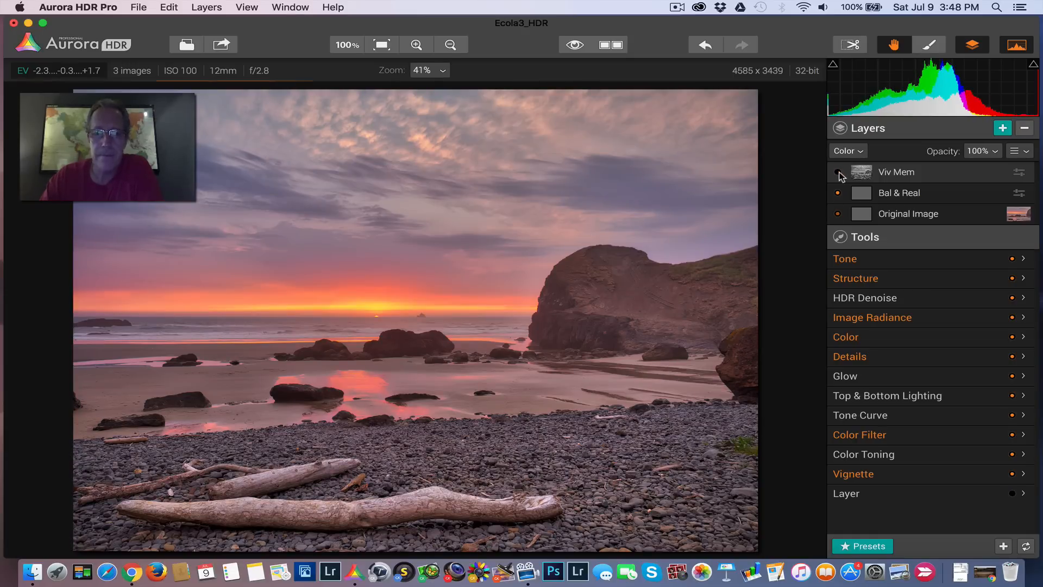
pyautogui.click(838, 171)
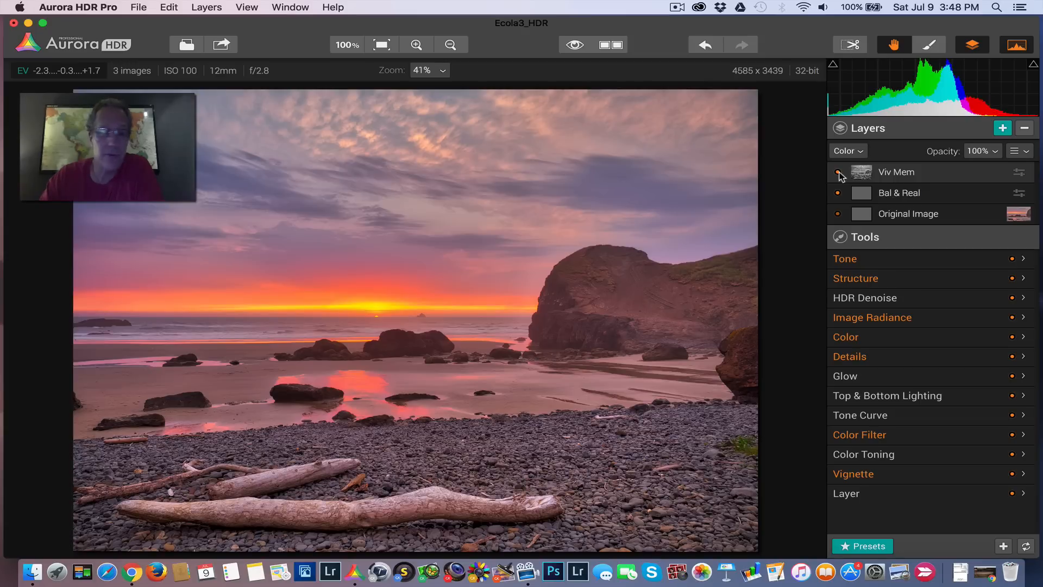
pyautogui.click(848, 151)
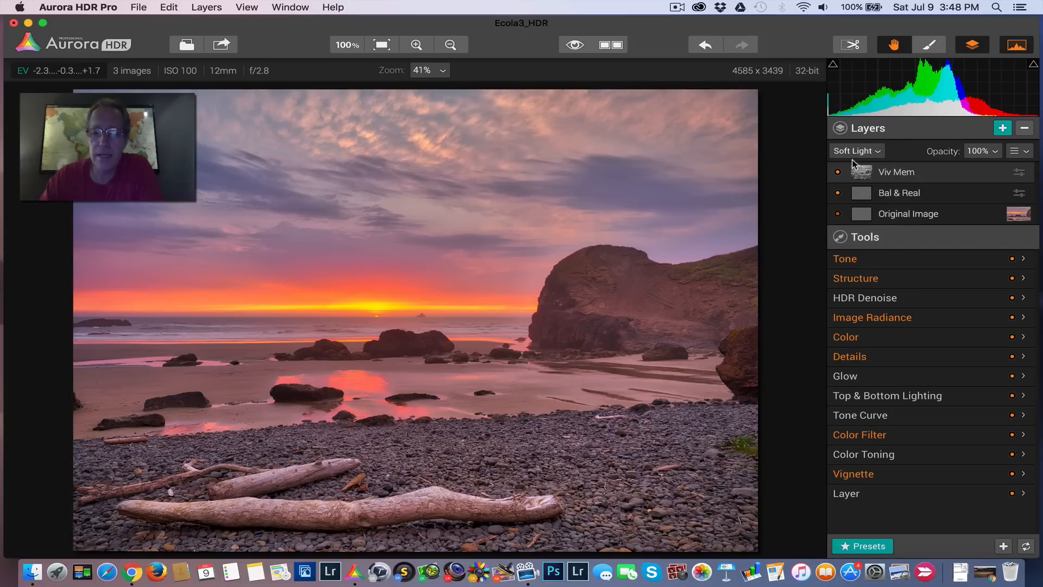
pyautogui.click(856, 150)
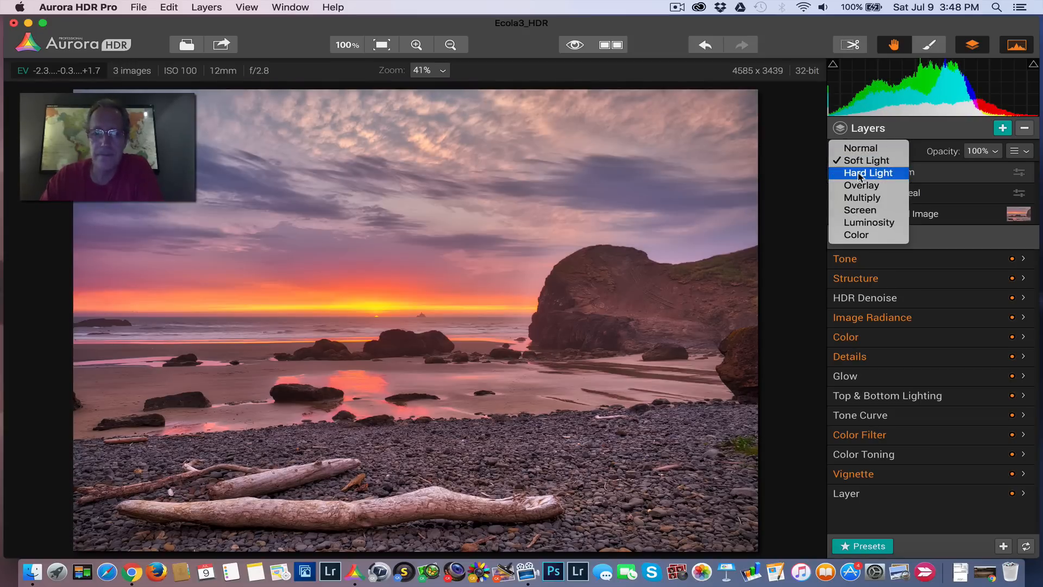
pyautogui.click(868, 172)
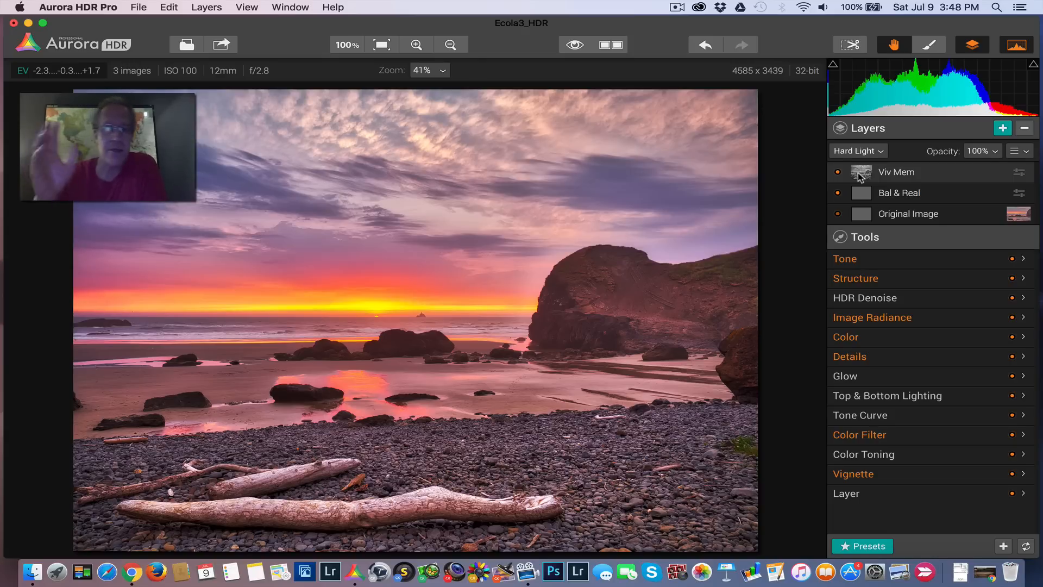
pyautogui.moveTo(653, 161)
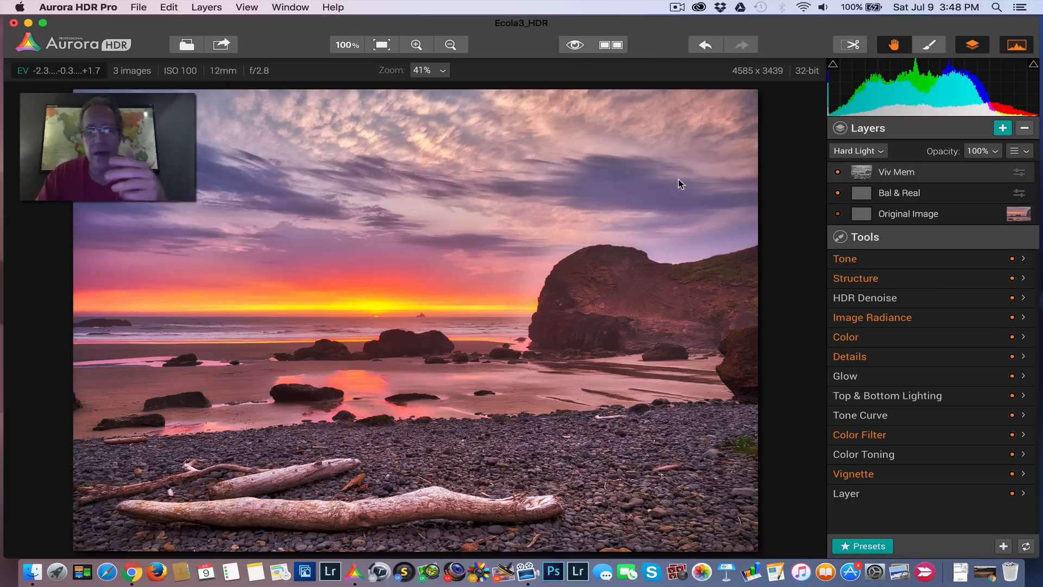
pyautogui.moveTo(714, 242)
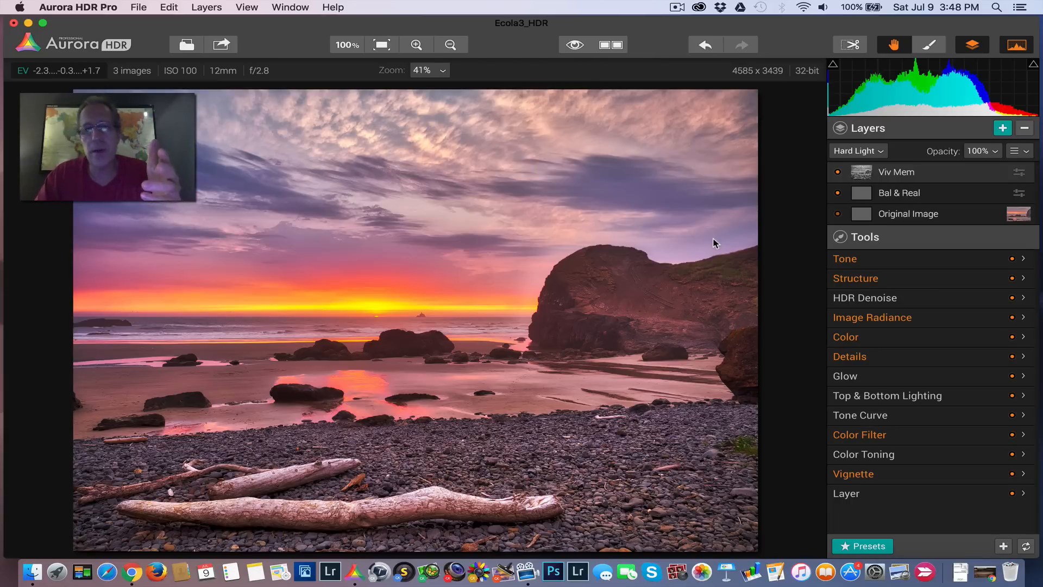